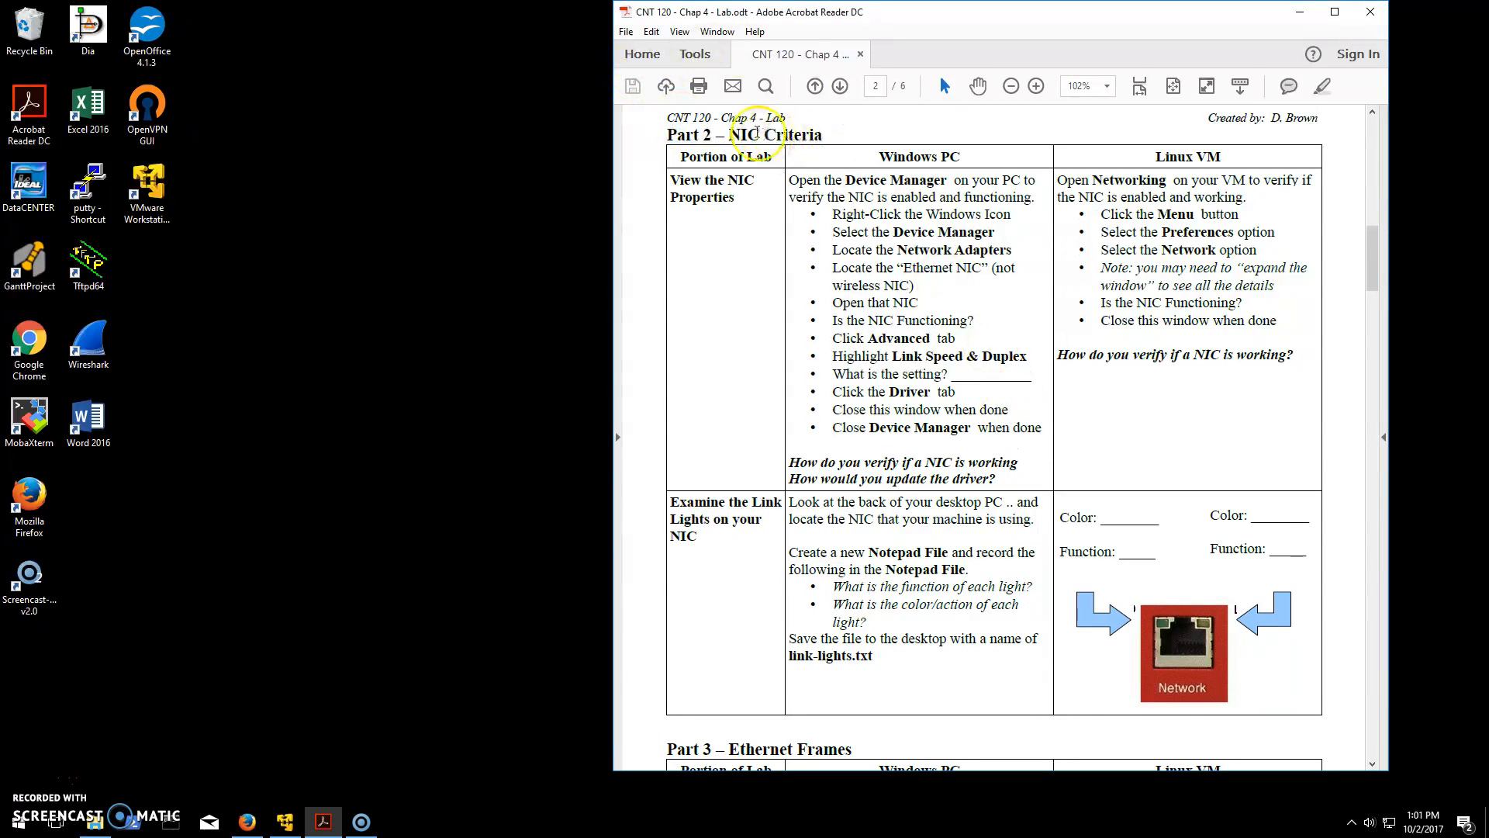
Review the NIC Criteria steps for checking the NIC on a Windows PC
{"action": "double_click", "coordinate": [771, 134]}
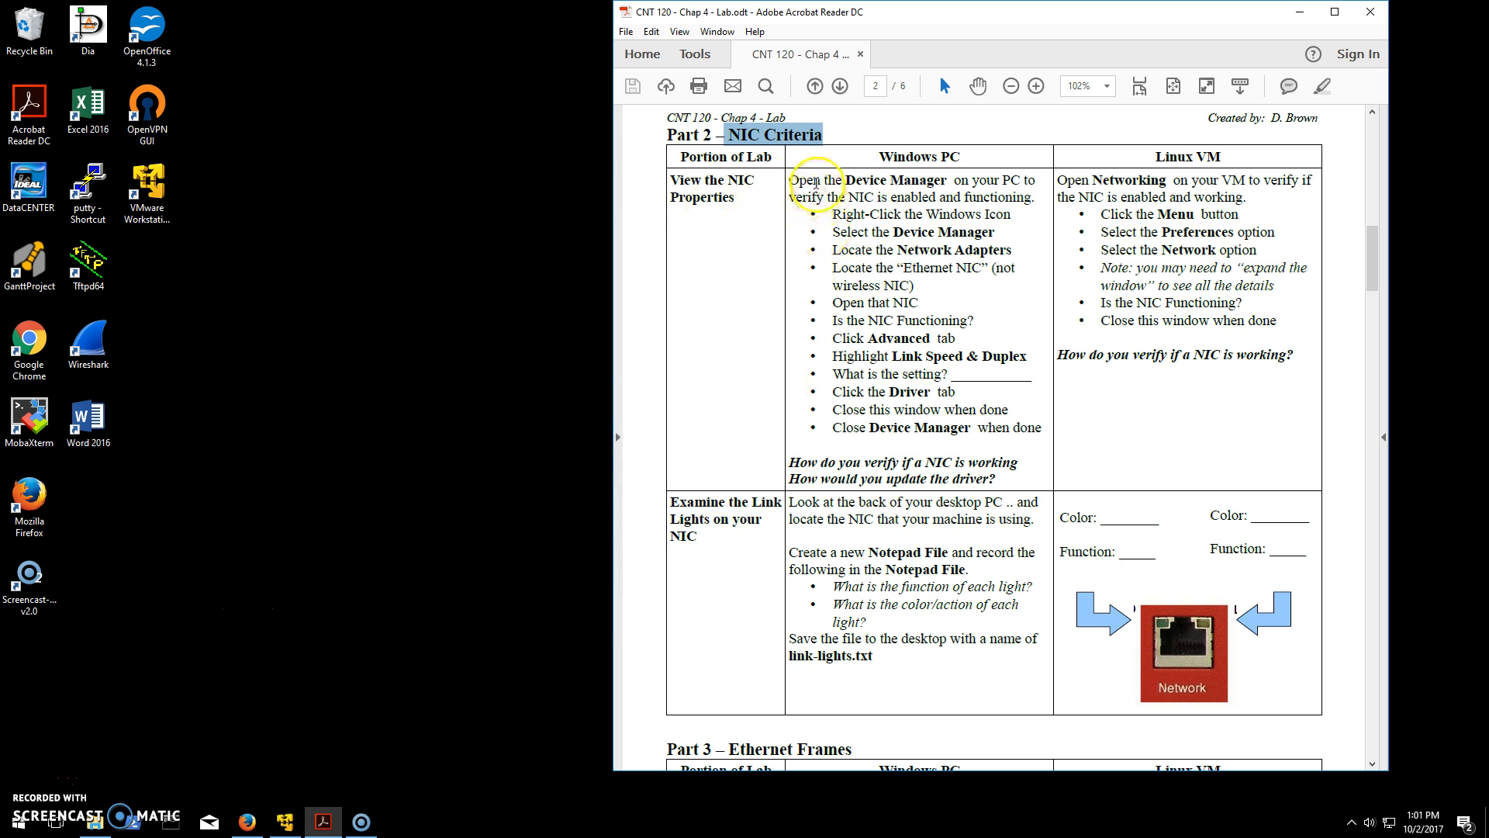
{"action": "left_click_drag", "start_coordinate": [795, 180], "coordinate": [1023, 461]}
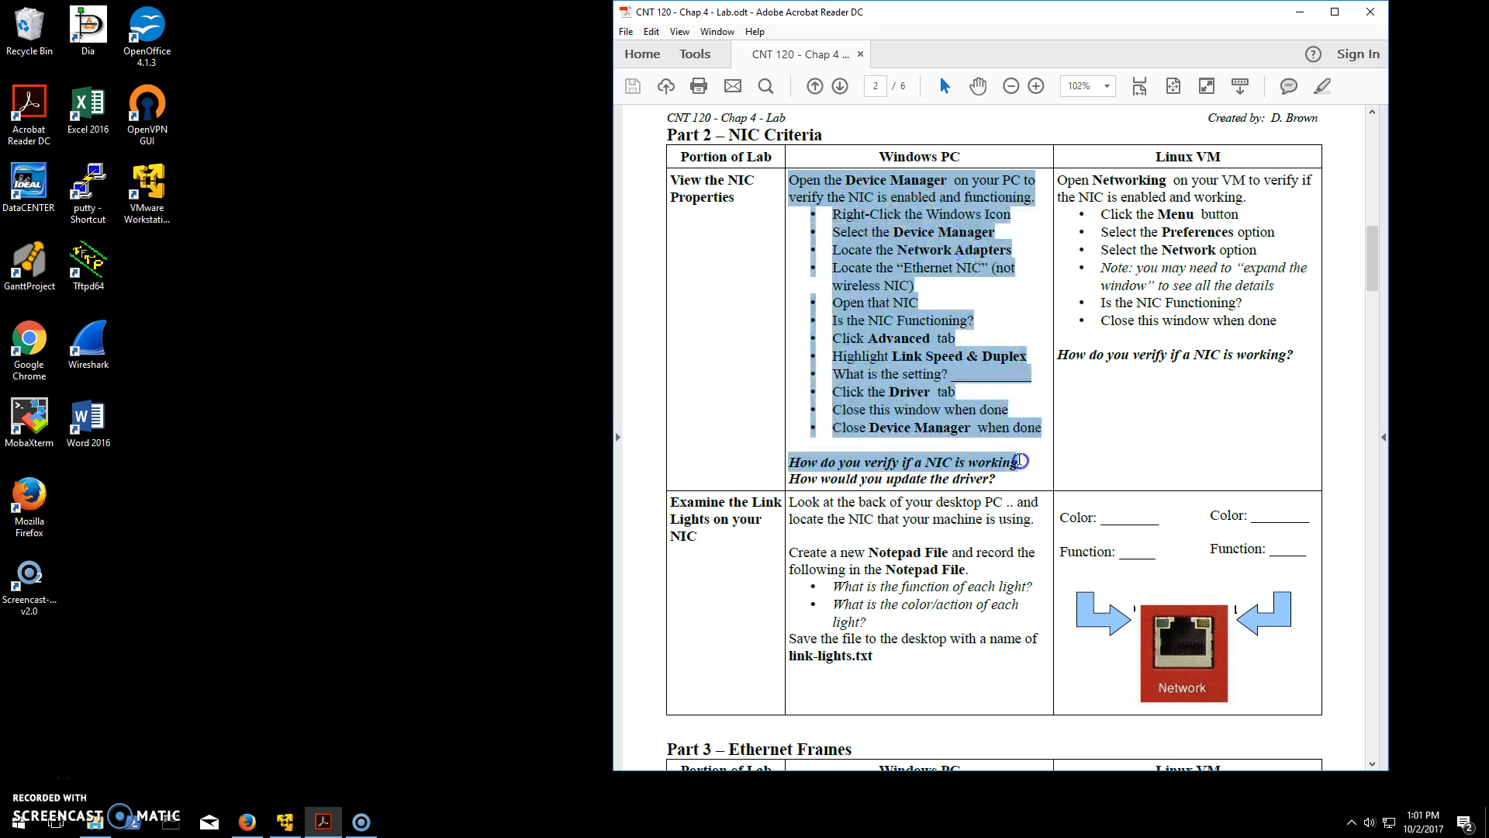
{"action": "mouse_move", "coordinate": [859, 228]}
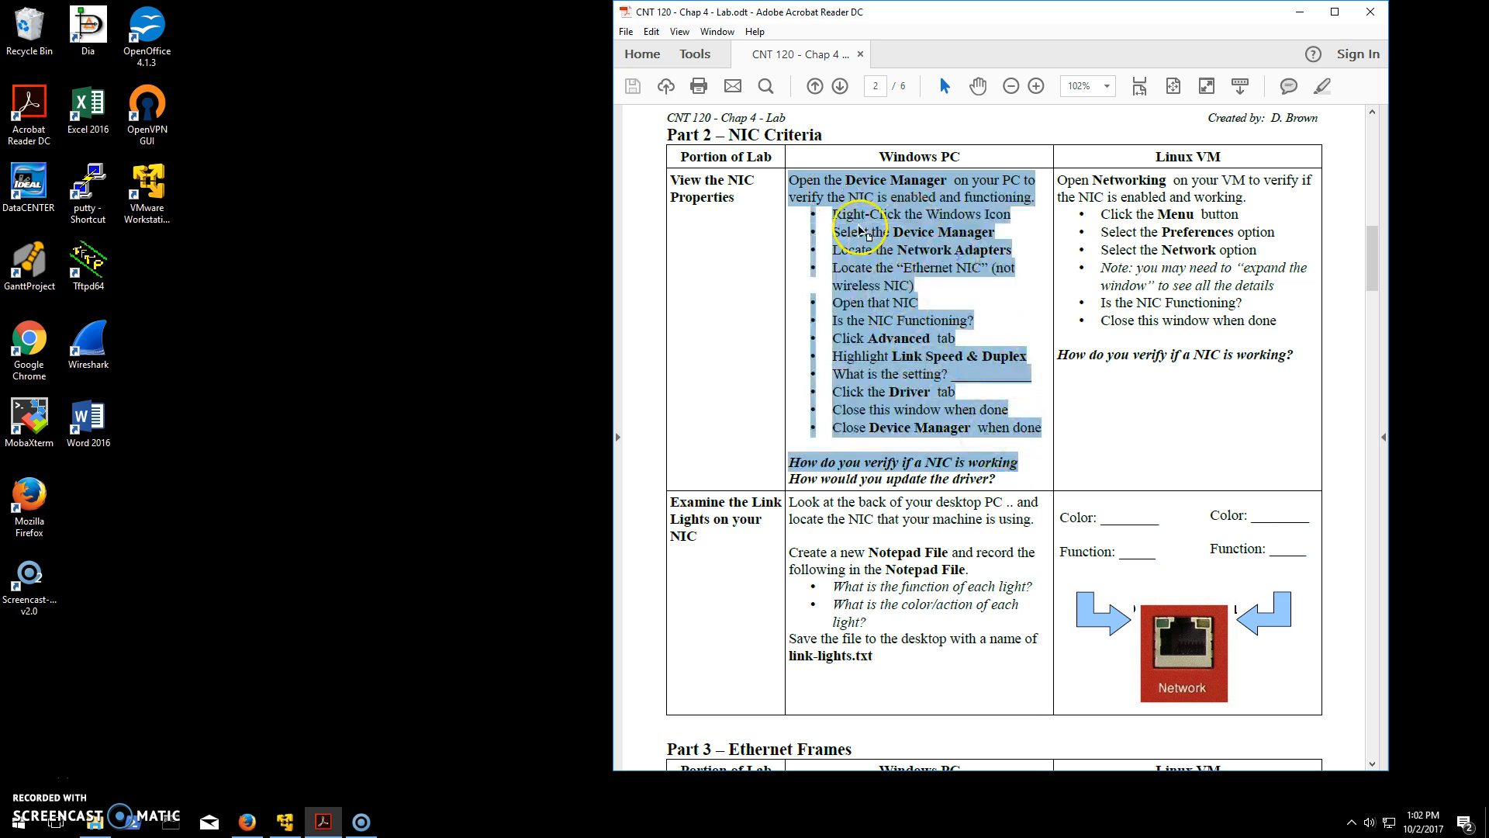
{"action": "left_click", "coordinate": [864, 232]}
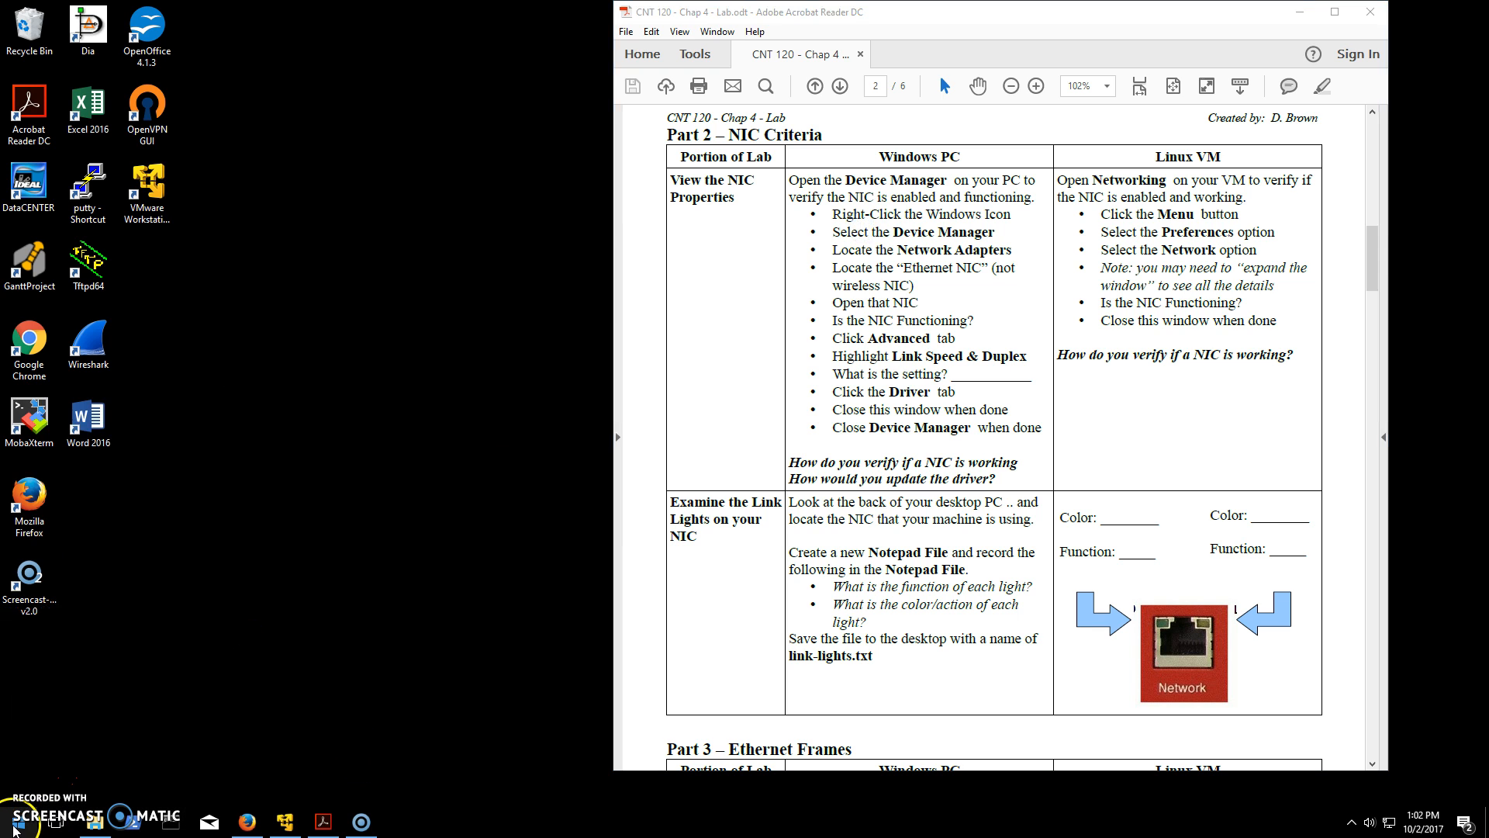
Launch Device Manager from the Start button's quick tools list
{"action": "right_click", "coordinate": [14, 822]}
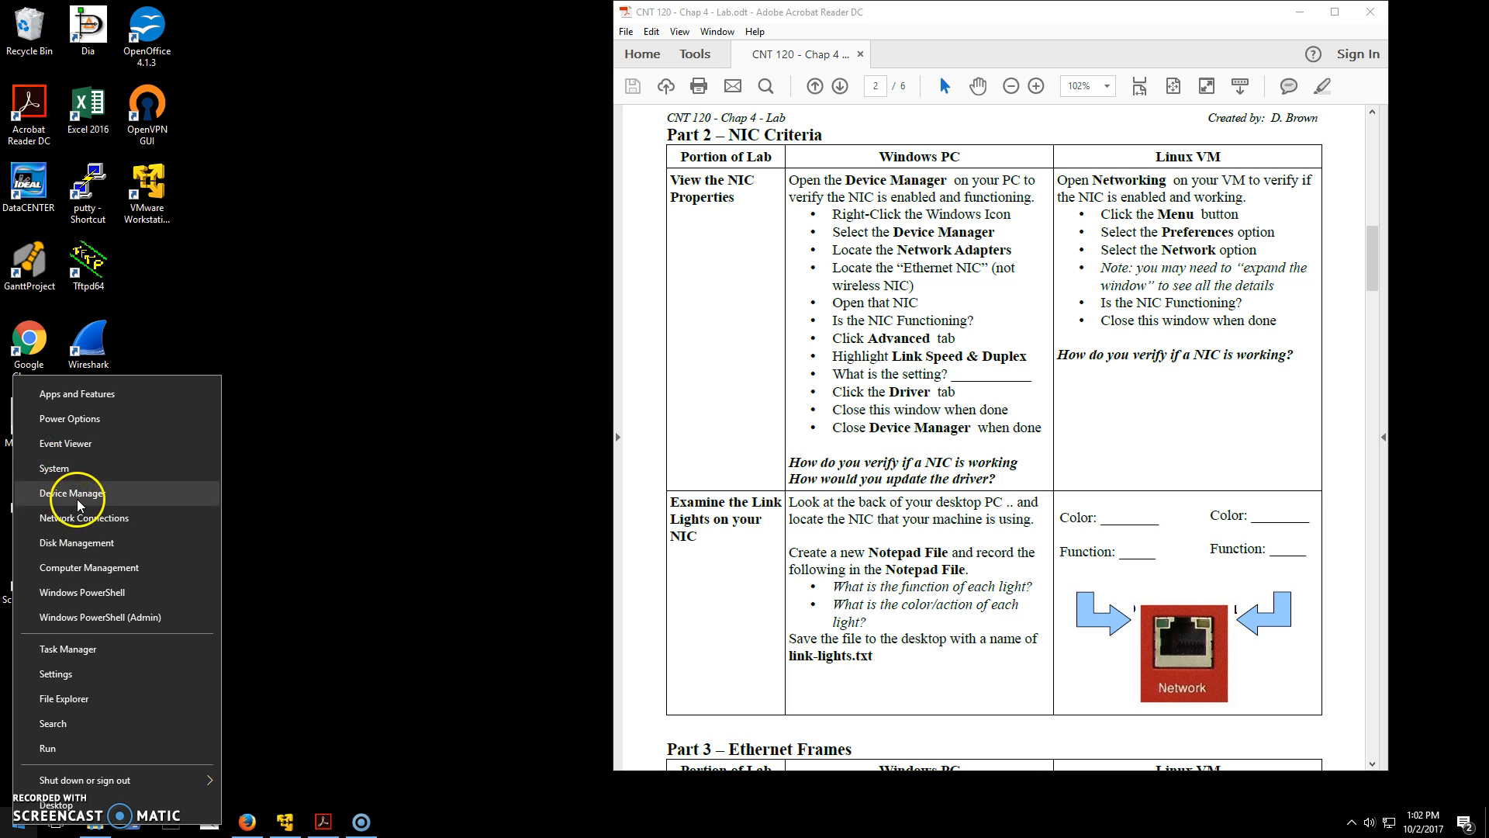
{"action": "left_click", "coordinate": [69, 494]}
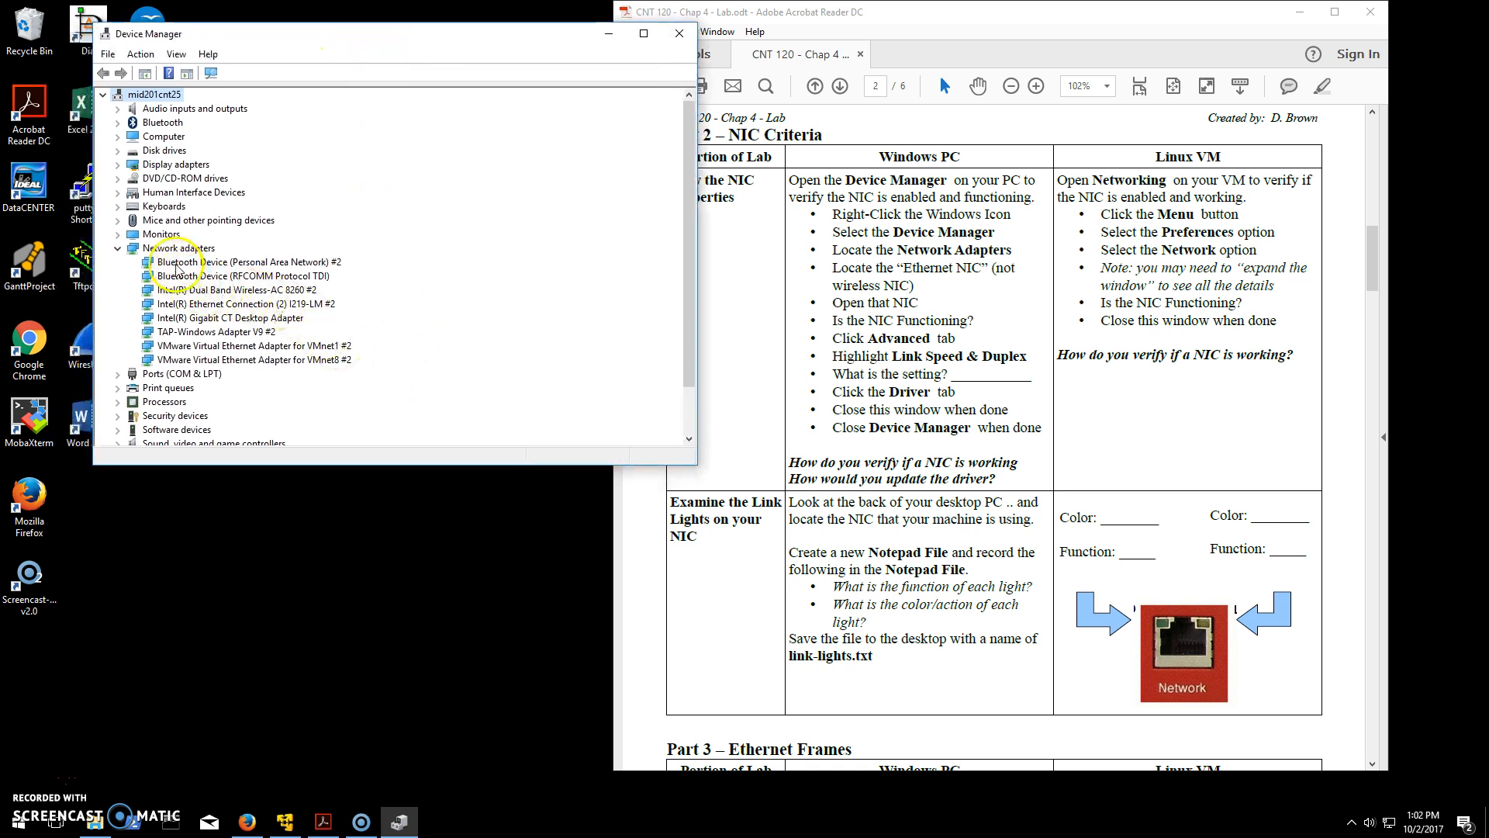
Look through the network adapters and settle on the Intel Ethernet Connection I219-LM
{"action": "left_click", "coordinate": [248, 260]}
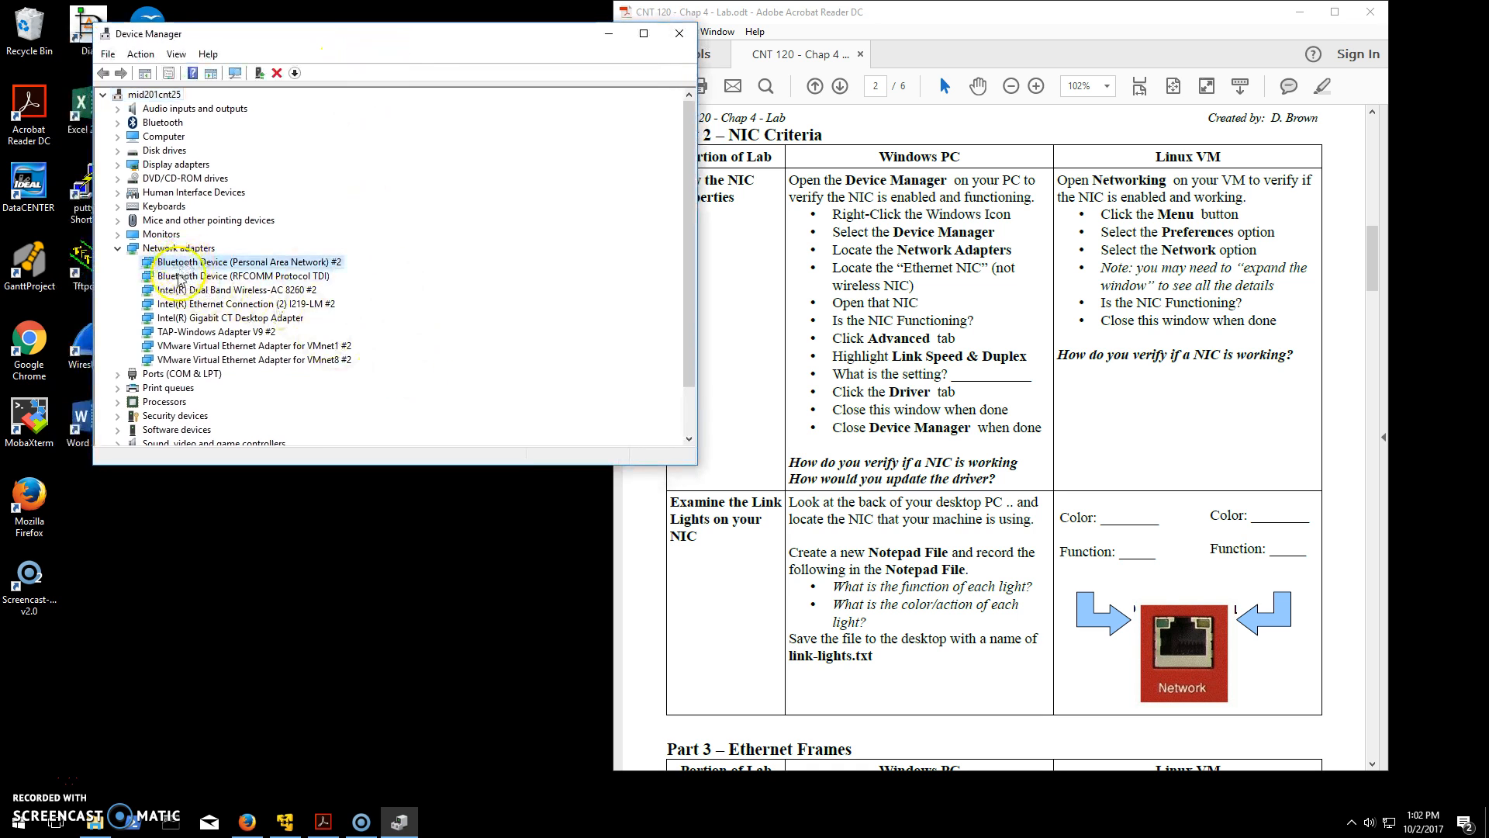
{"action": "left_click", "coordinate": [241, 291]}
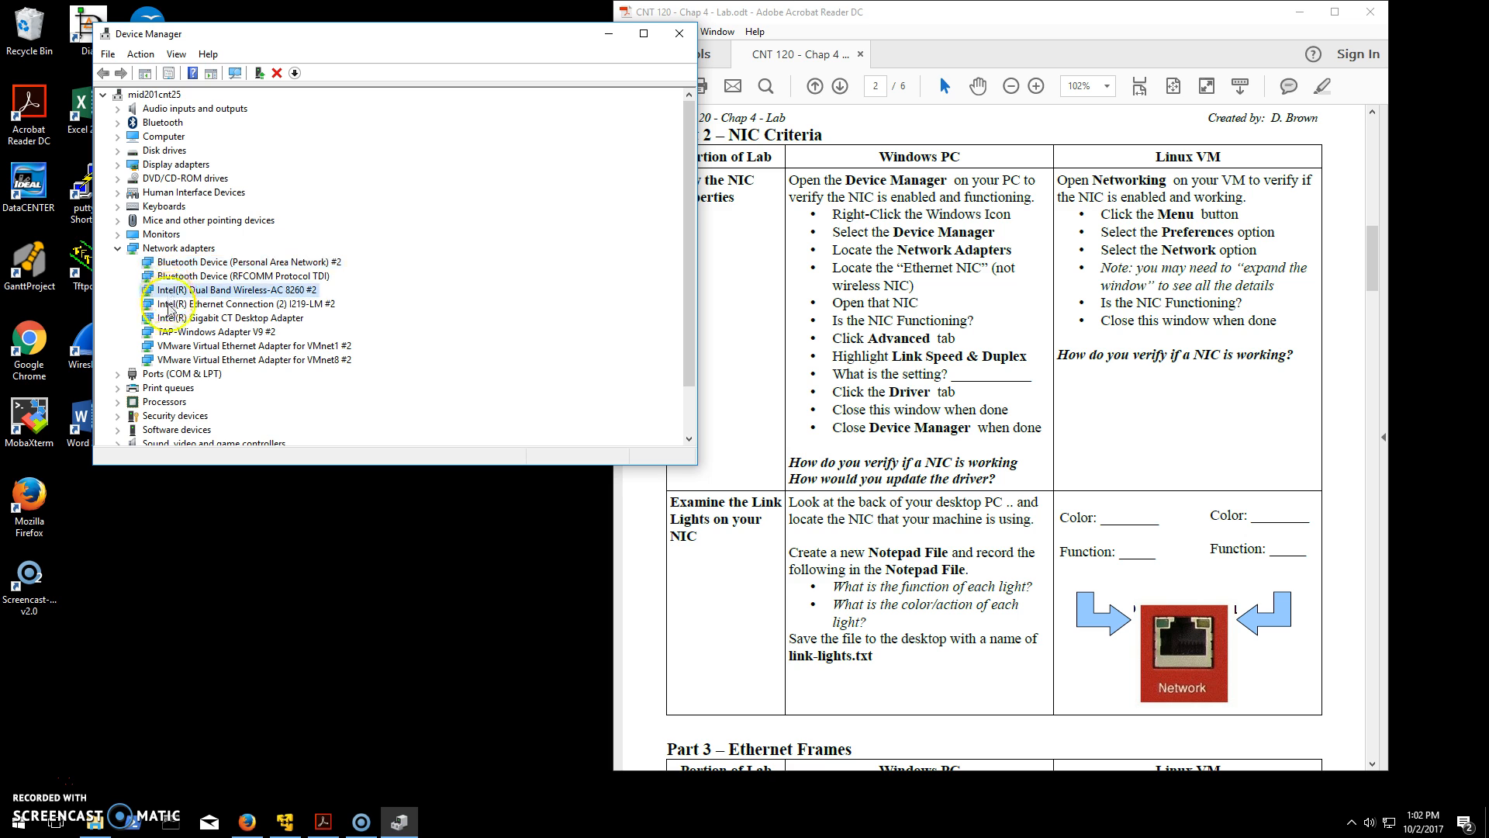
{"action": "left_click", "coordinate": [252, 302]}
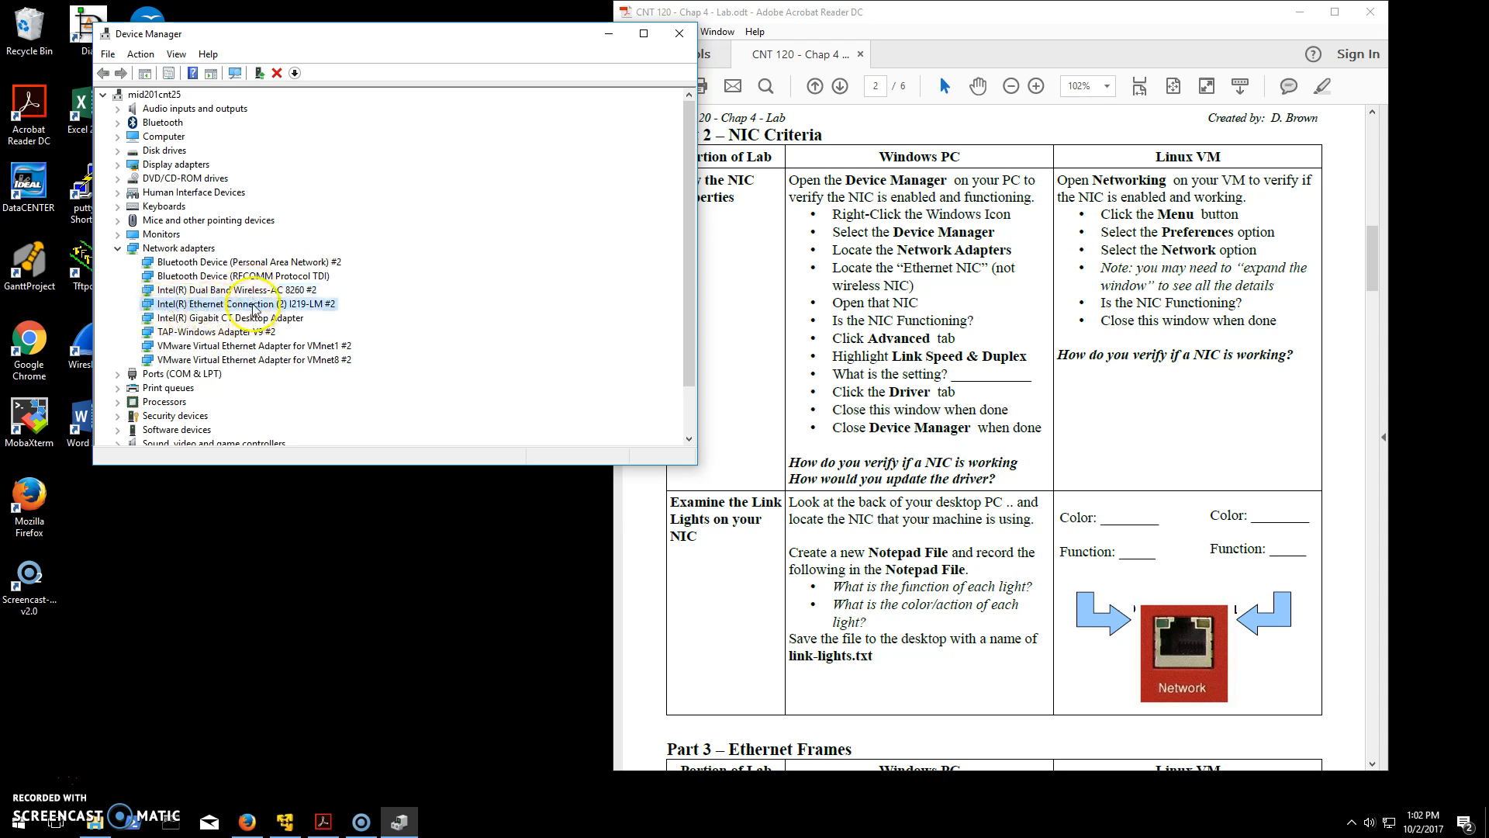
{"action": "left_click", "coordinate": [251, 317]}
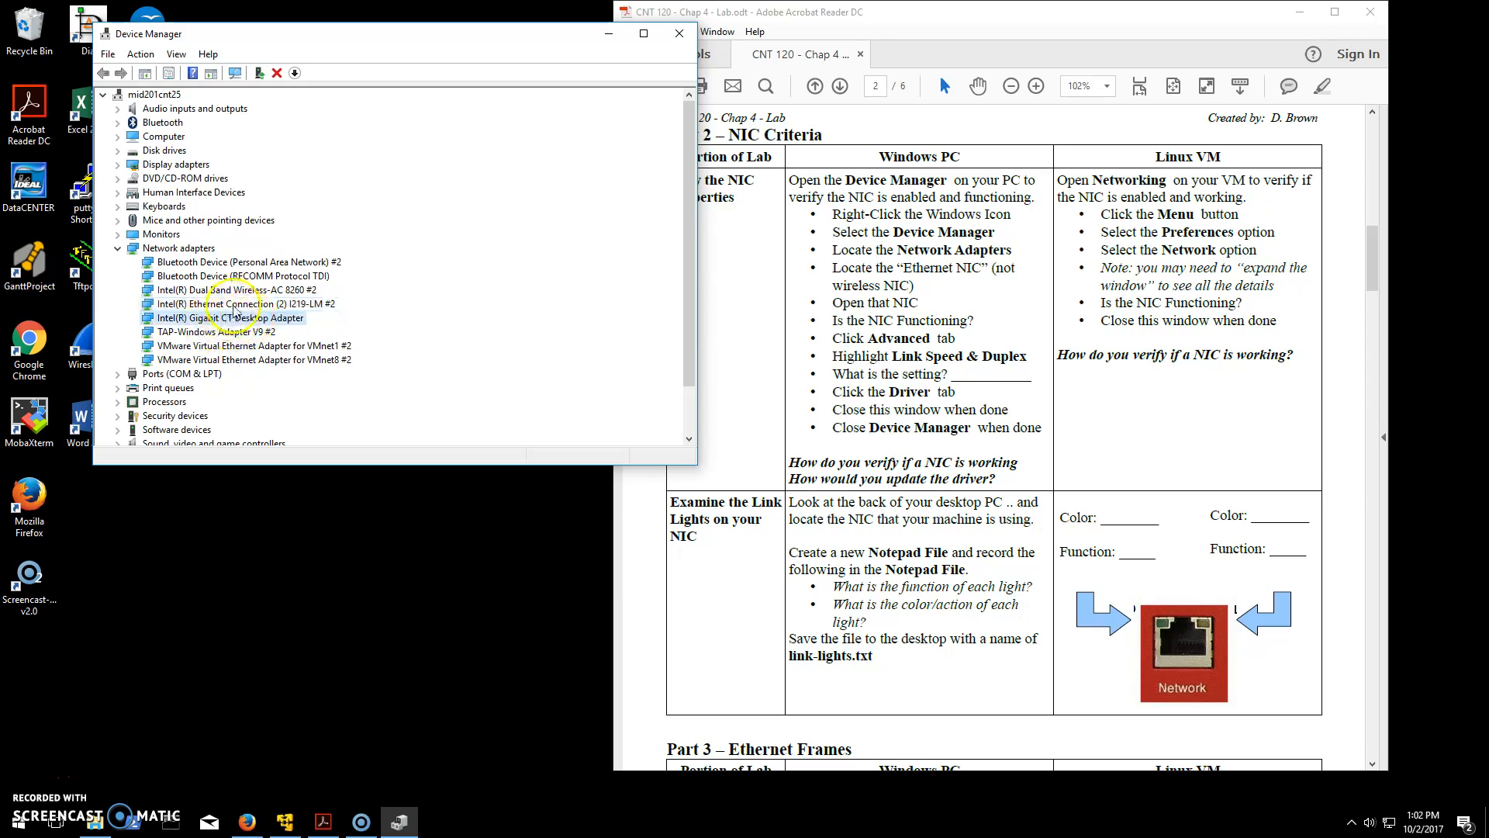
{"action": "left_click", "coordinate": [243, 303]}
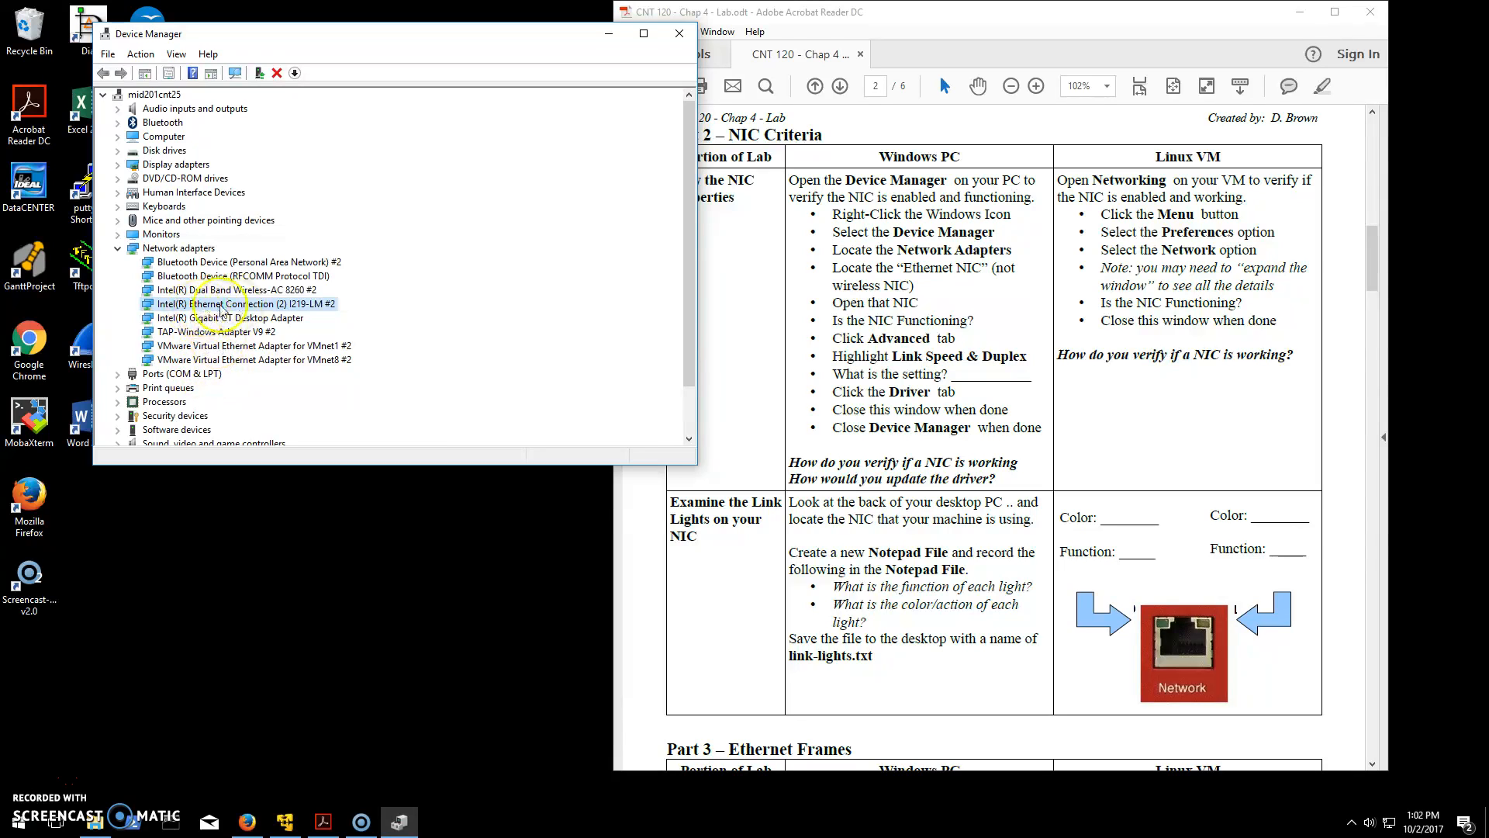
{"action": "left_click", "coordinate": [246, 303]}
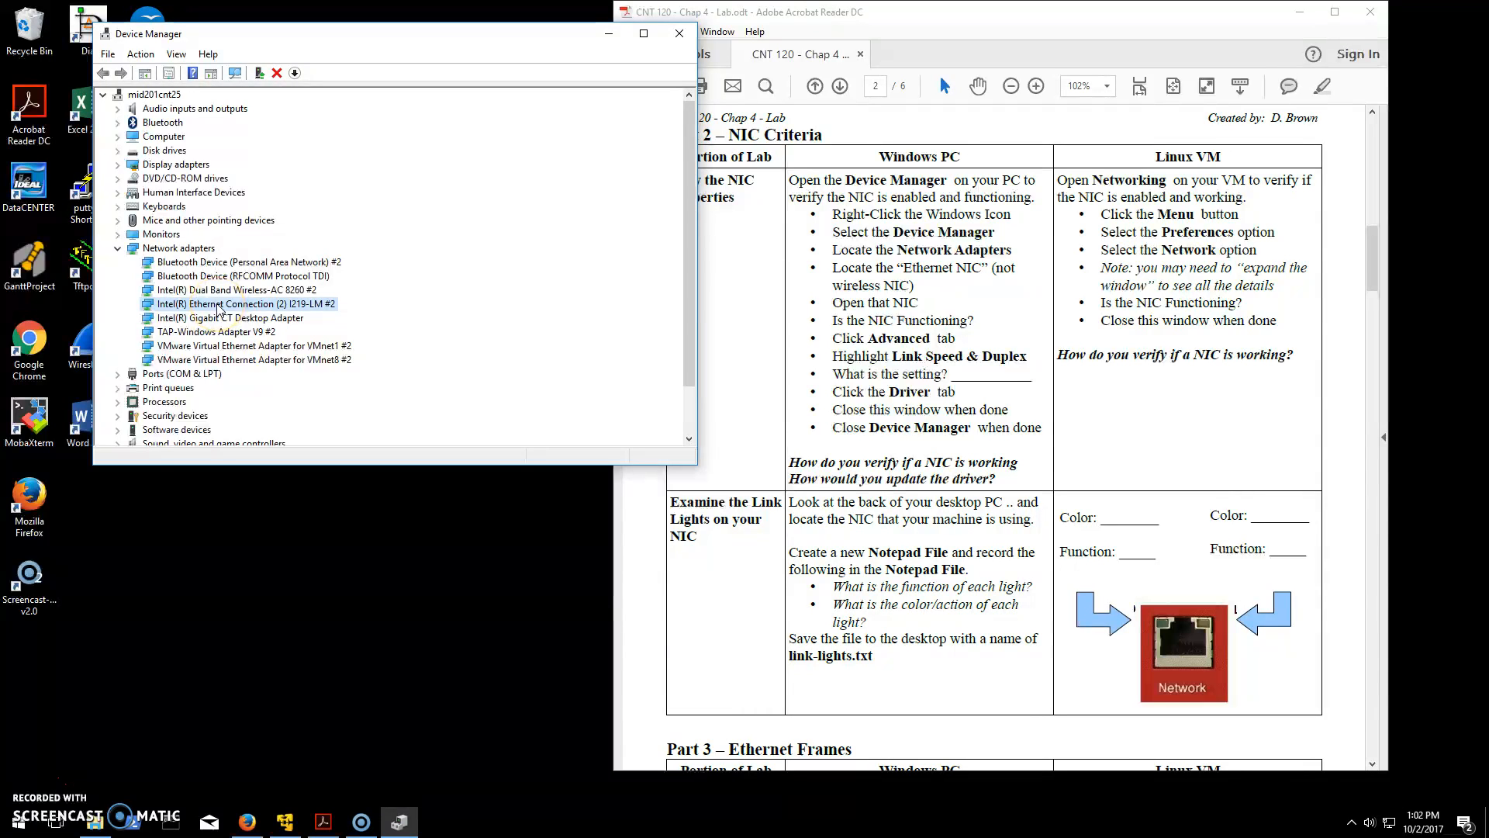
View the I219-LM adapter's properties and highlight its 'device is working properly' status
{"action": "double_click", "coordinate": [243, 302]}
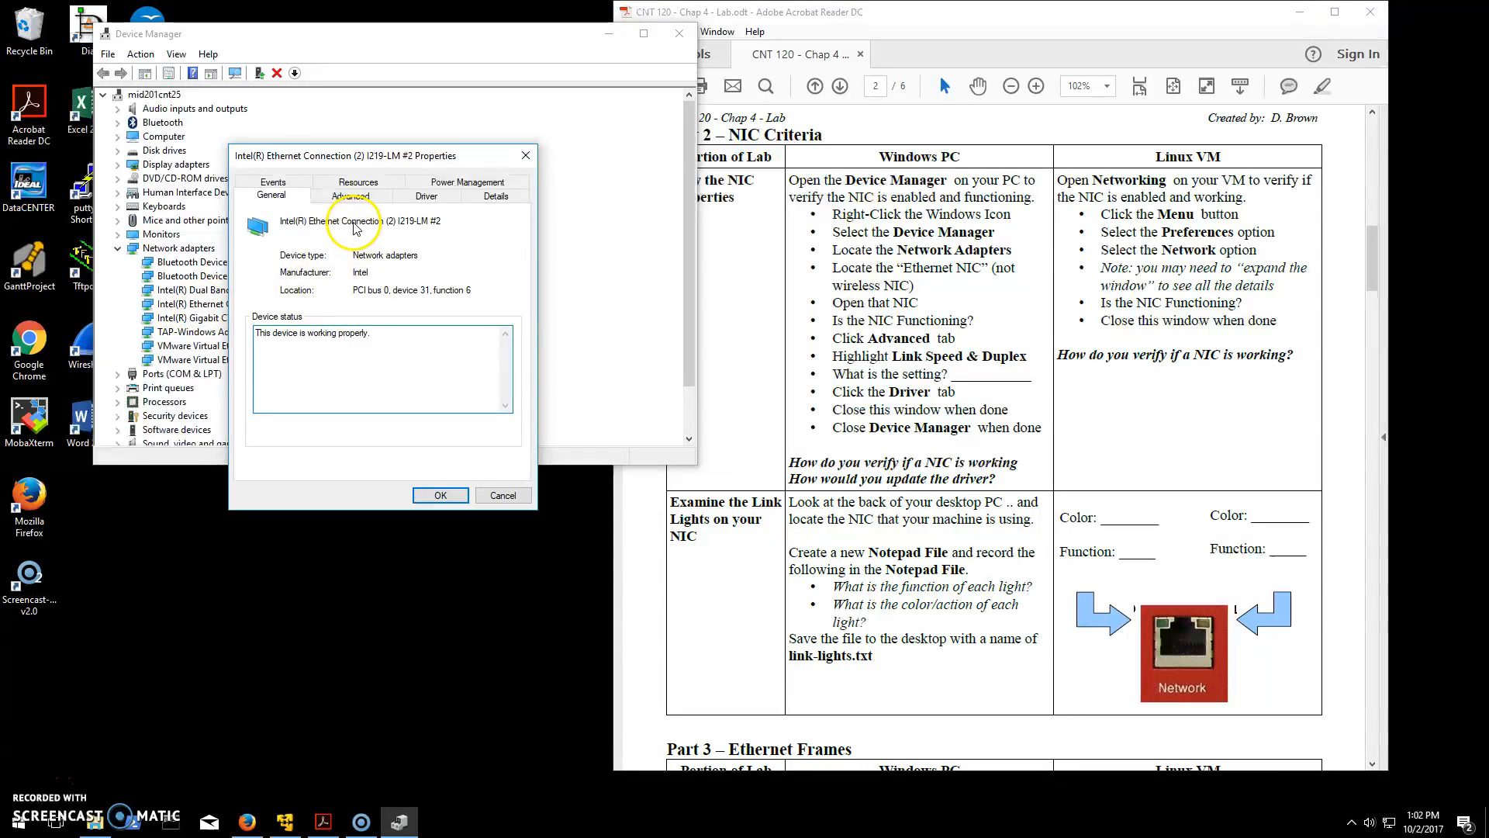
{"action": "triple_click", "coordinate": [310, 332]}
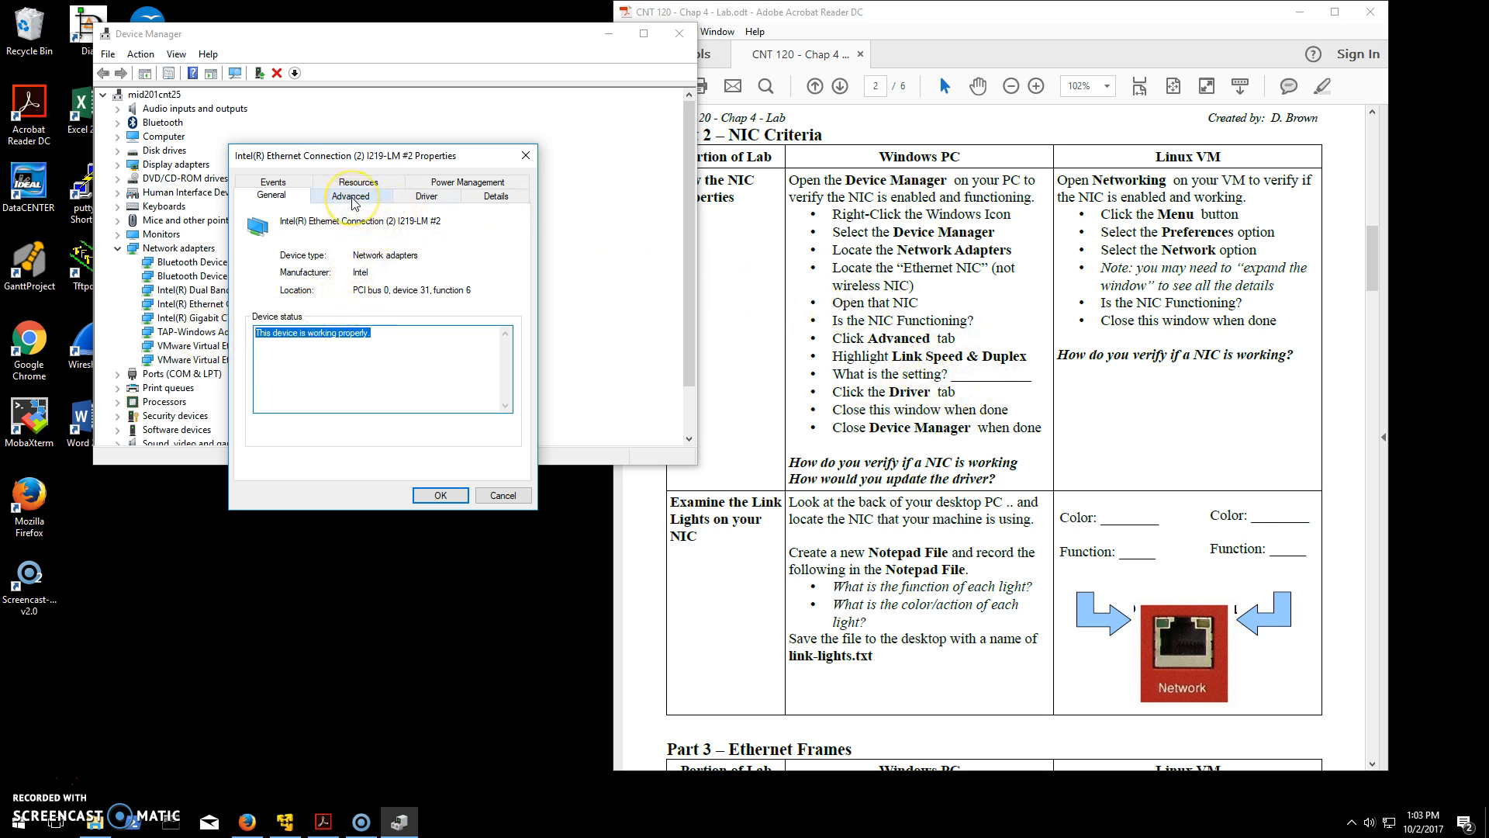
Bring up the Speed & Duplex property's list of values under Advanced settings
{"action": "left_click", "coordinate": [351, 196]}
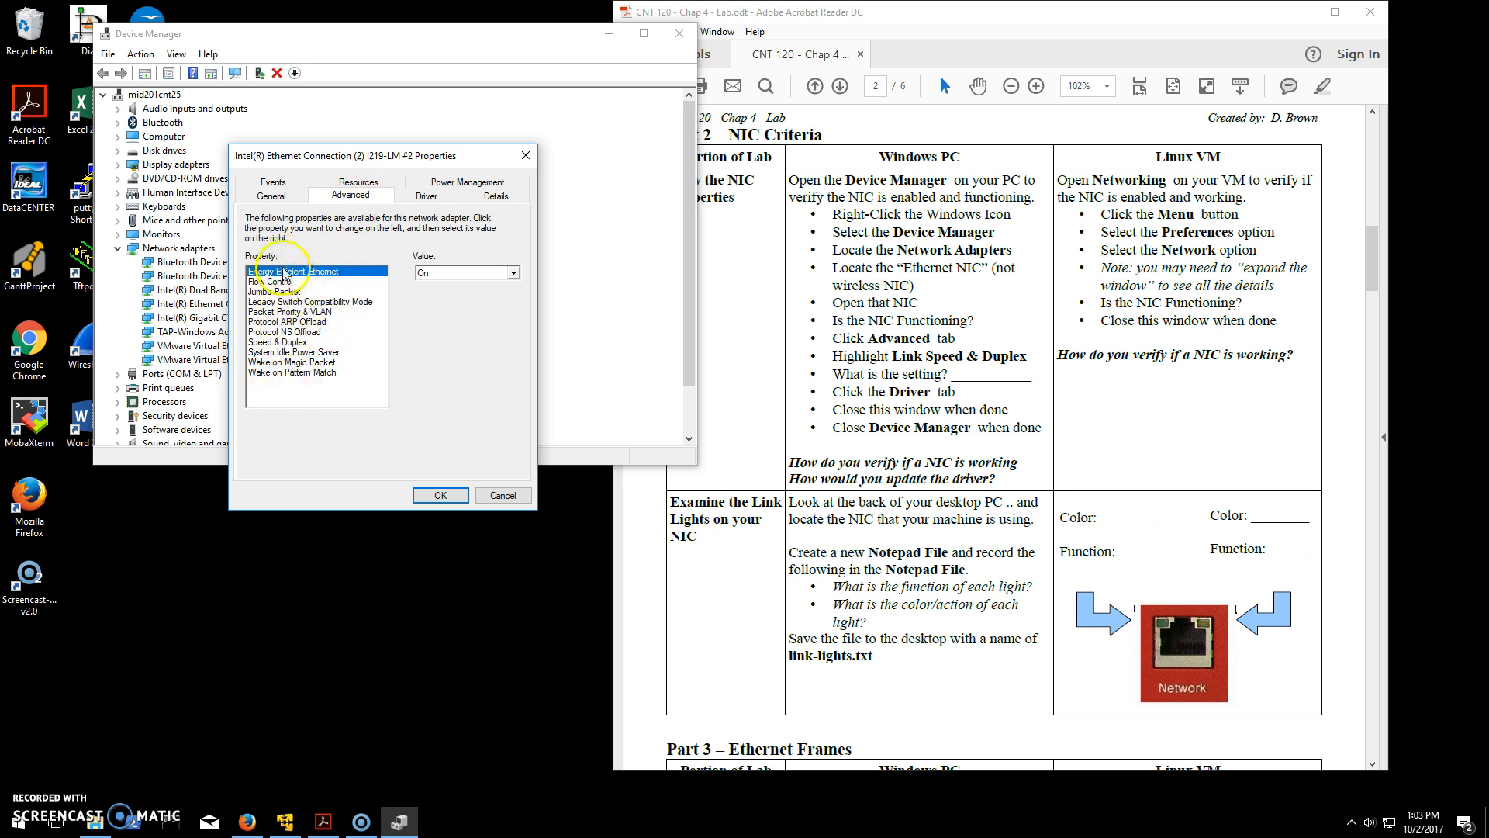
{"action": "left_click", "coordinate": [278, 341]}
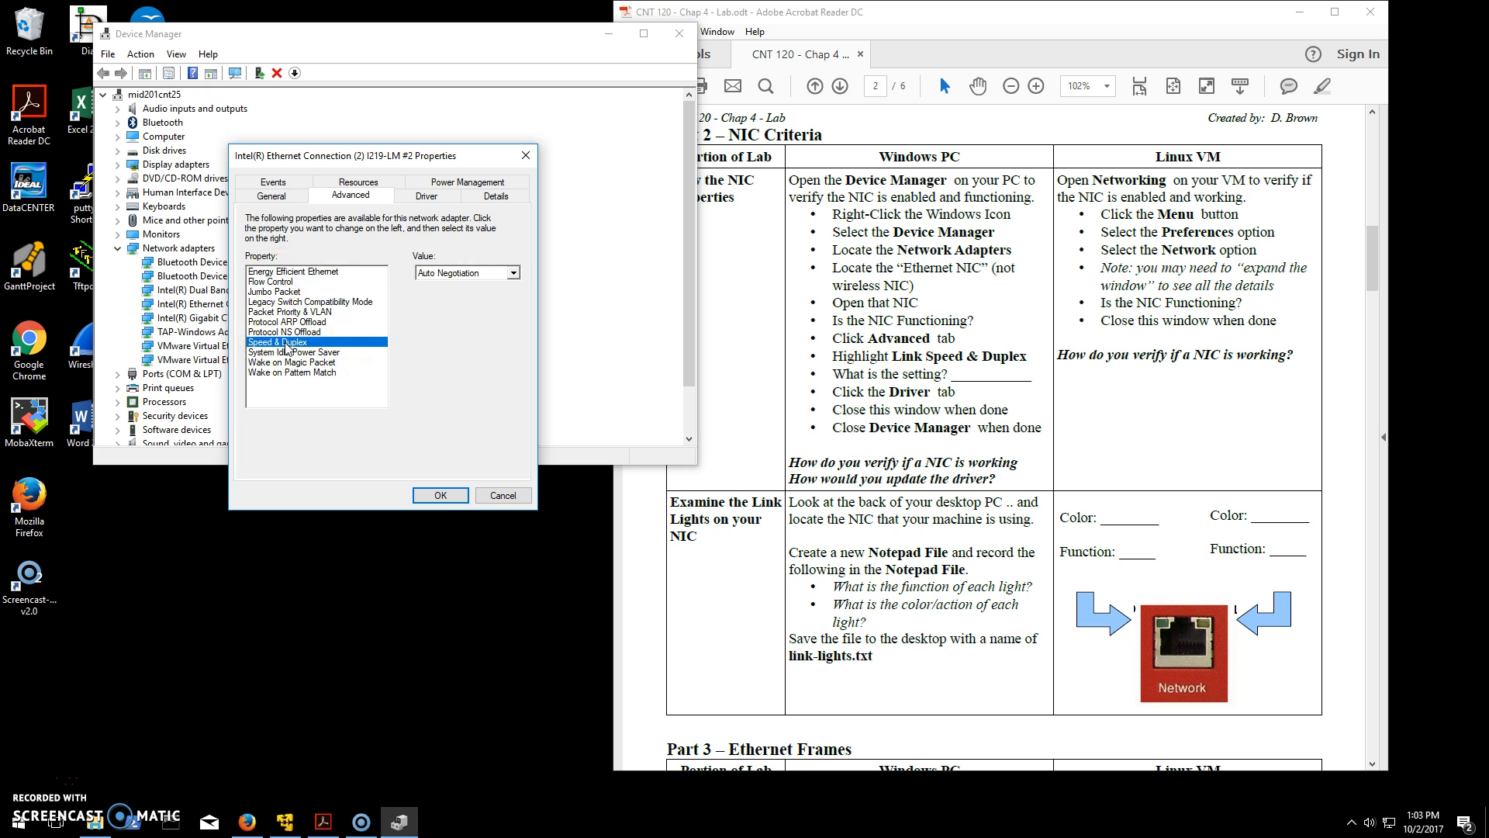
{"action": "left_click", "coordinate": [513, 273]}
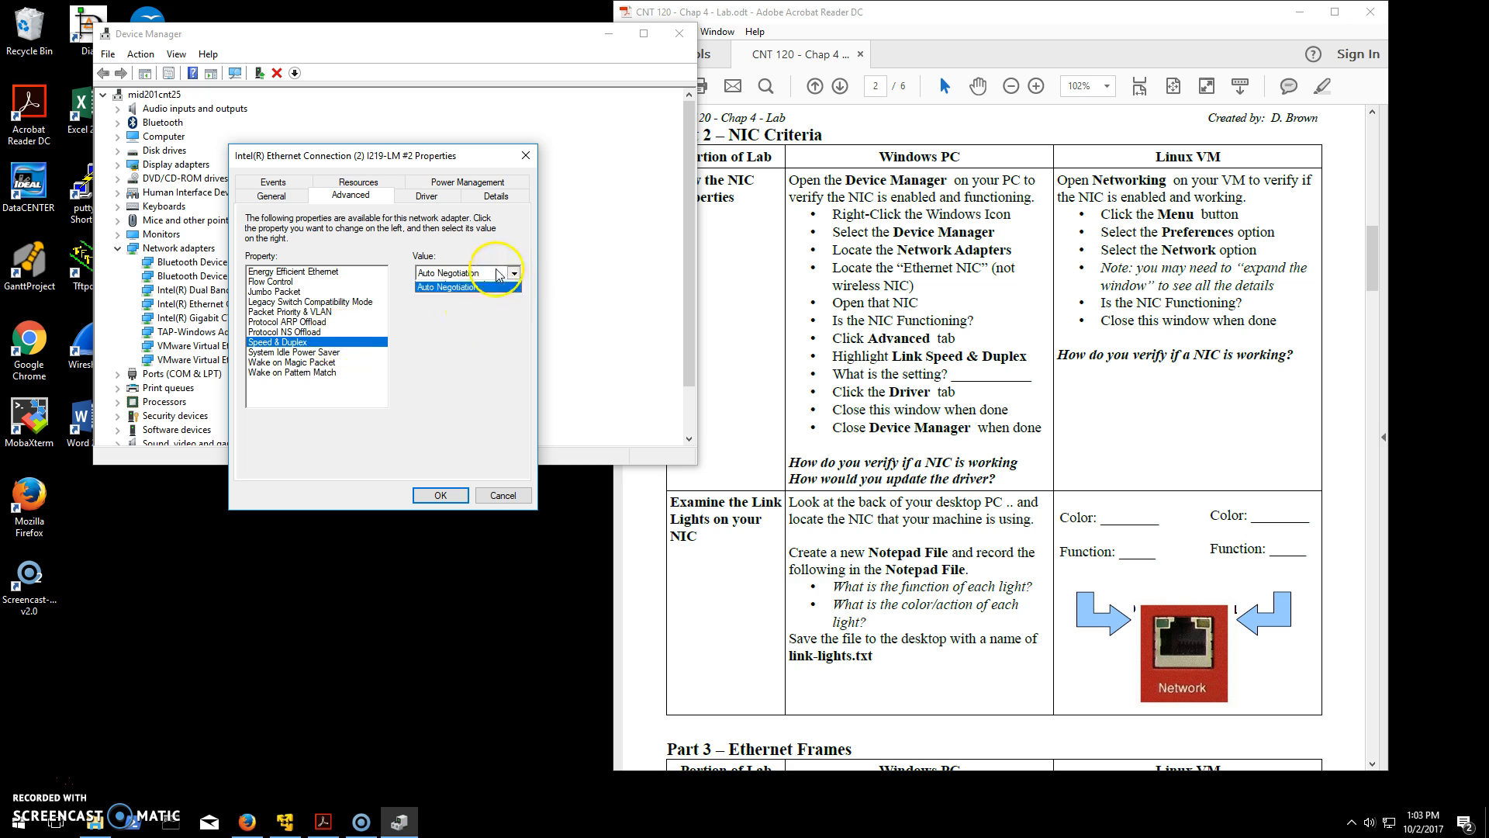
{"action": "left_click", "coordinate": [513, 273]}
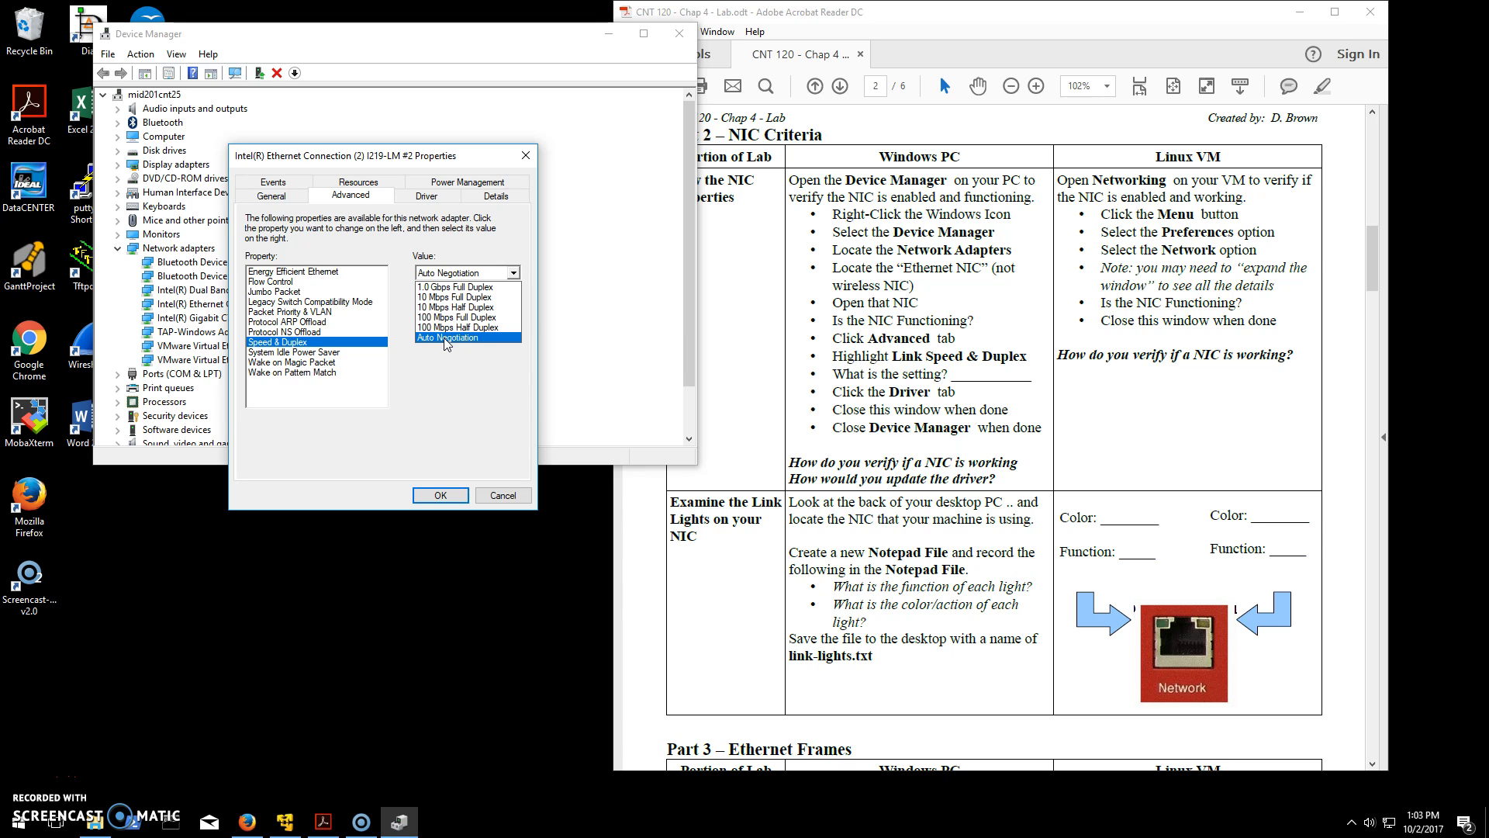
Try 10 Mbps Full and Half Duplex, then return Speed & Duplex to Auto Negotiation
{"action": "left_click", "coordinate": [456, 297]}
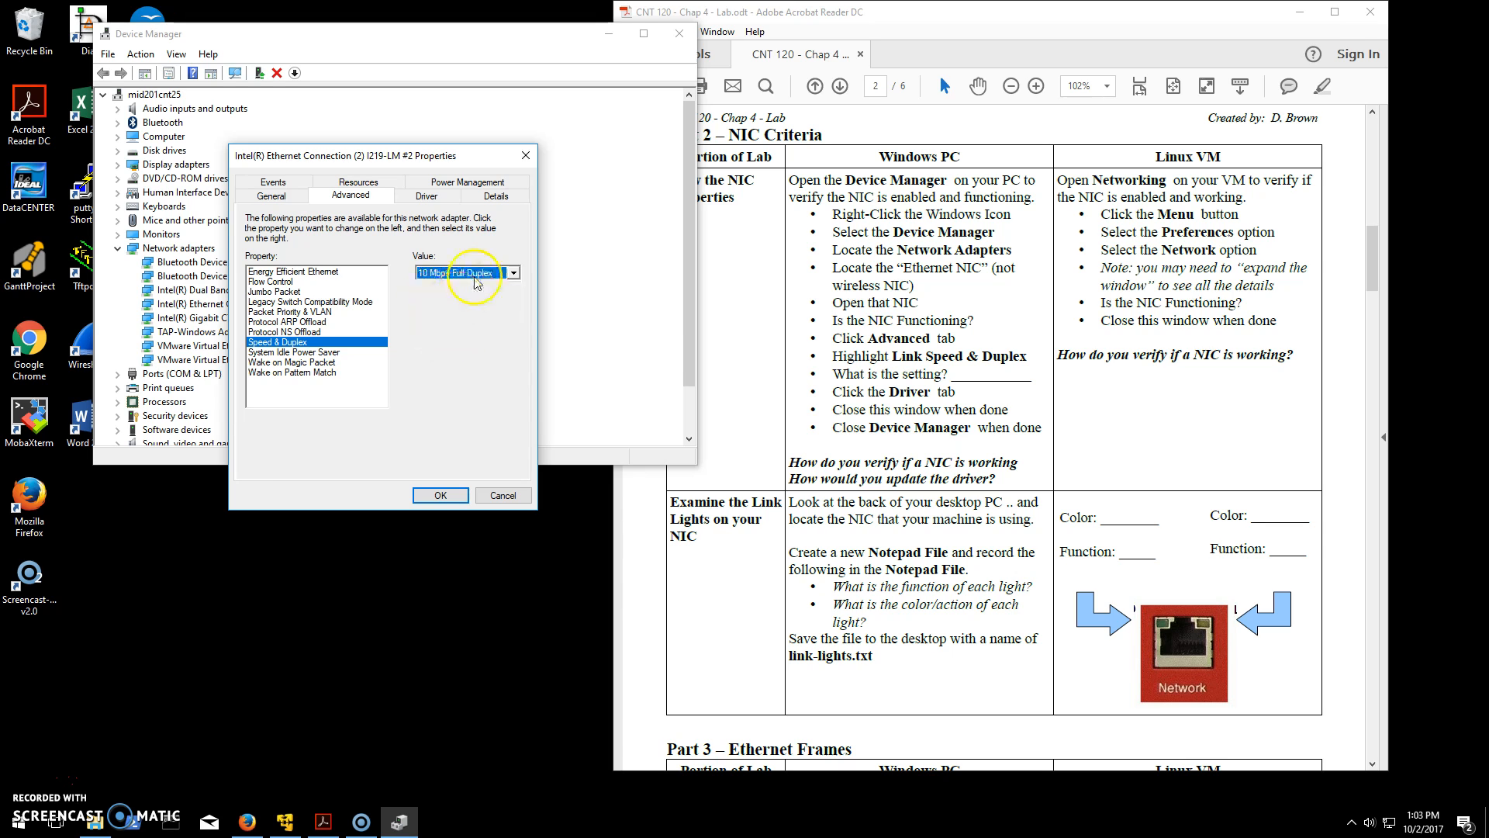
{"action": "left_click", "coordinate": [460, 273]}
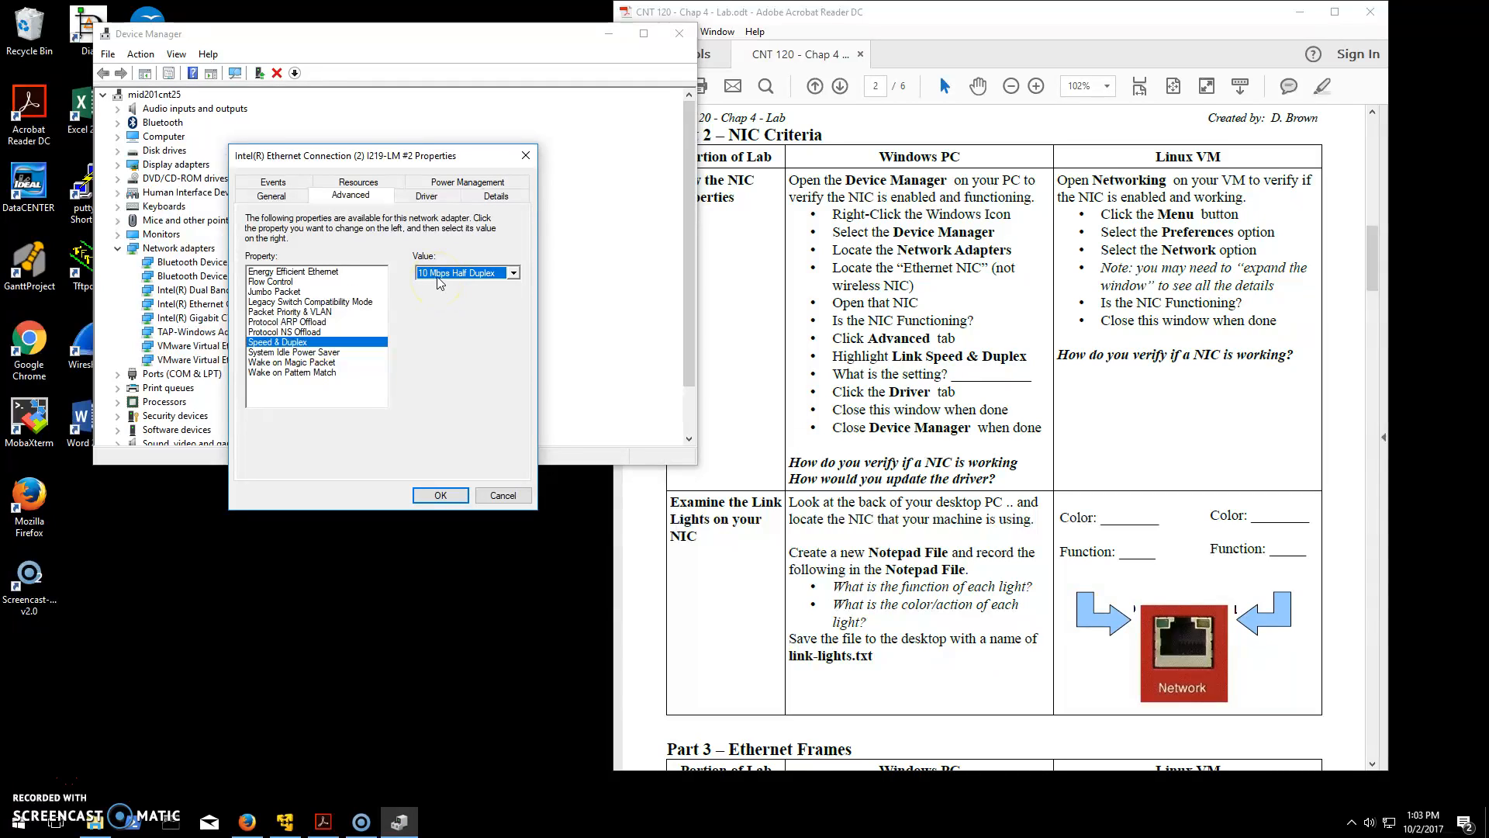
{"action": "left_click", "coordinate": [513, 273]}
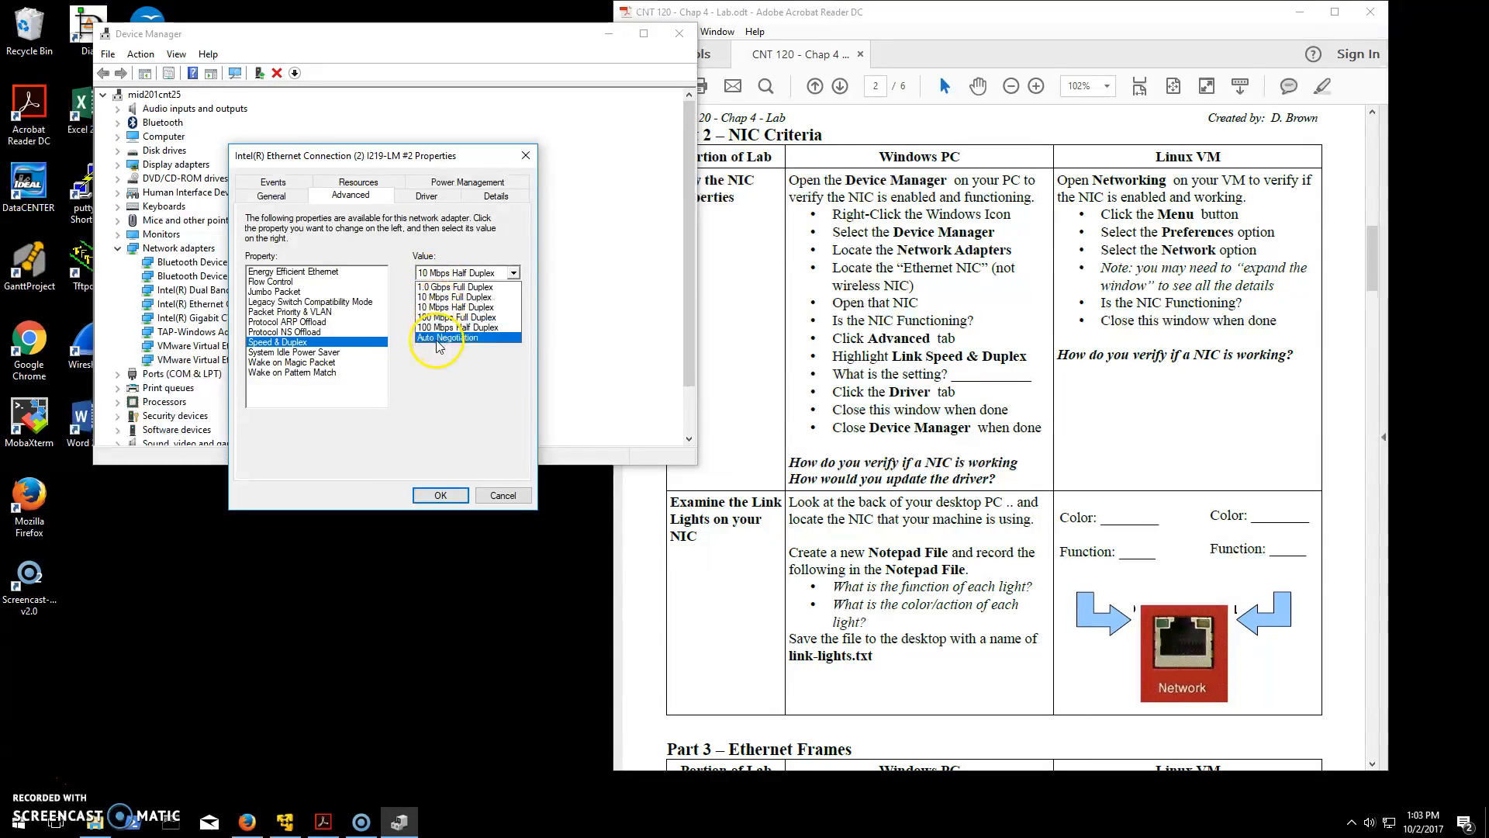
{"action": "left_click", "coordinate": [461, 337]}
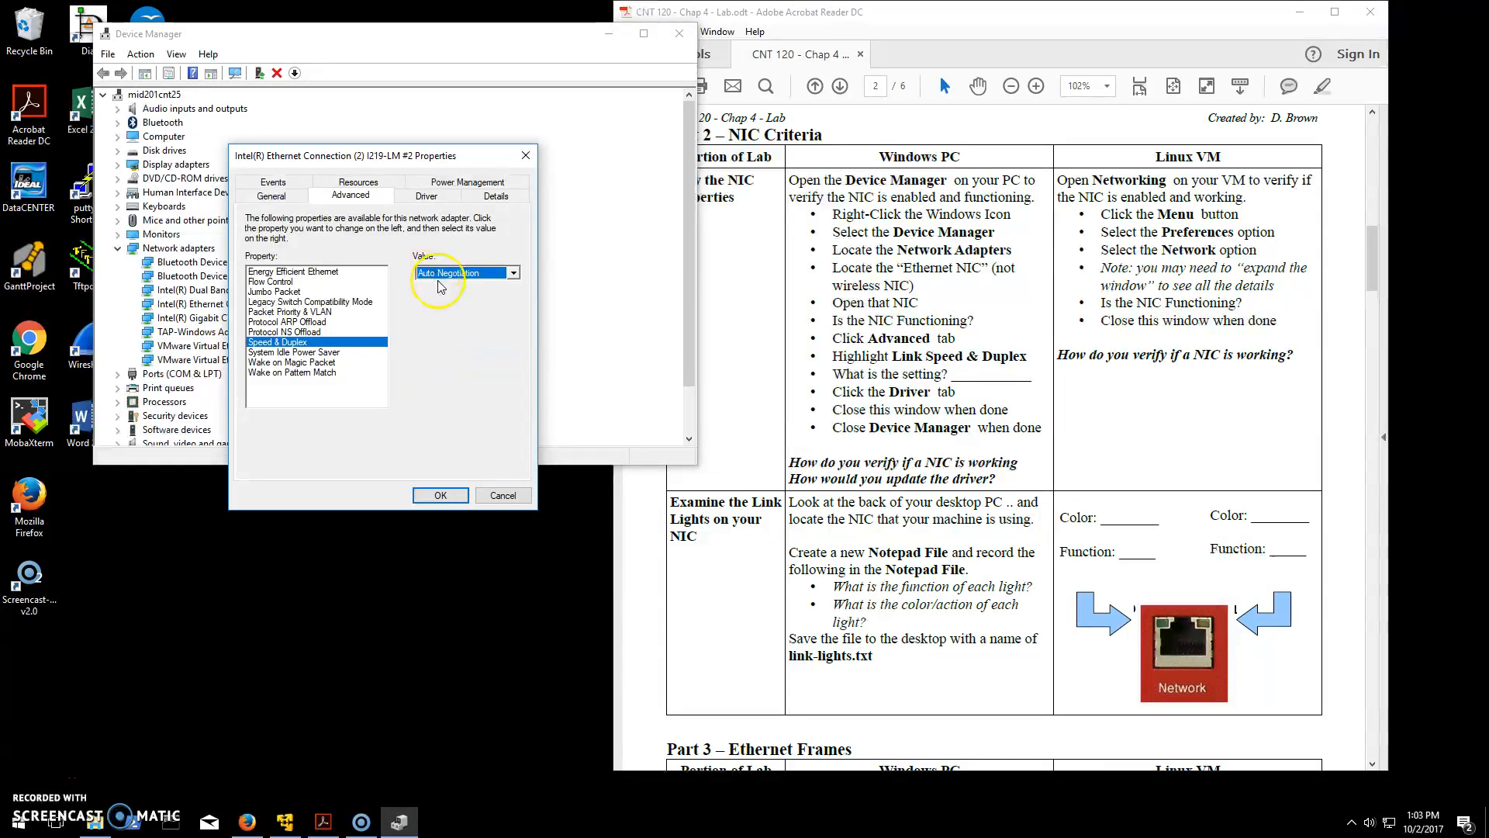
{"action": "mouse_move", "coordinate": [394, 627]}
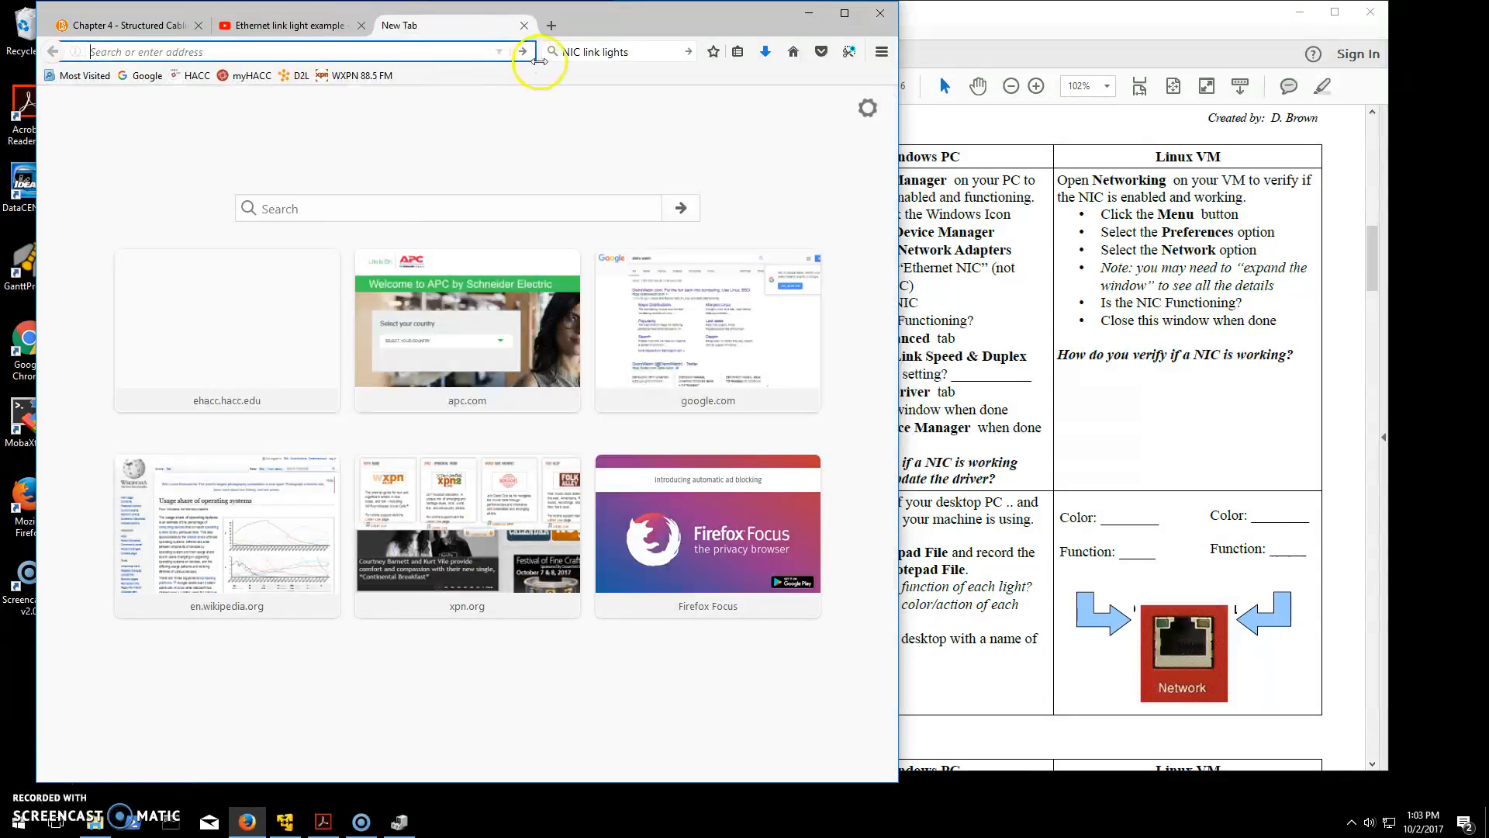
Search Google for TigerDirect, enter the store and start typing 'desktop ethernet' in its search
{"action": "left_click", "coordinate": [617, 51]}
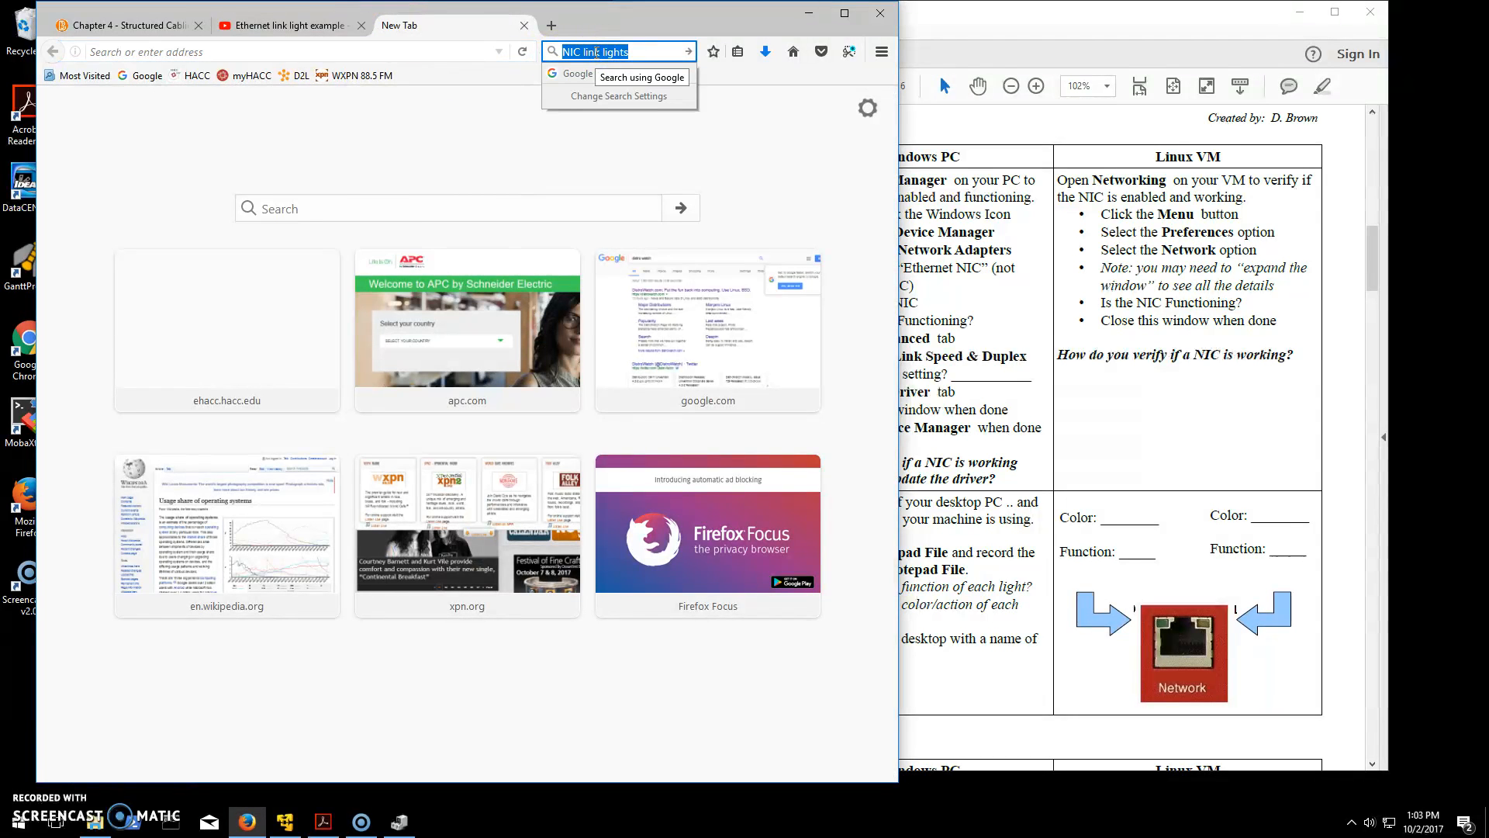
{"action": "type", "text": "tiger direct"}
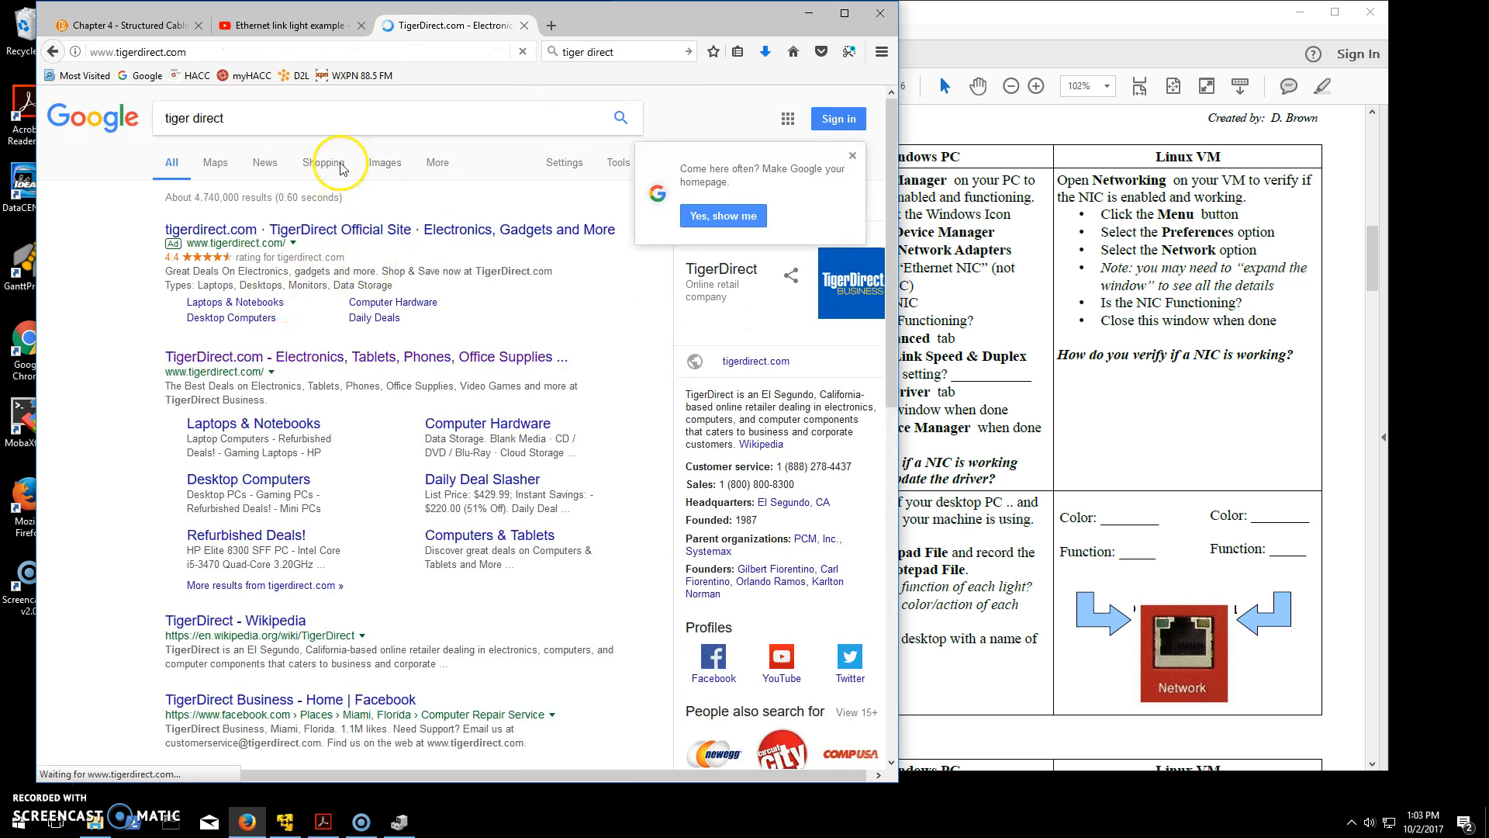
{"action": "left_click", "coordinate": [209, 230]}
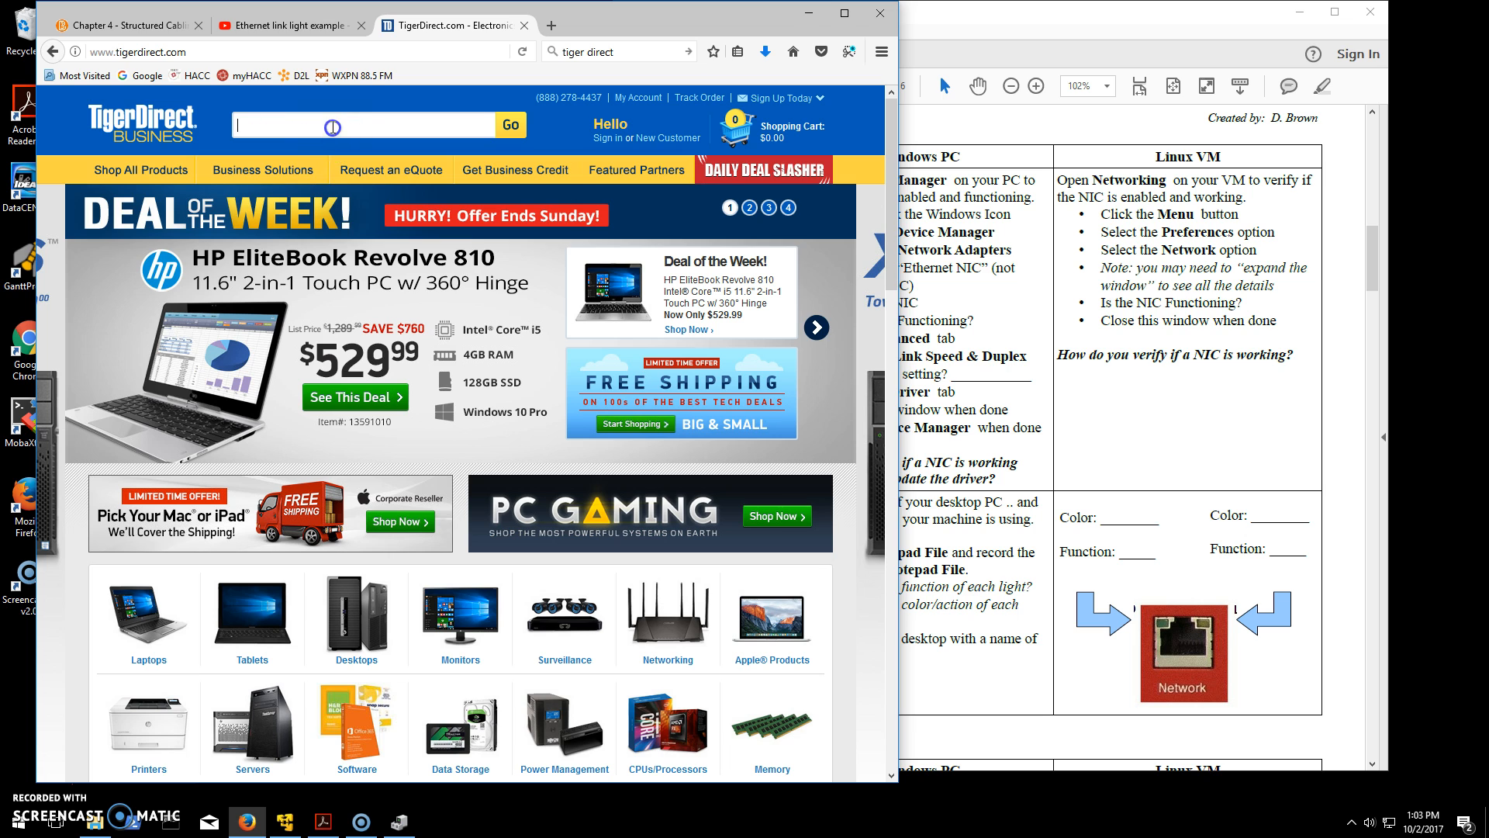
{"action": "type", "text": "desktop ethernet NCI"}
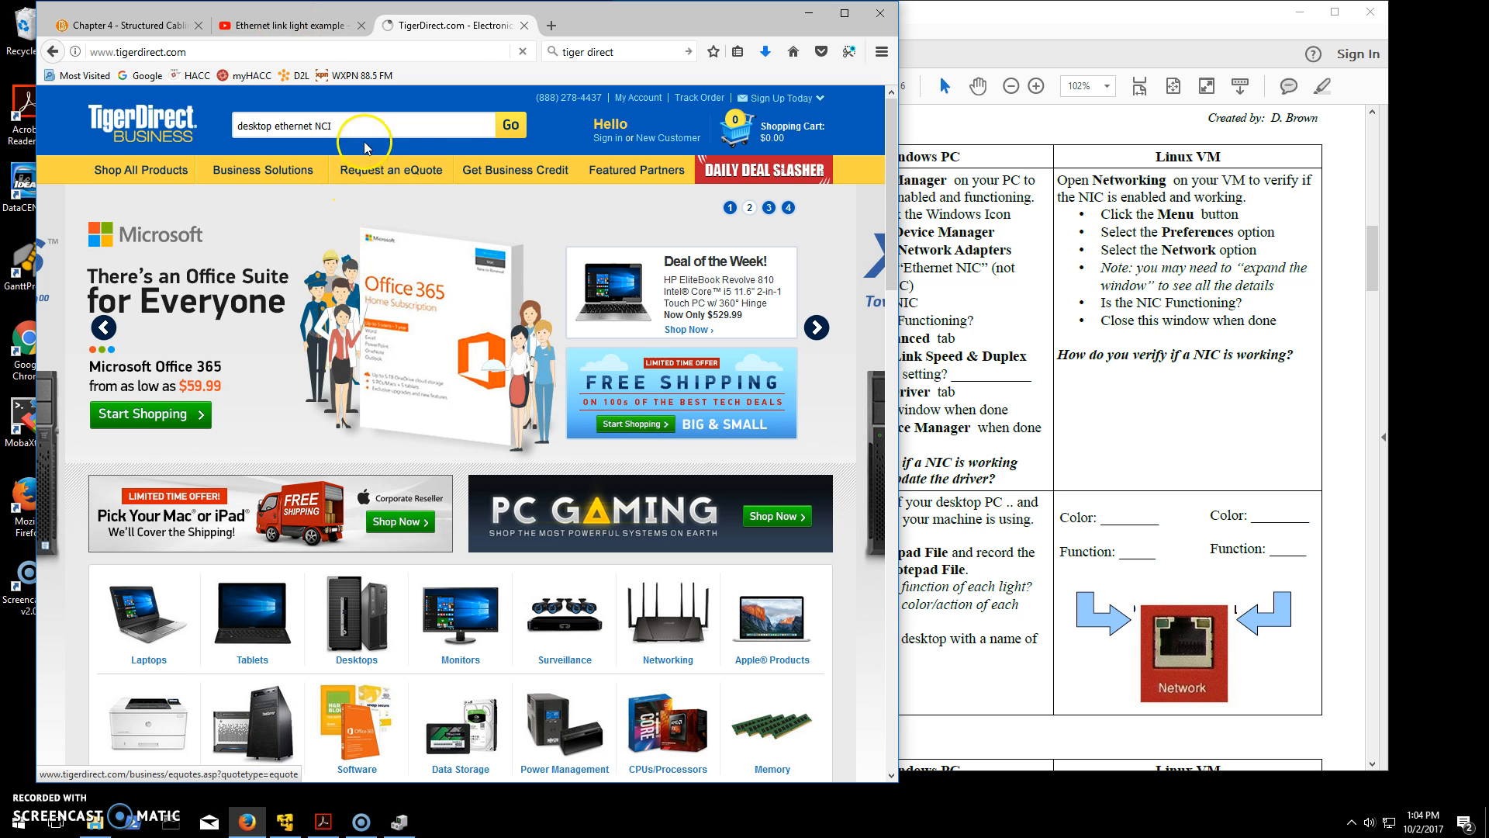
Run the desktop ethernet search, then search again for pci-e desktop NIC cards
{"action": "left_click", "coordinate": [510, 124]}
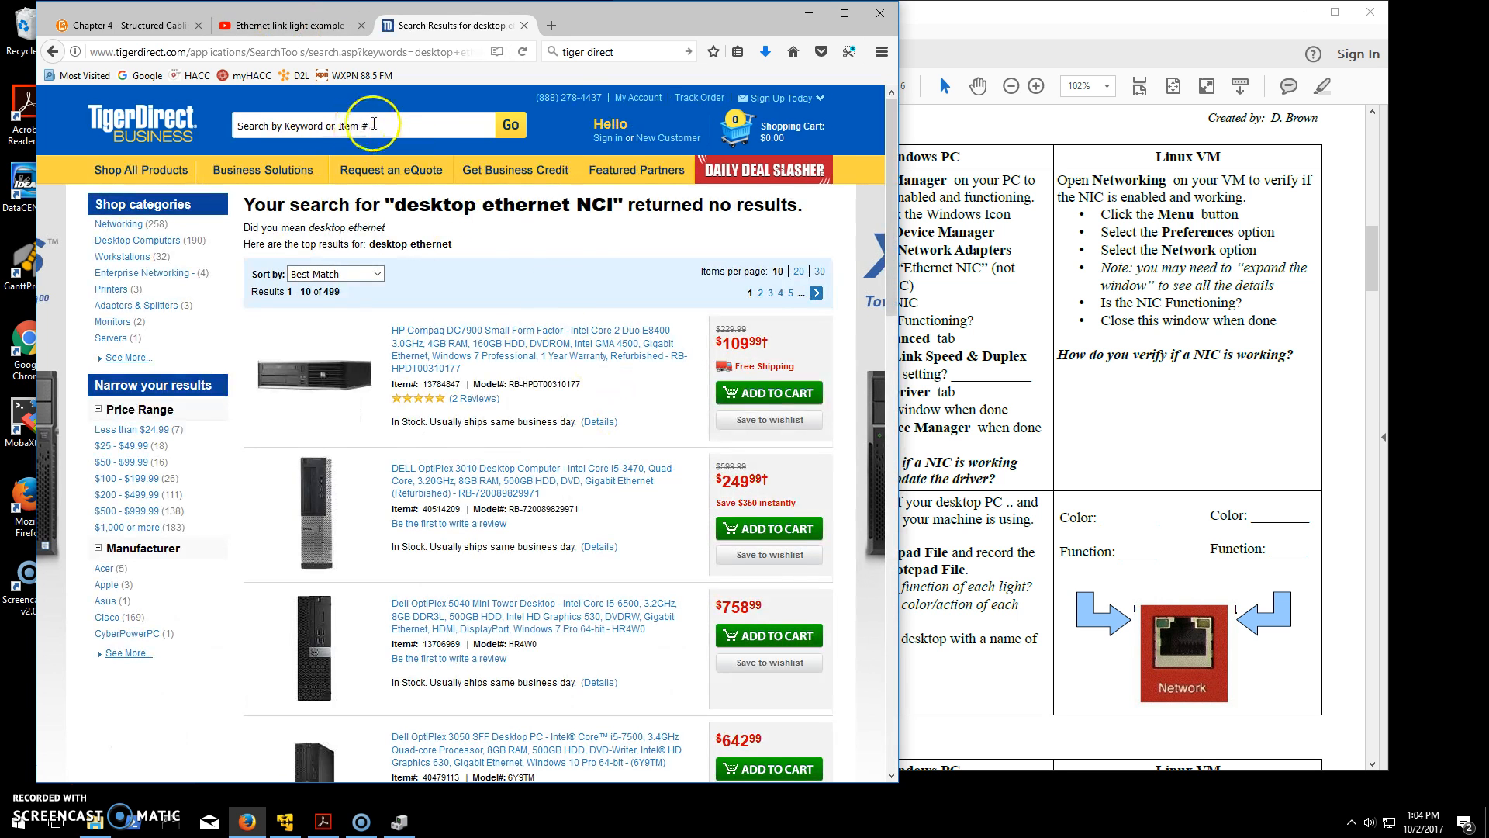
{"action": "type", "text": "deskto"}
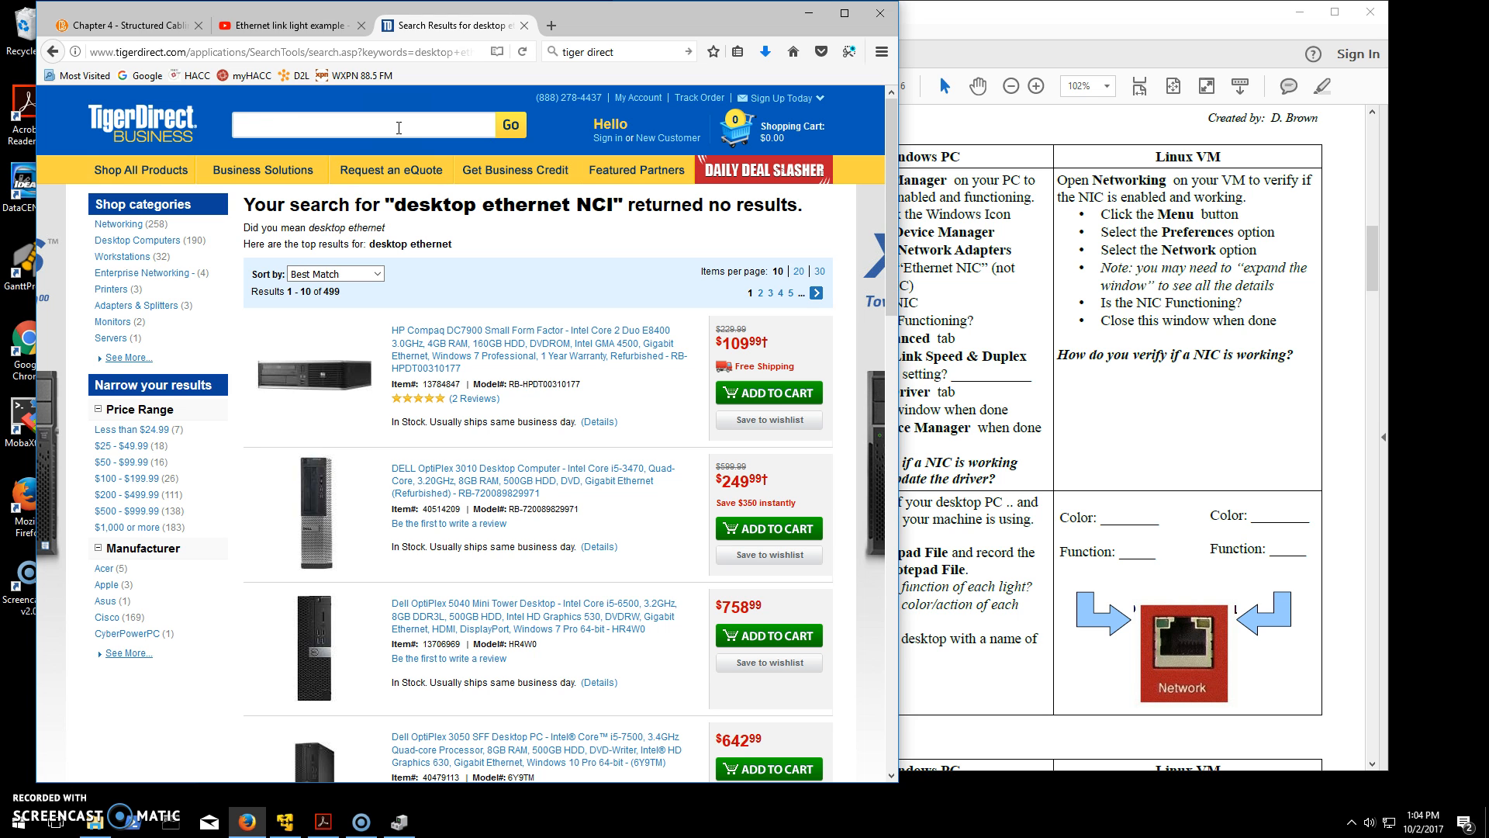
{"action": "type", "text": "pce"}
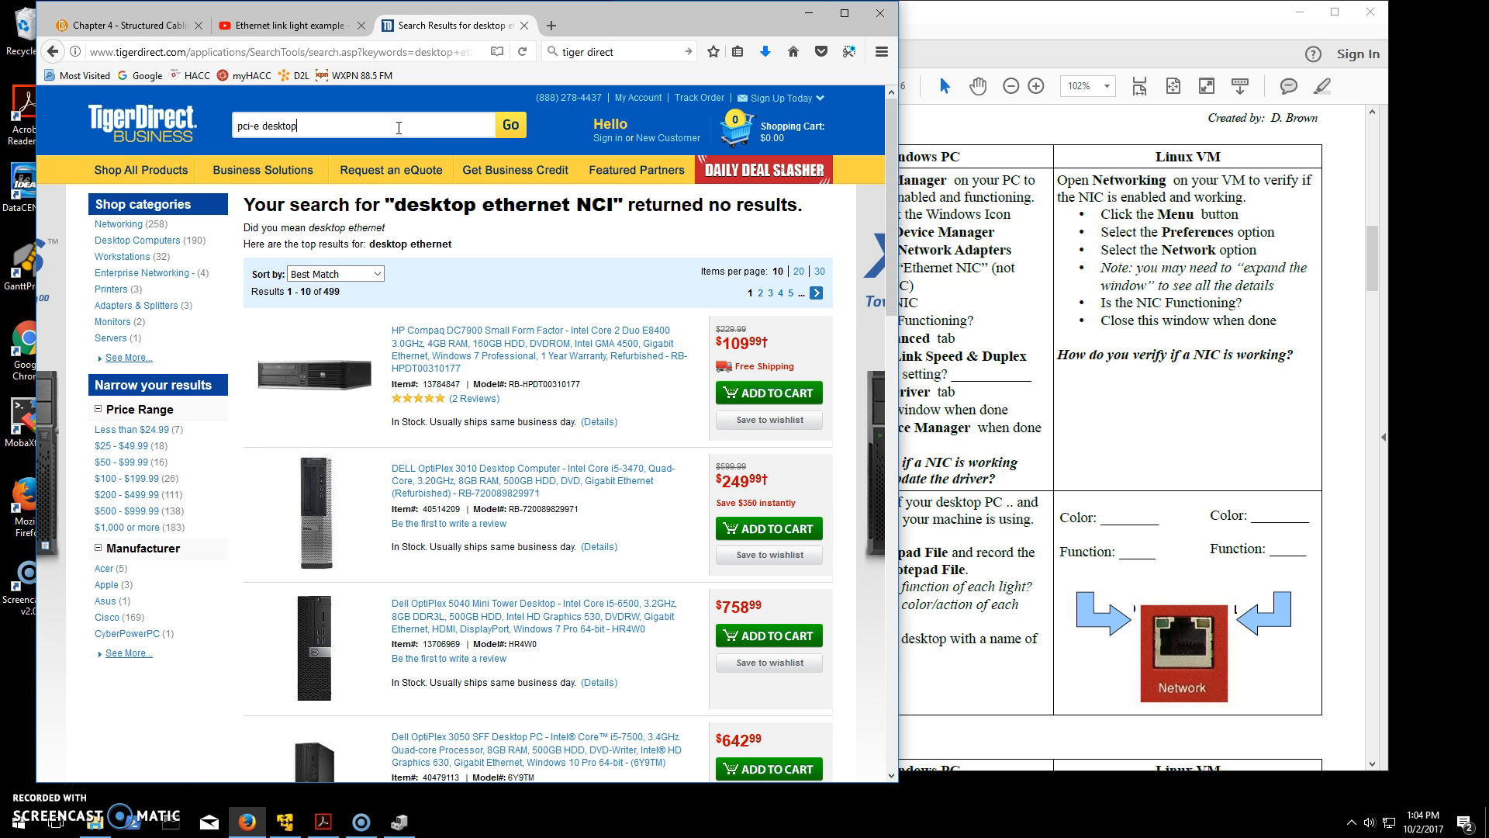
{"action": "left_click", "coordinate": [510, 126]}
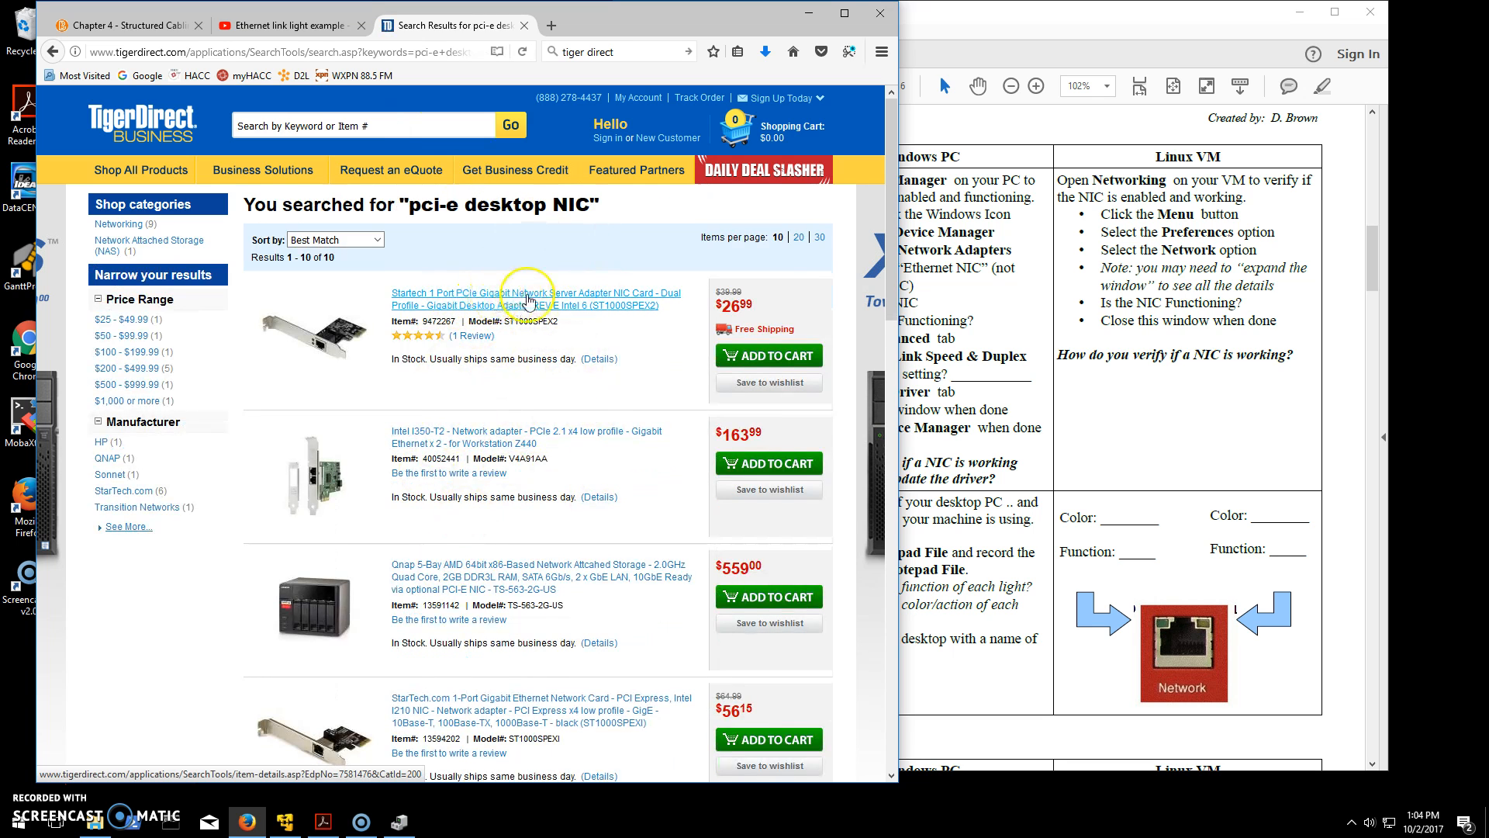
View the StarTech 1 Port PCIe Gigabit card's specifications and pick out Gigabit Ethernet
{"action": "left_click", "coordinate": [529, 300]}
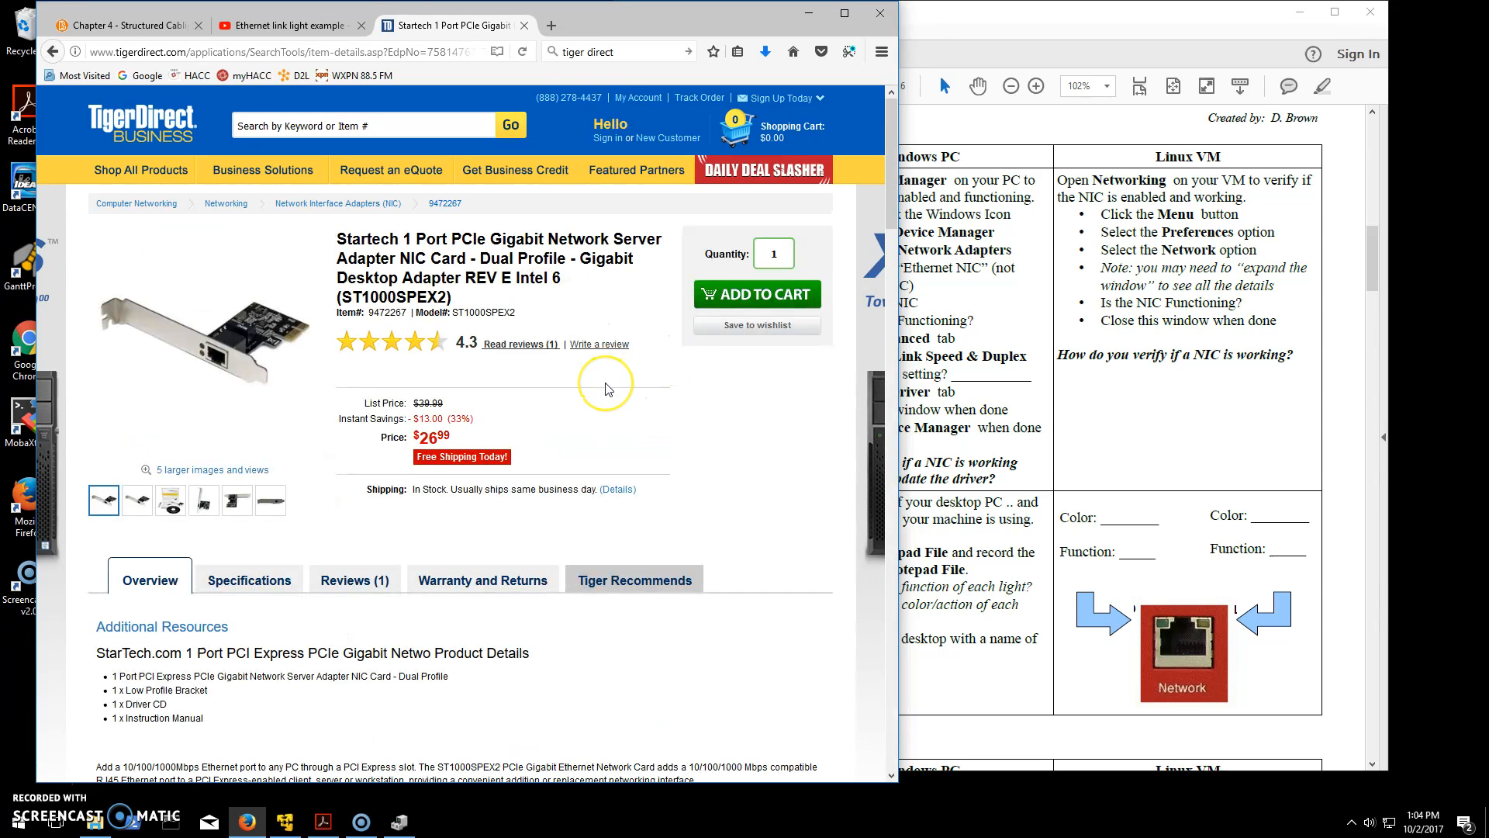
{"action": "left_click", "coordinate": [248, 580]}
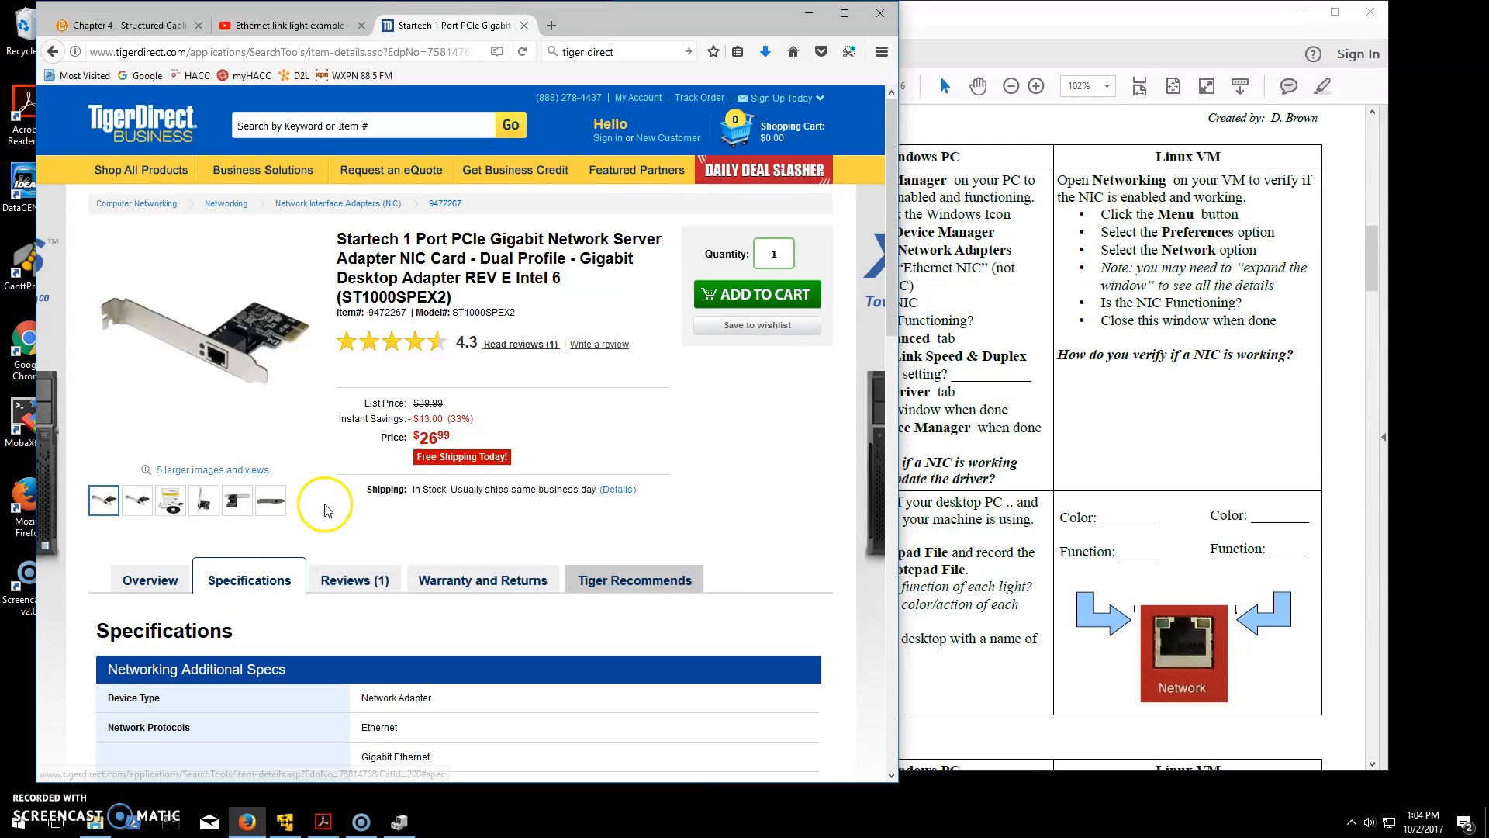
{"action": "scroll", "scroll_direction": "down", "scroll_amount": 3}
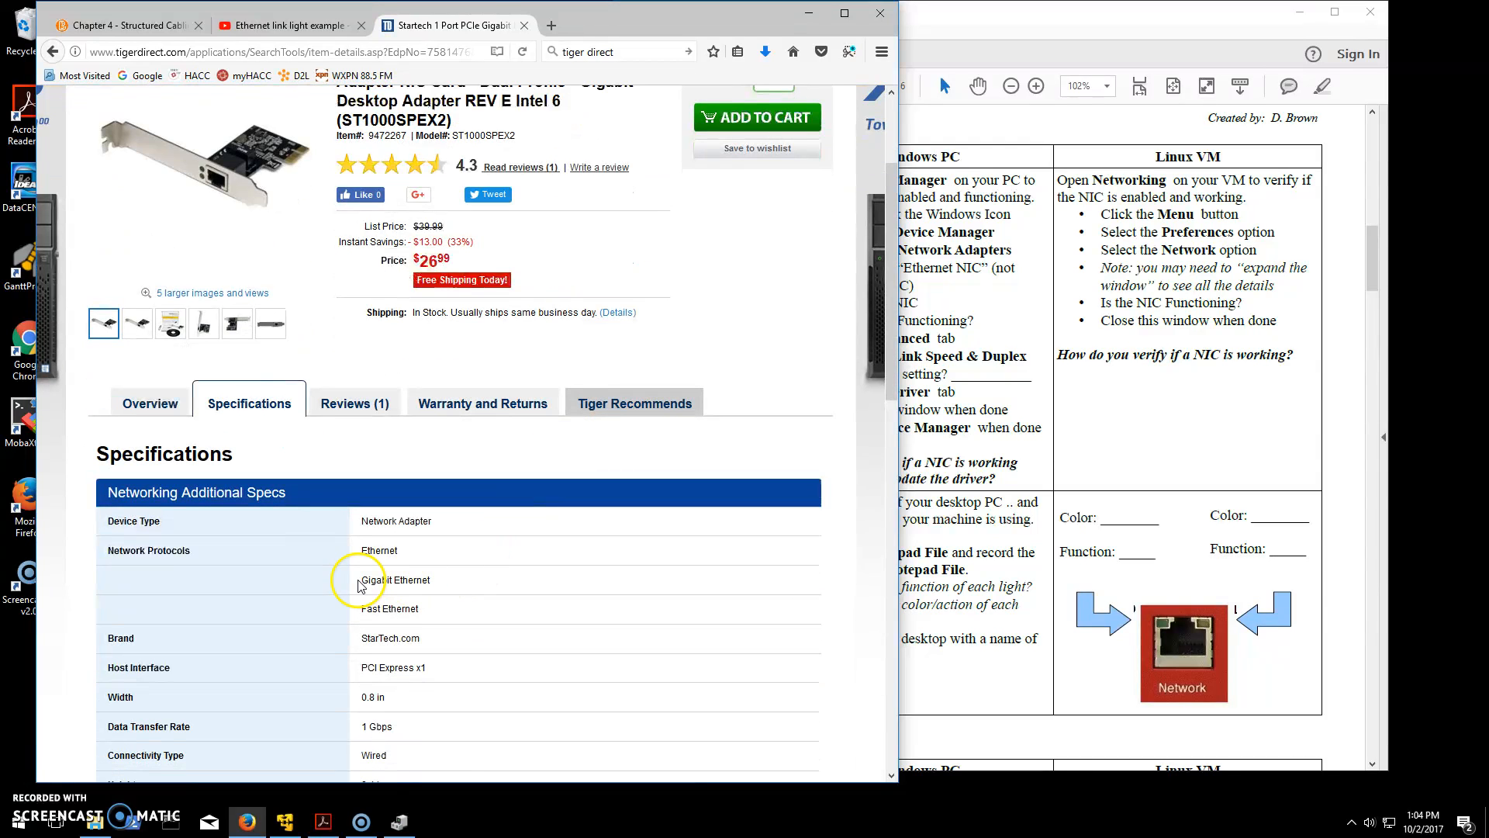
{"action": "scroll", "scroll_direction": "down", "scroll_amount": 3}
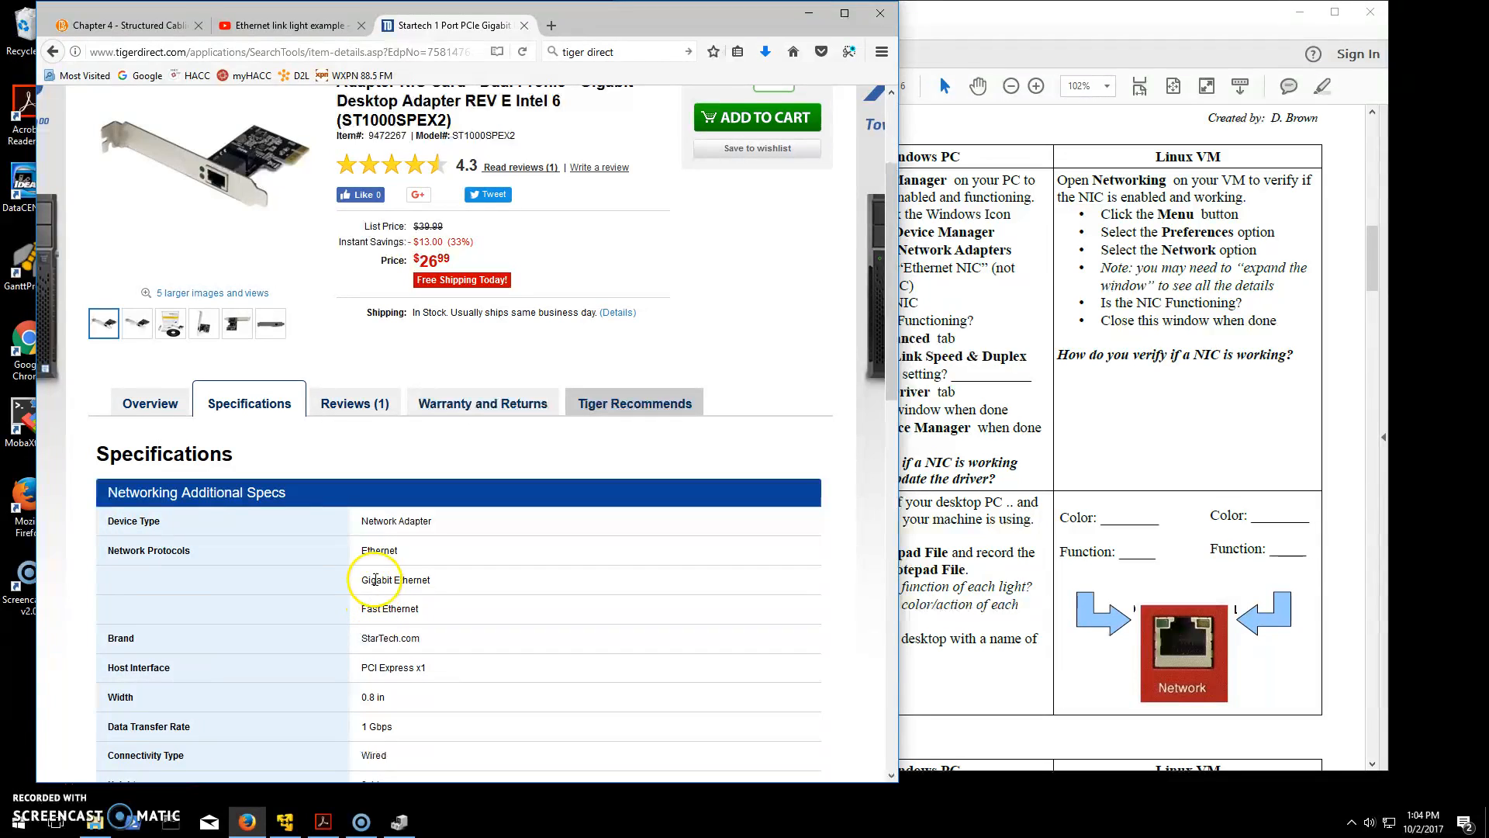
{"action": "mouse_move", "coordinate": [359, 616]}
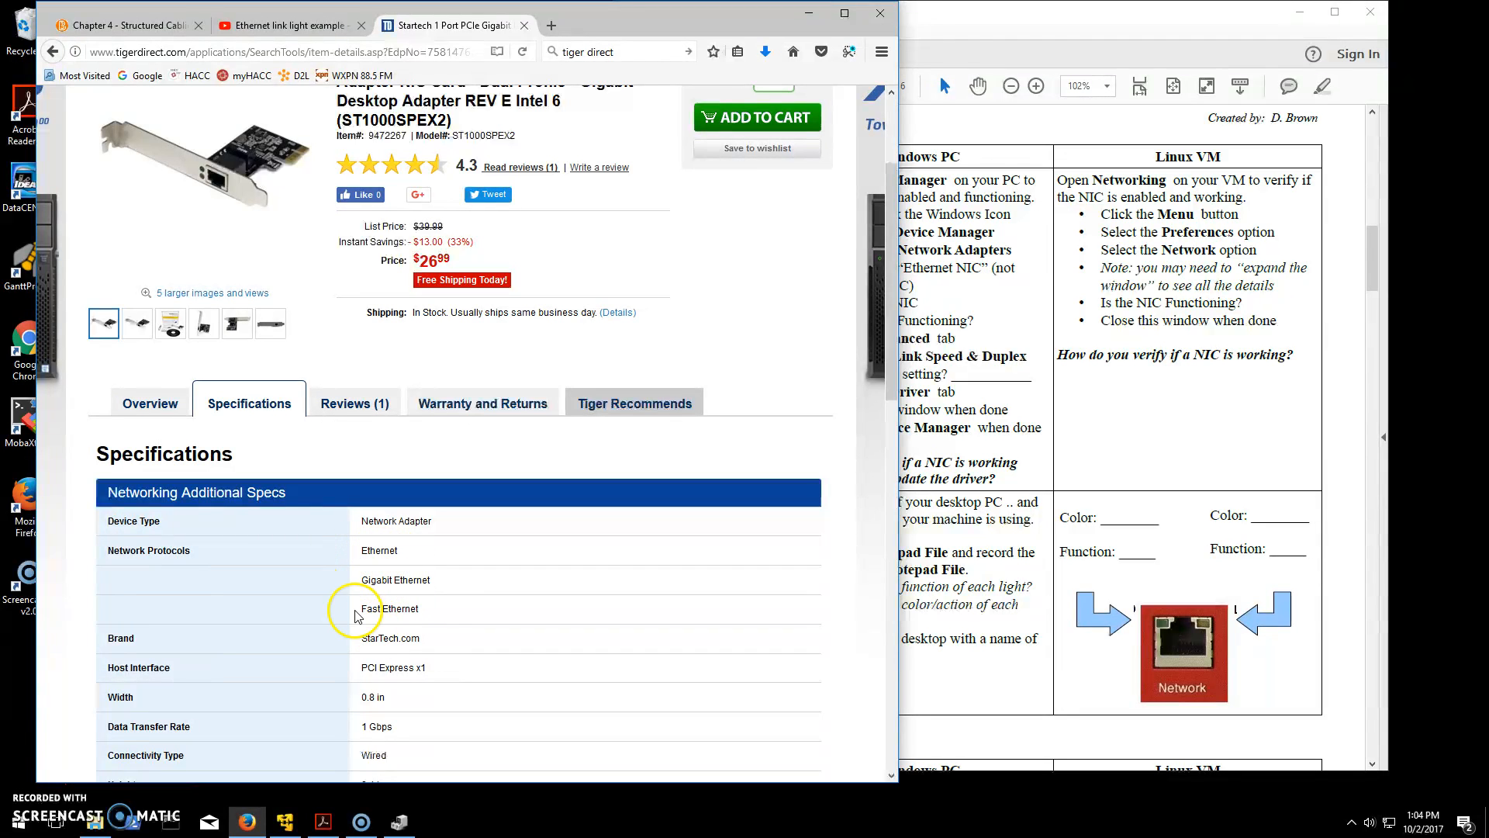
{"action": "double_click", "coordinate": [394, 578]}
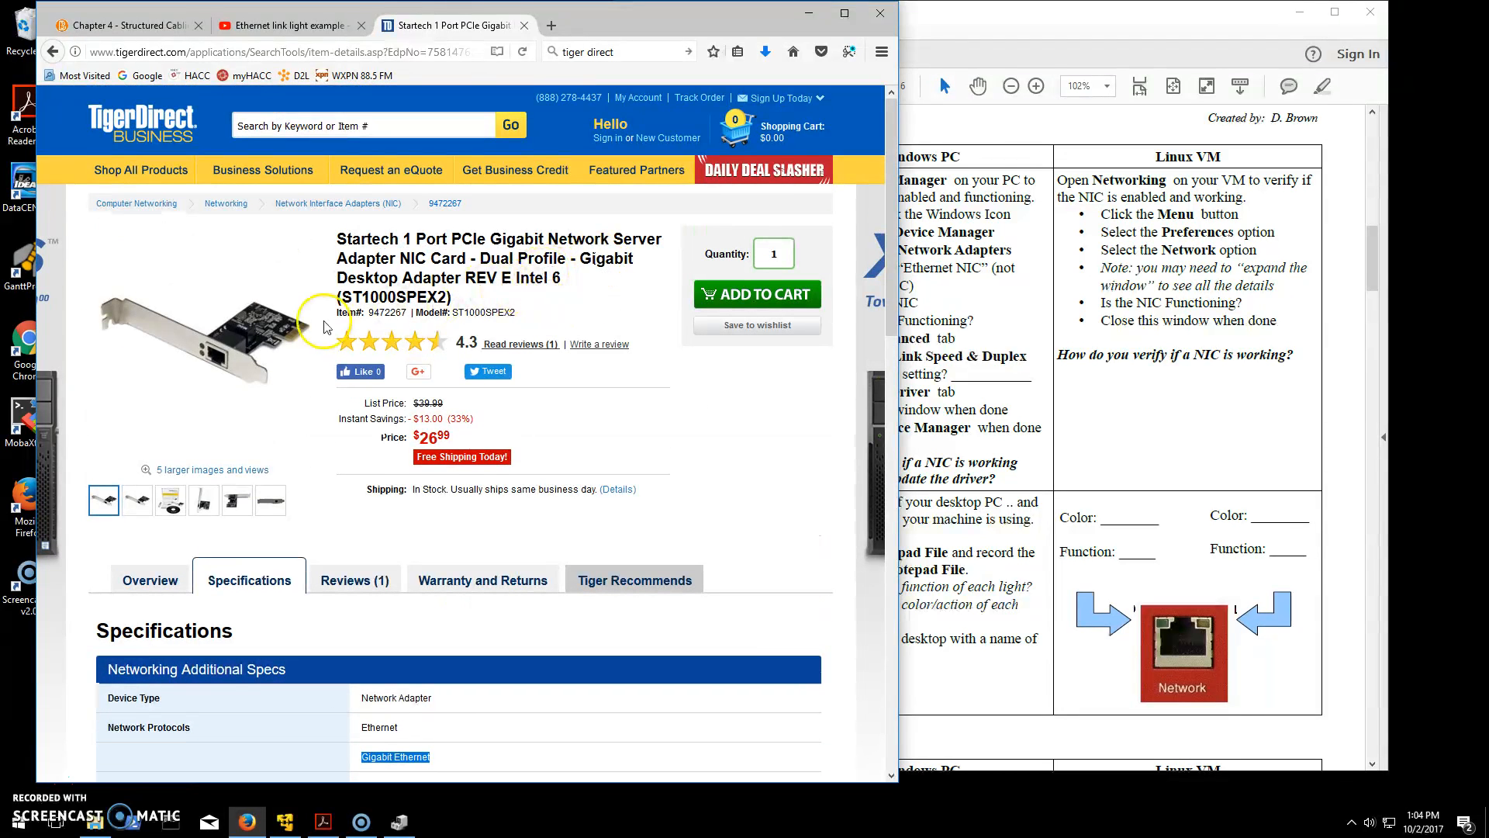
{"action": "mouse_move", "coordinate": [227, 336]}
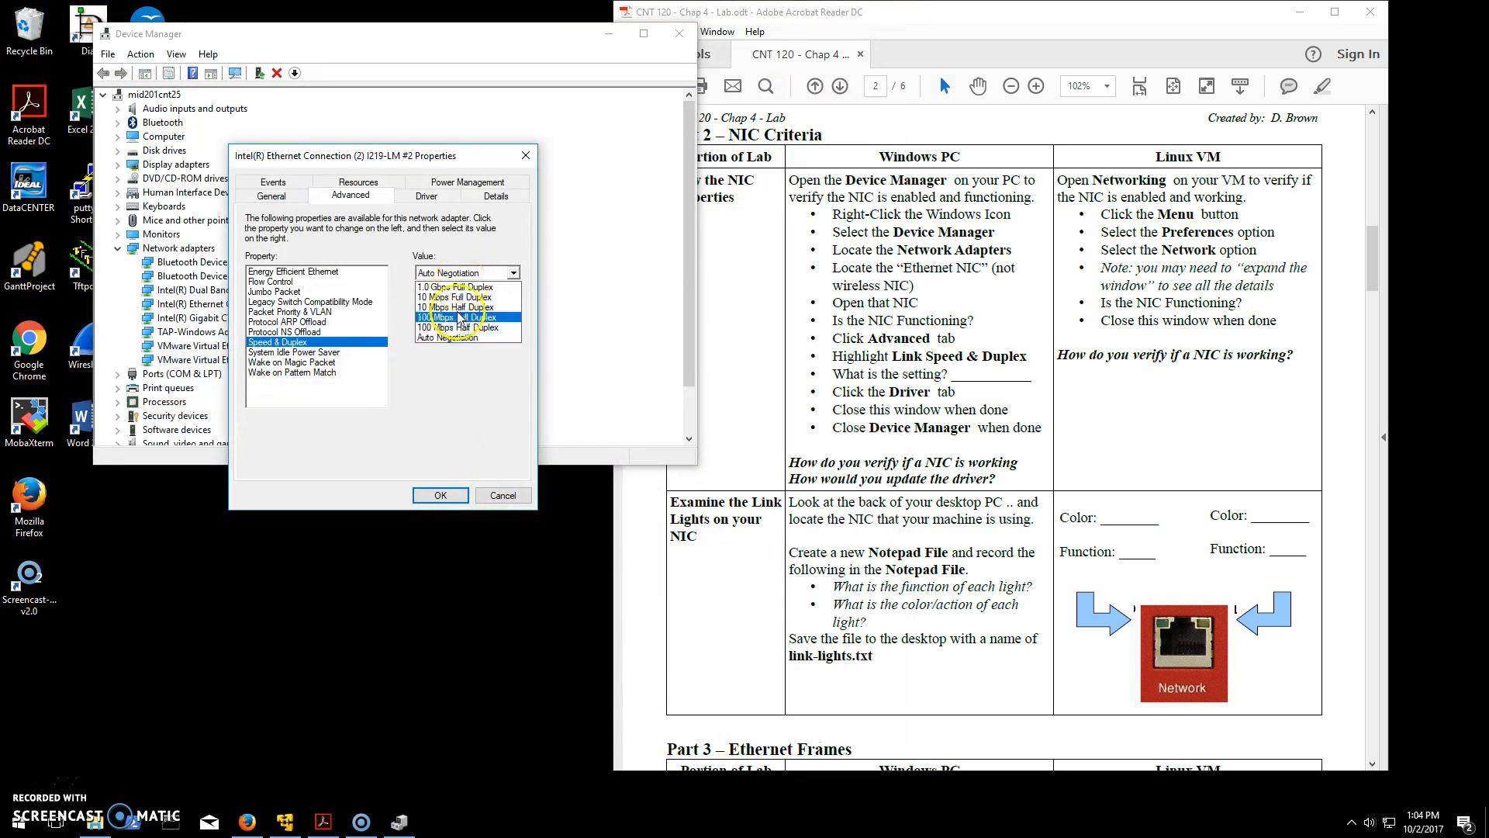
Keep Speed & Duplex at Auto Negotiation and view the adapter's Driver details
{"action": "left_click", "coordinate": [446, 273]}
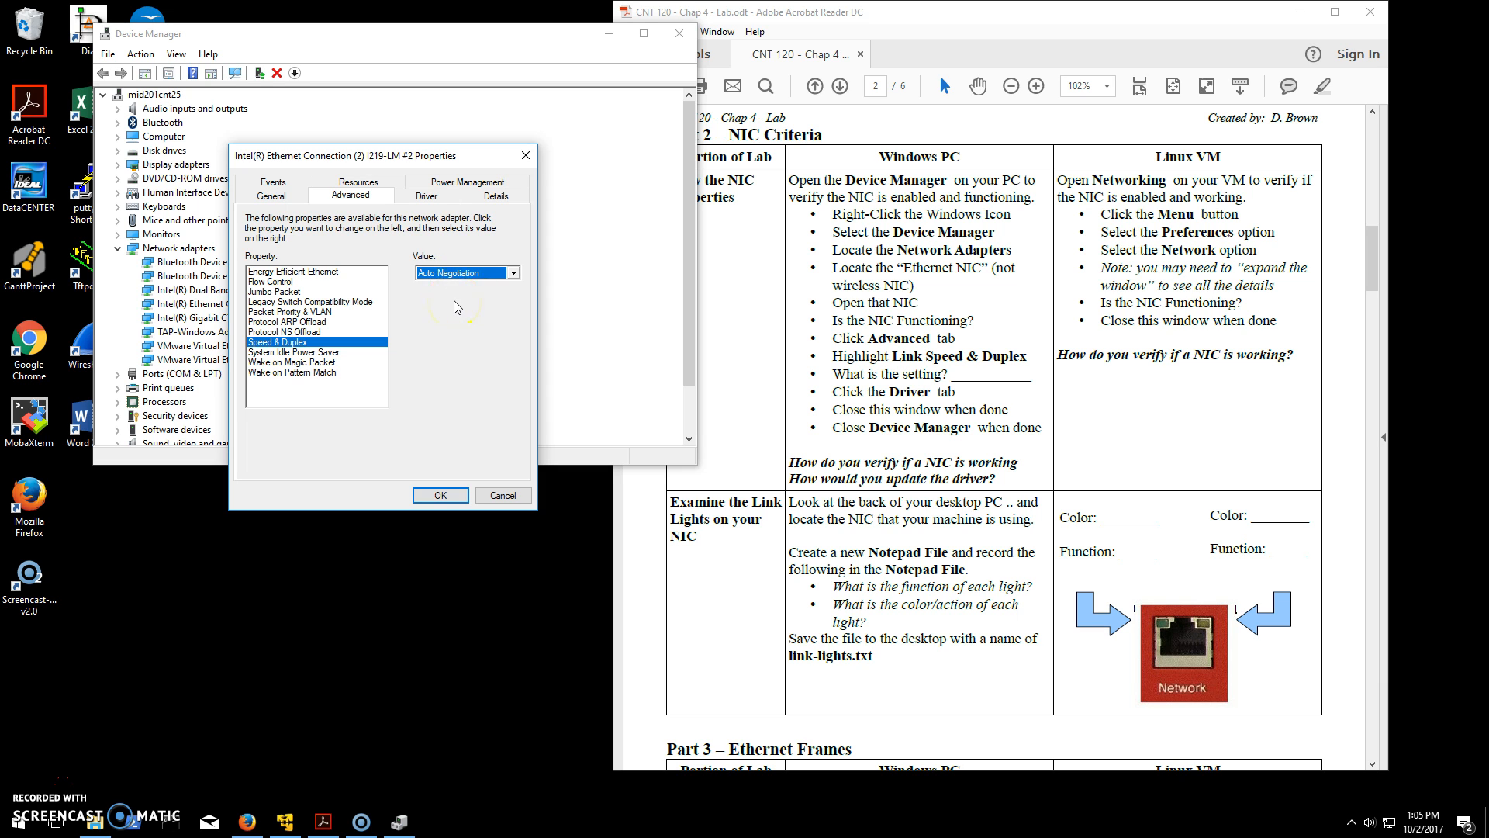
{"action": "mouse_move", "coordinate": [405, 301]}
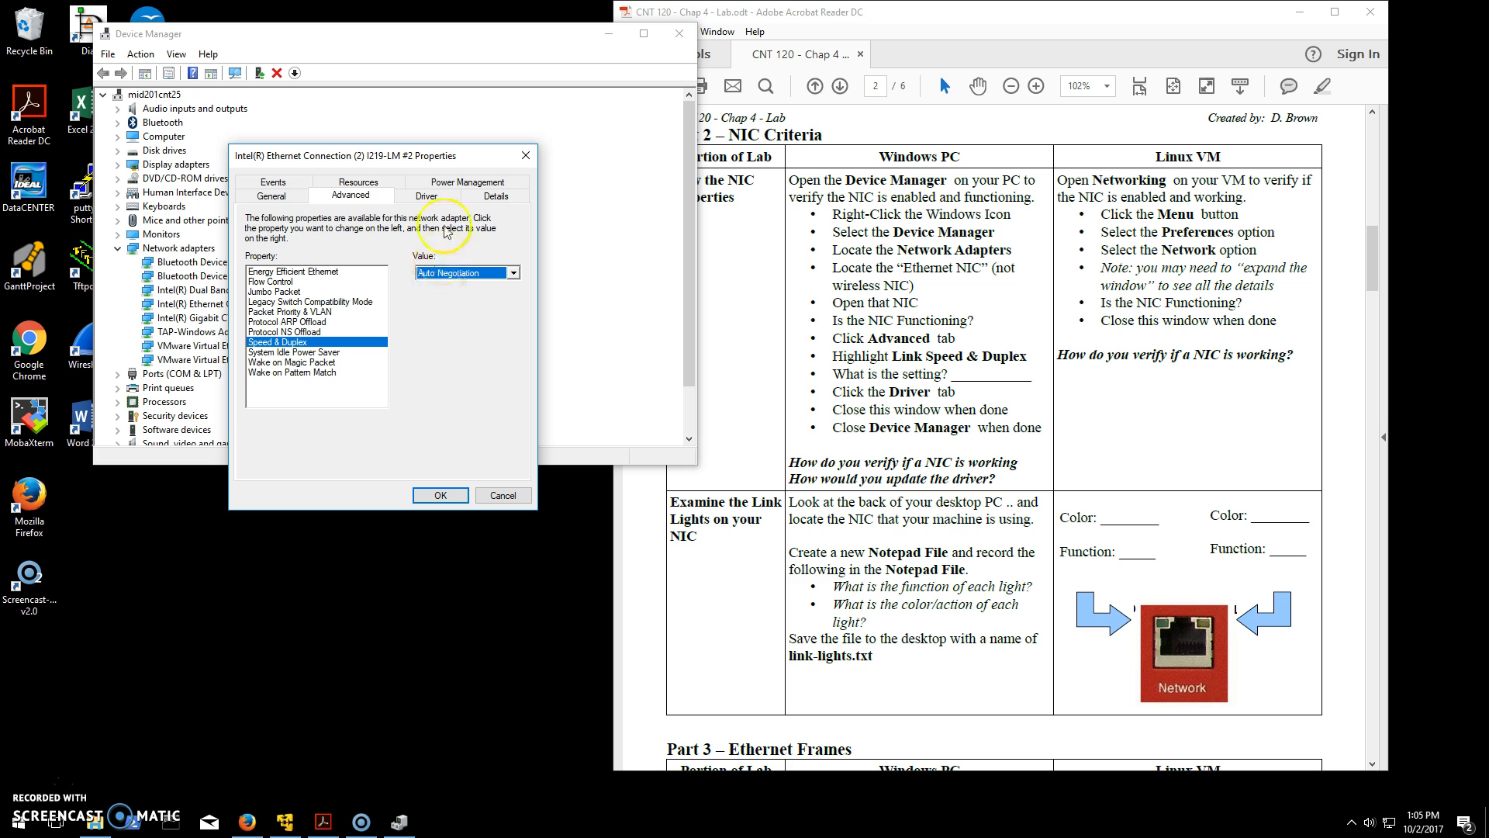
{"action": "left_click", "coordinate": [426, 195]}
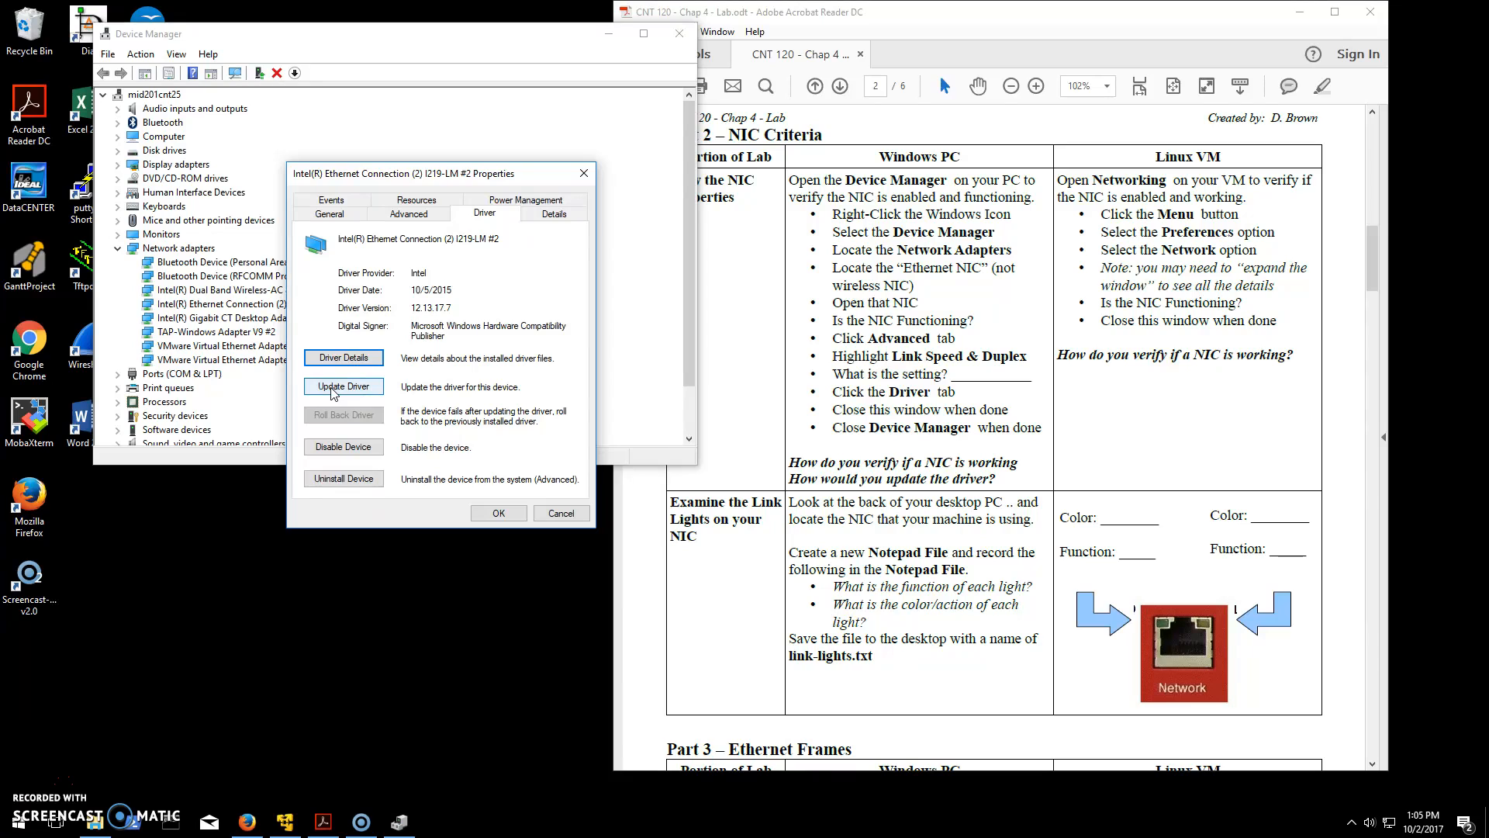
Walk the Update Driver wizard to the browse-folder picker, then cancel out without updating
{"action": "left_click", "coordinate": [343, 387]}
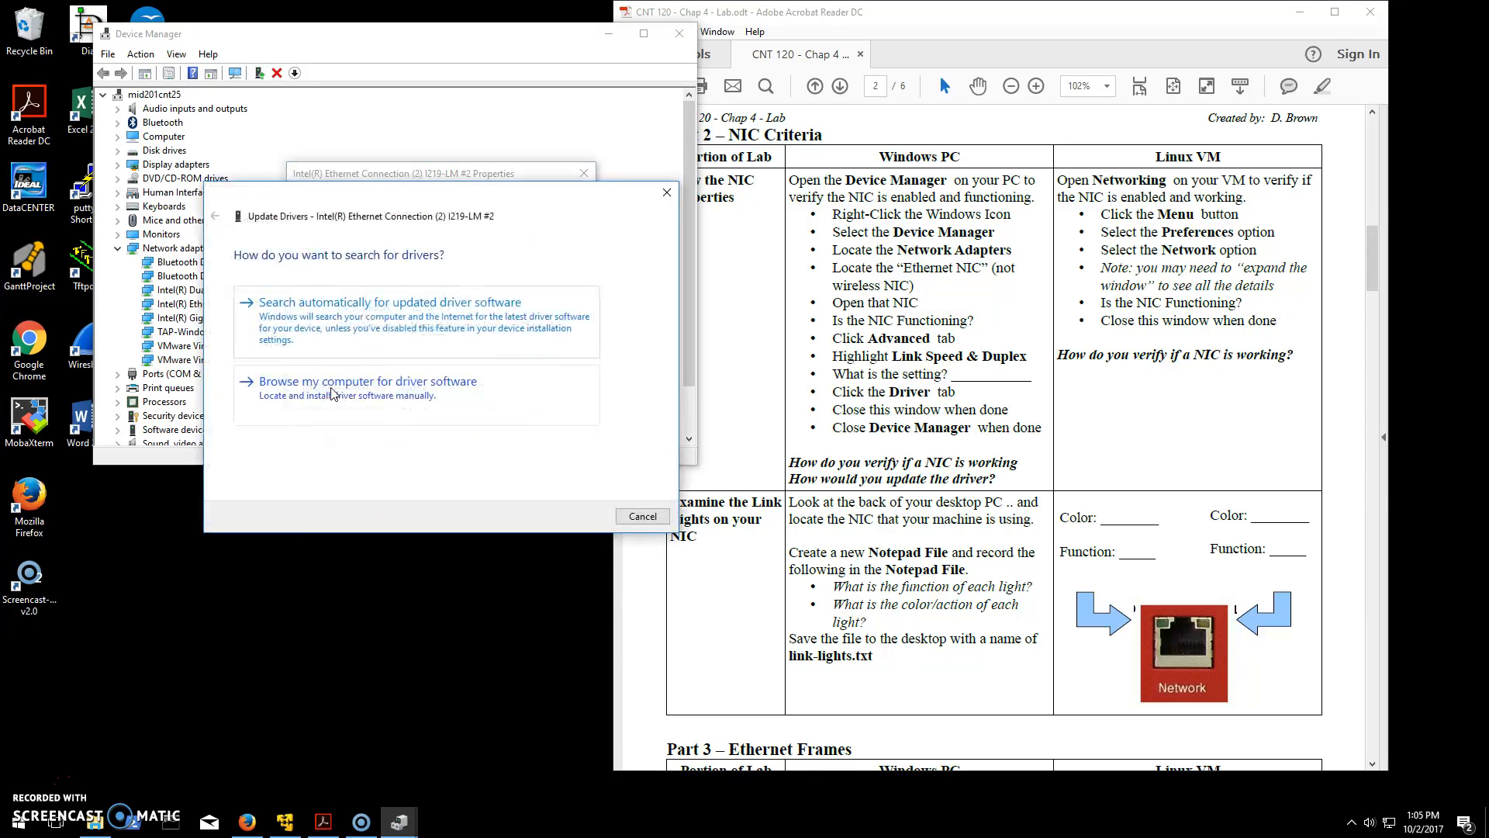
{"action": "mouse_move", "coordinate": [416, 399]}
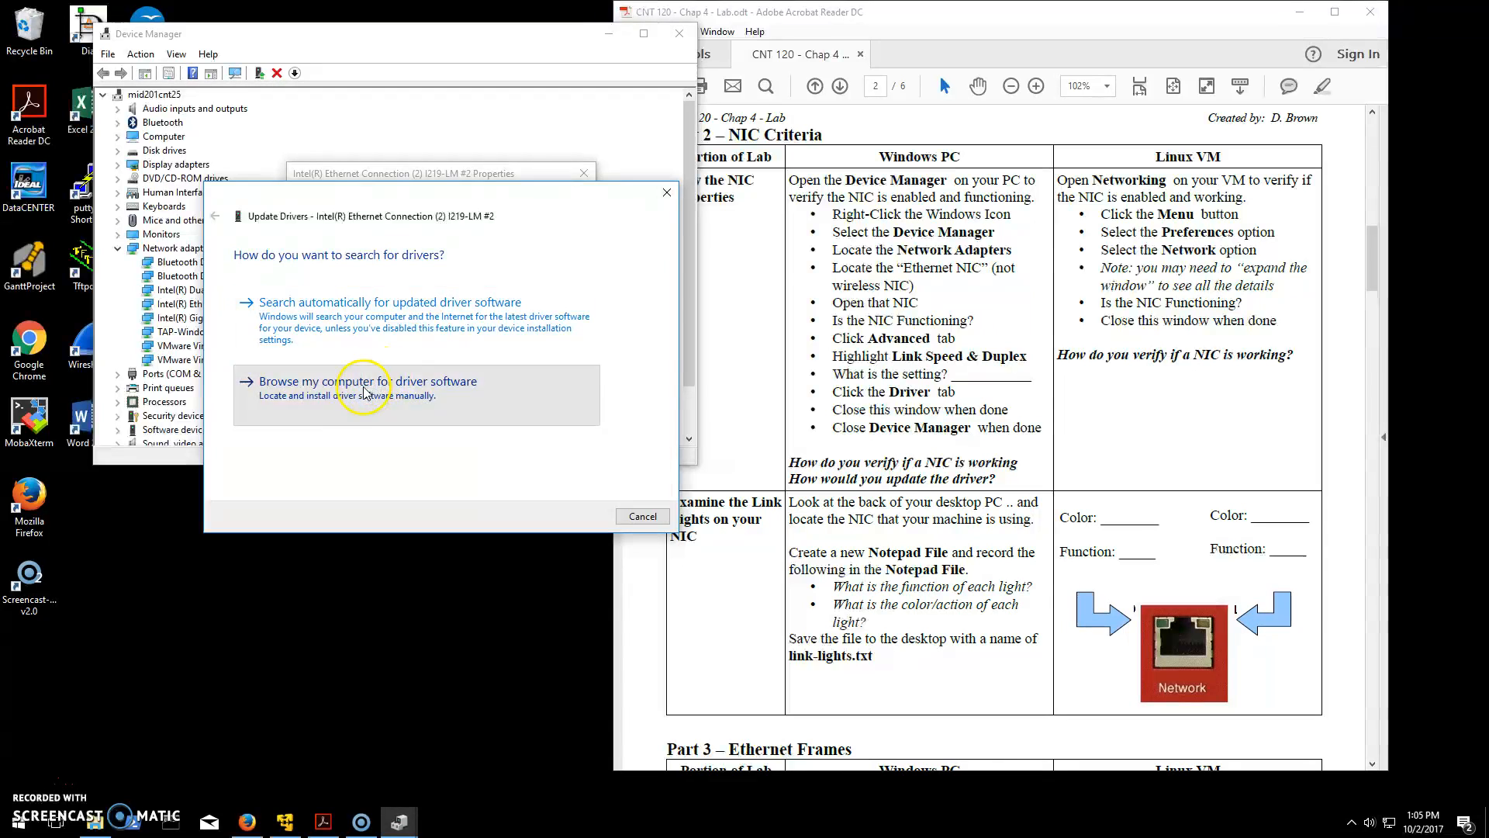
{"action": "left_click", "coordinate": [366, 381]}
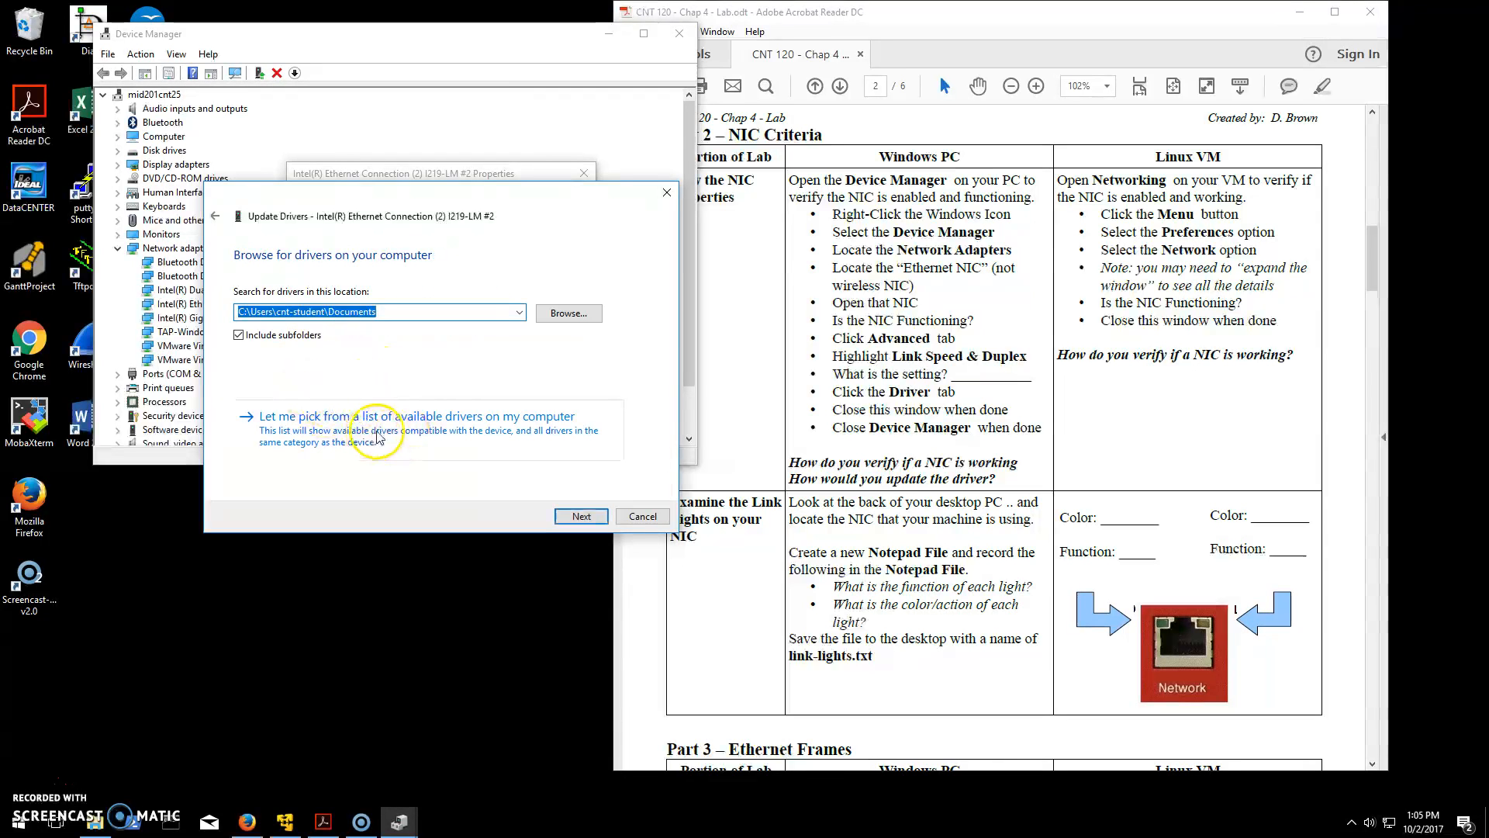
{"action": "left_click", "coordinate": [568, 312]}
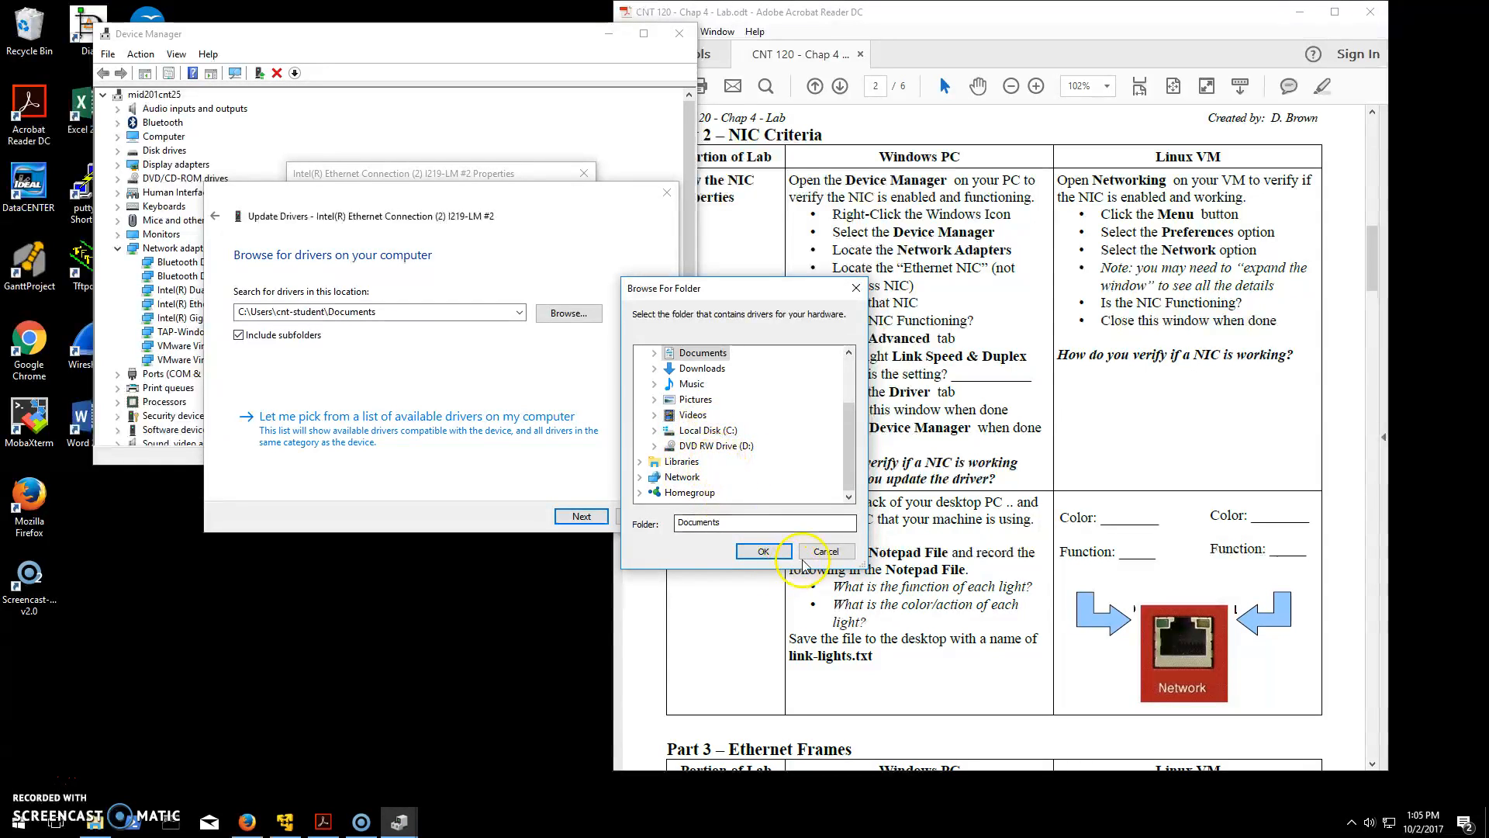
{"action": "left_click", "coordinate": [821, 551]}
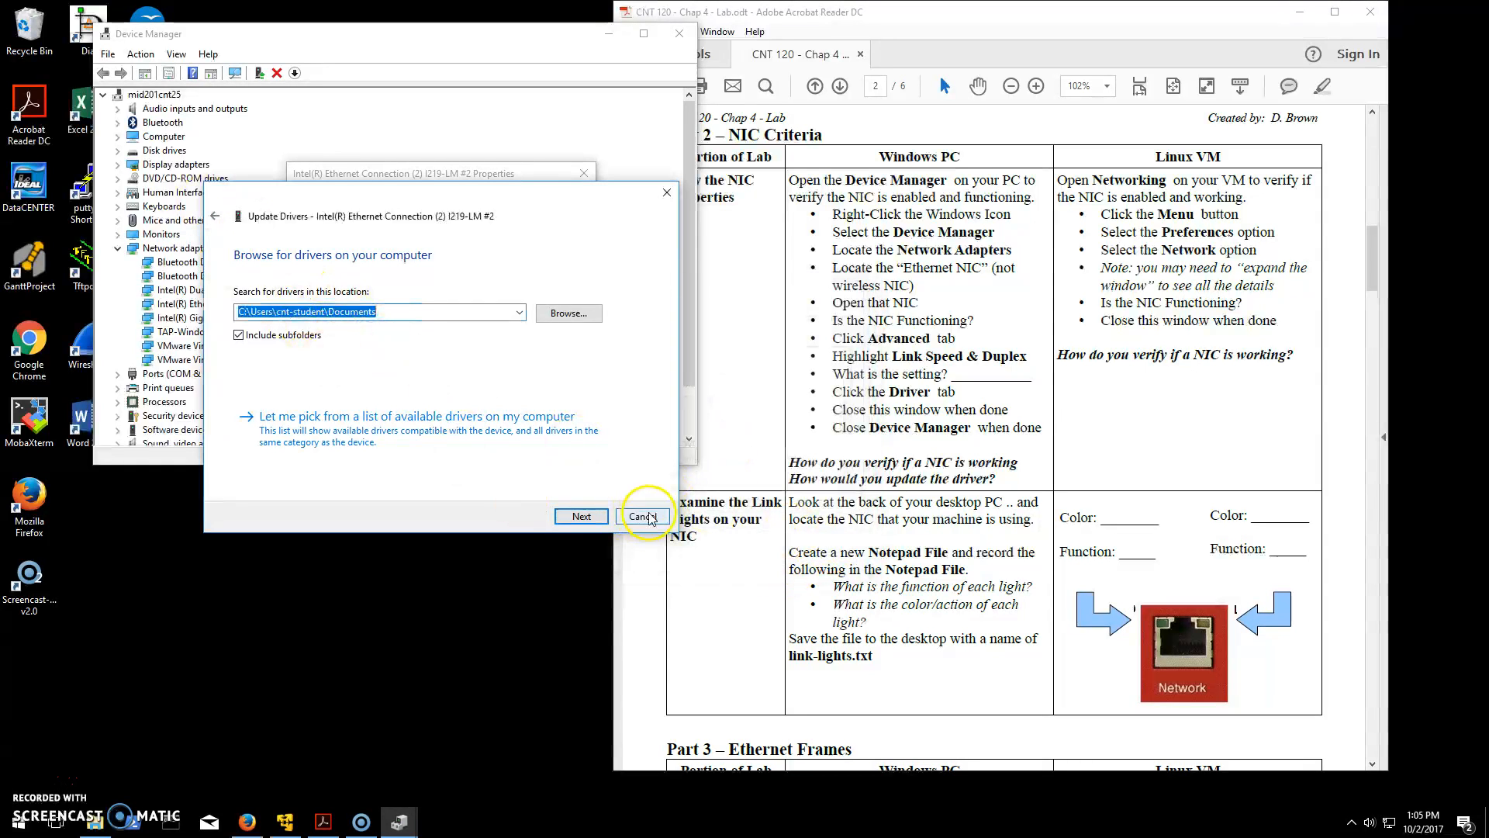
{"action": "left_click", "coordinate": [642, 515]}
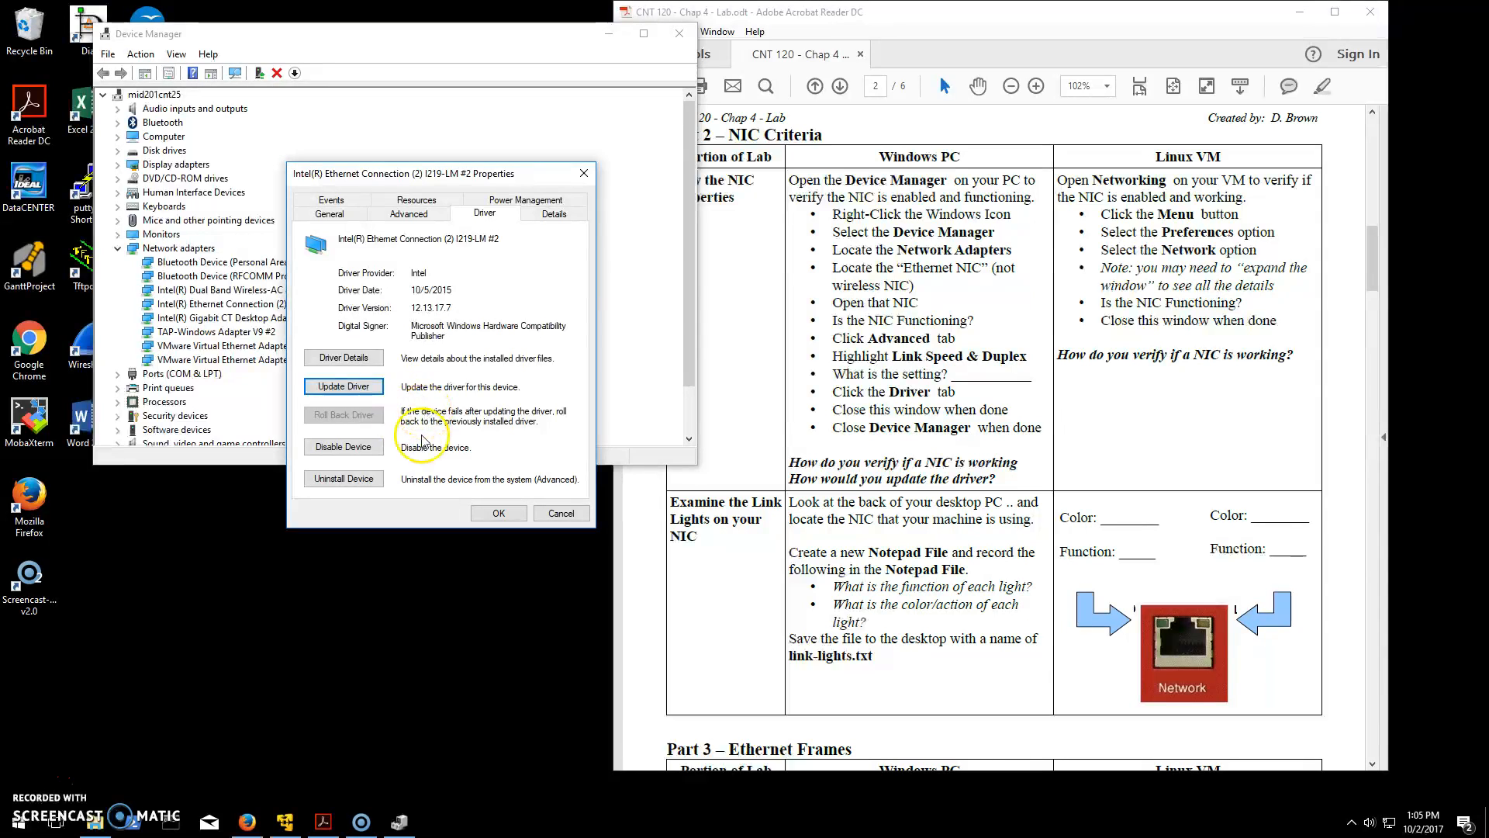
{"action": "mouse_move", "coordinate": [420, 433]}
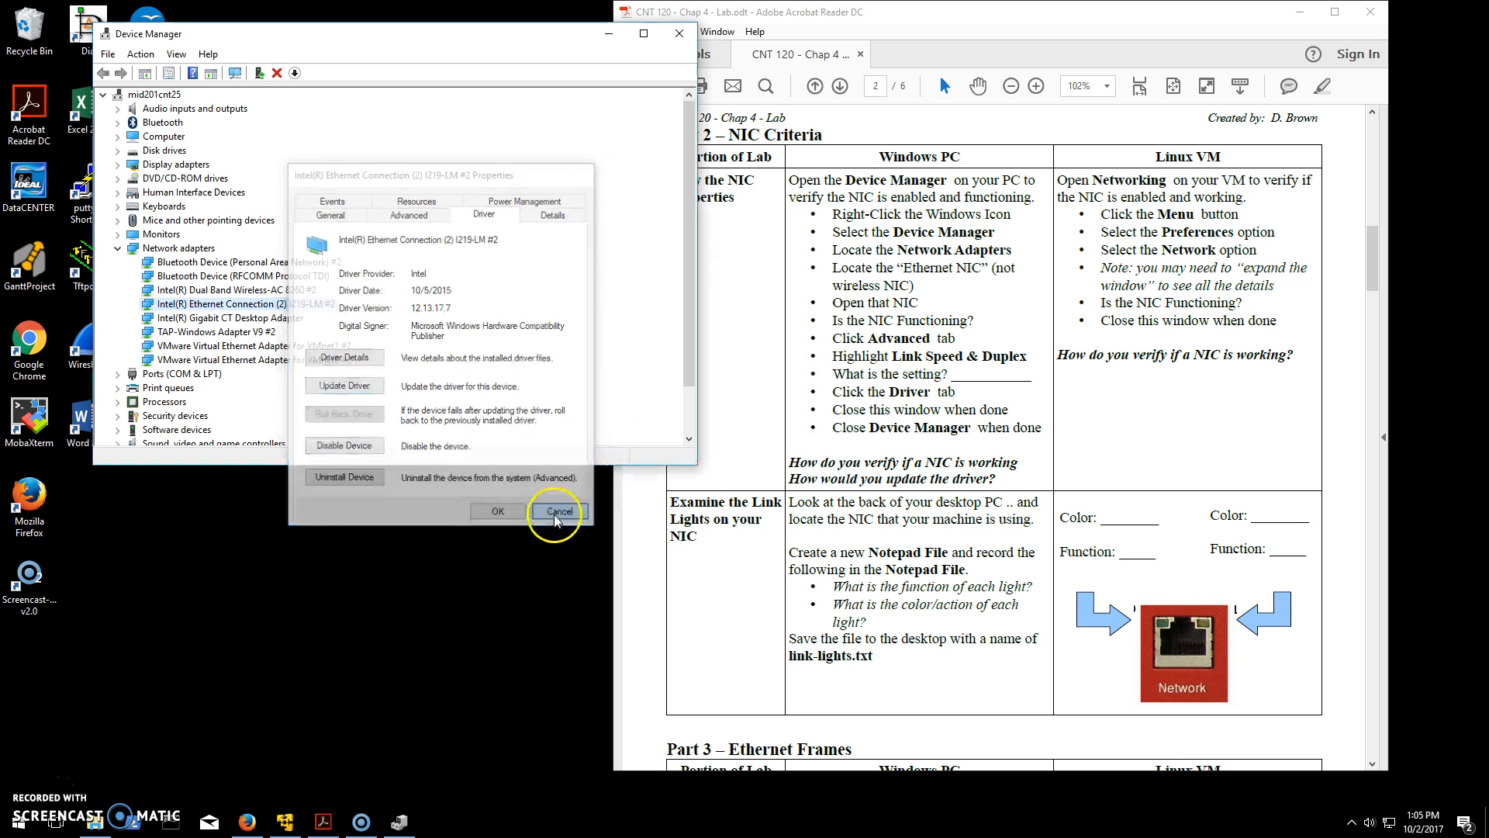
Close the adapter properties, move the VM window to the upper left and show the lab PDF beside it
{"action": "left_click", "coordinate": [558, 511]}
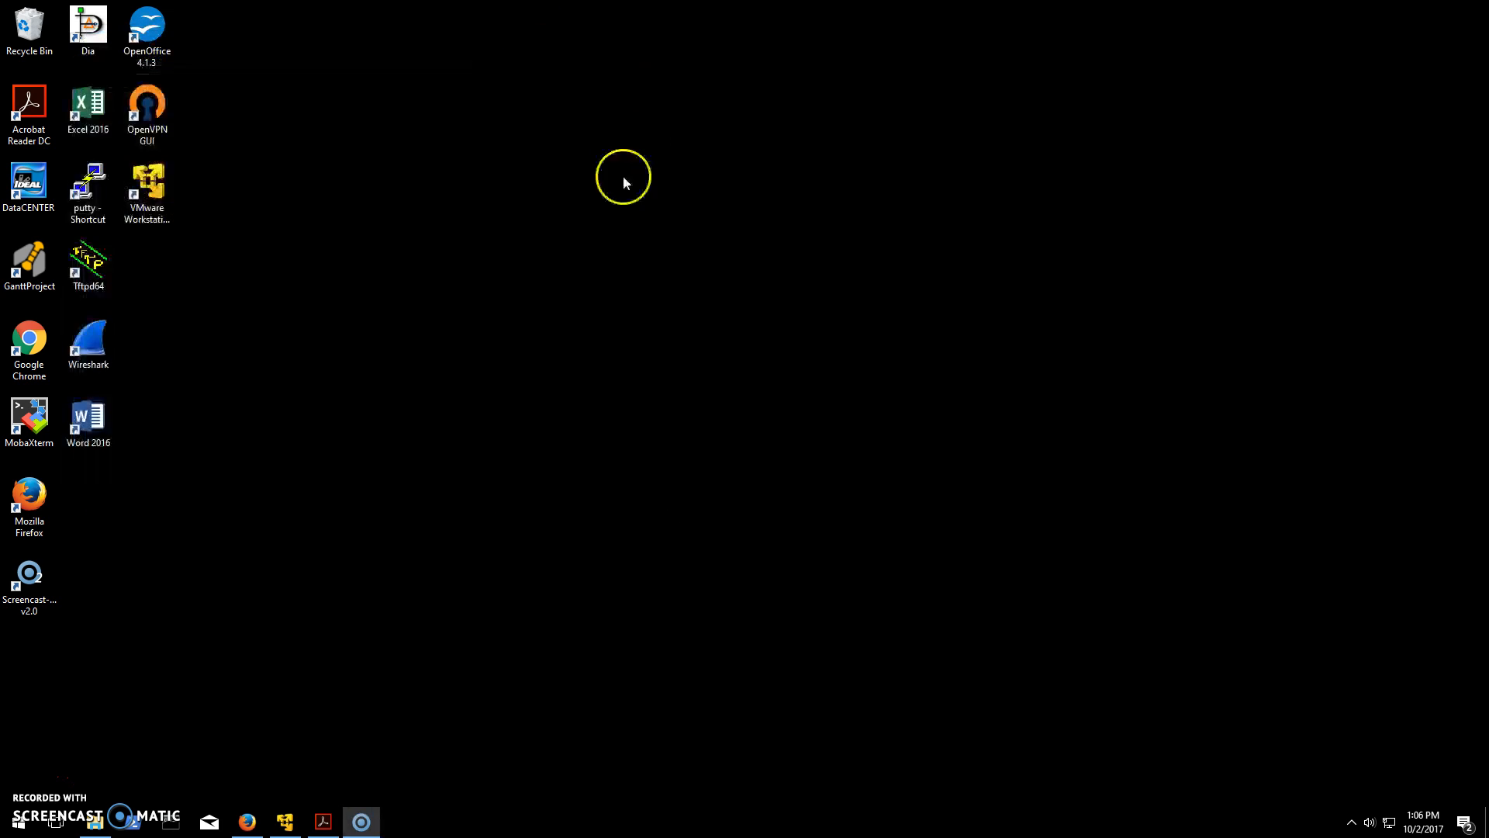
{"action": "left_click", "coordinate": [286, 821]}
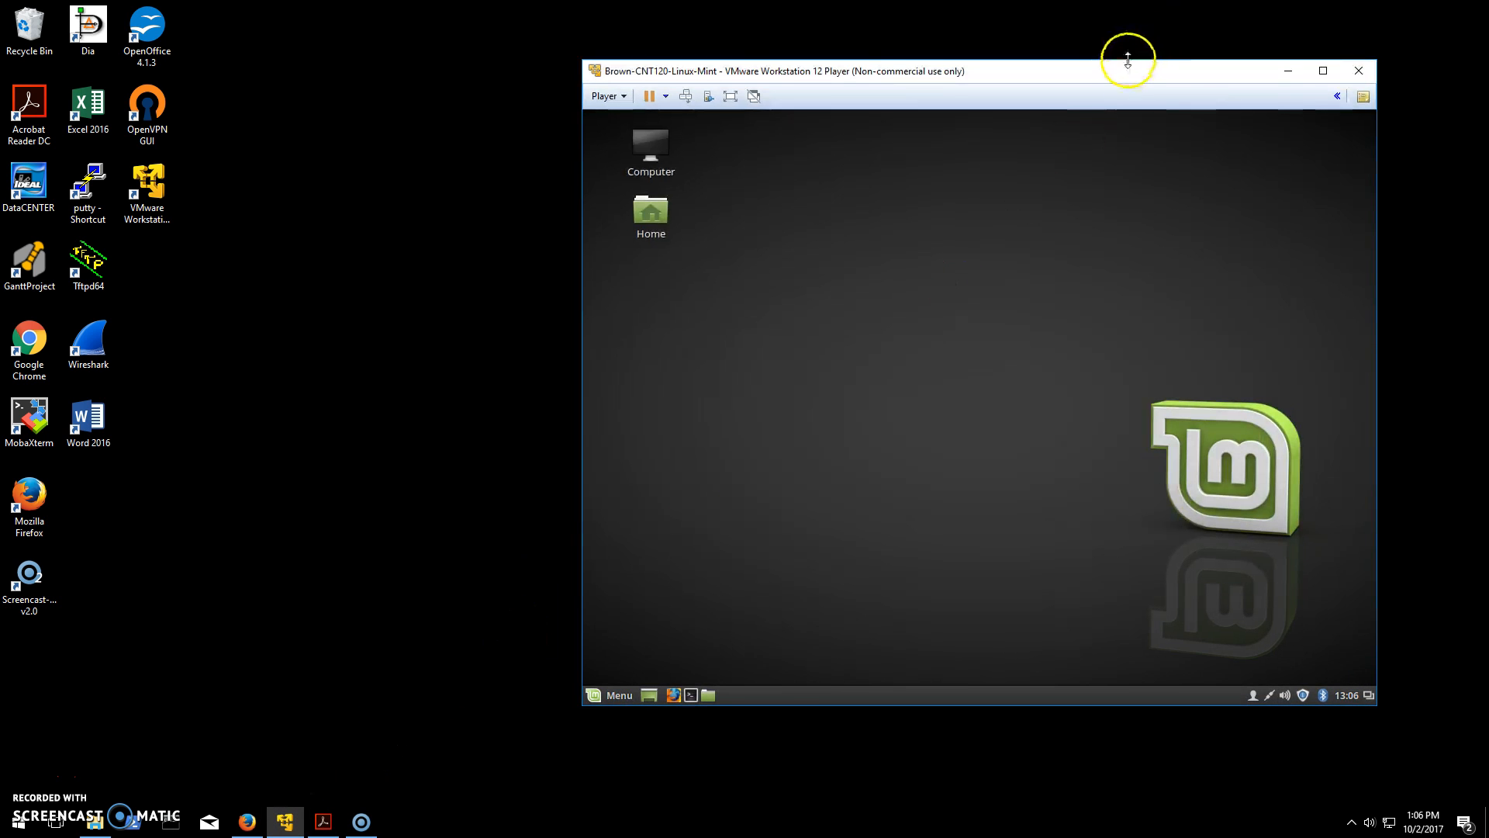
{"action": "left_click_drag", "start_coordinate": [1128, 58], "coordinate": [361, 809]}
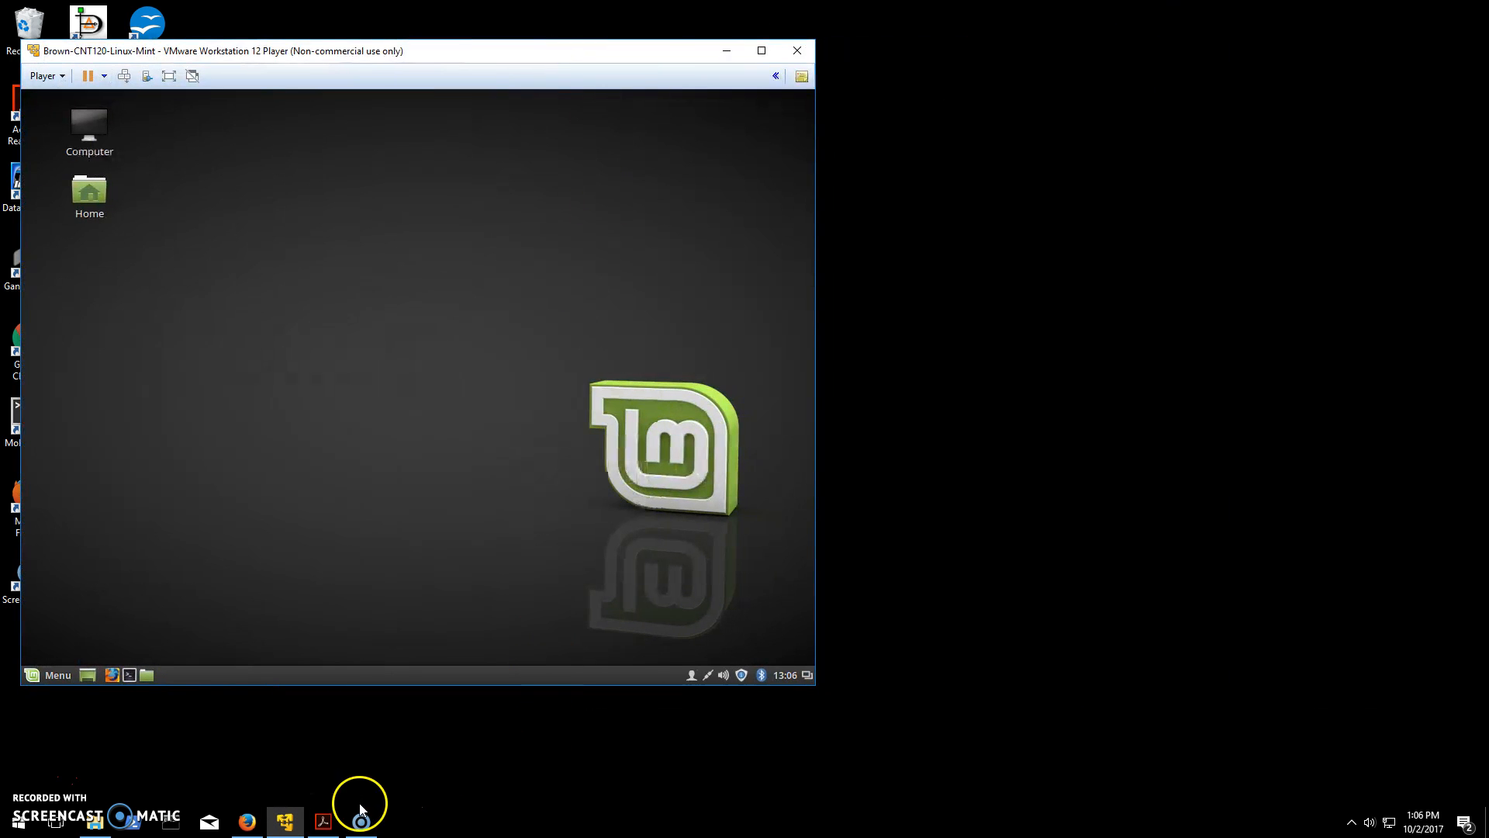
{"action": "left_click", "coordinate": [323, 822]}
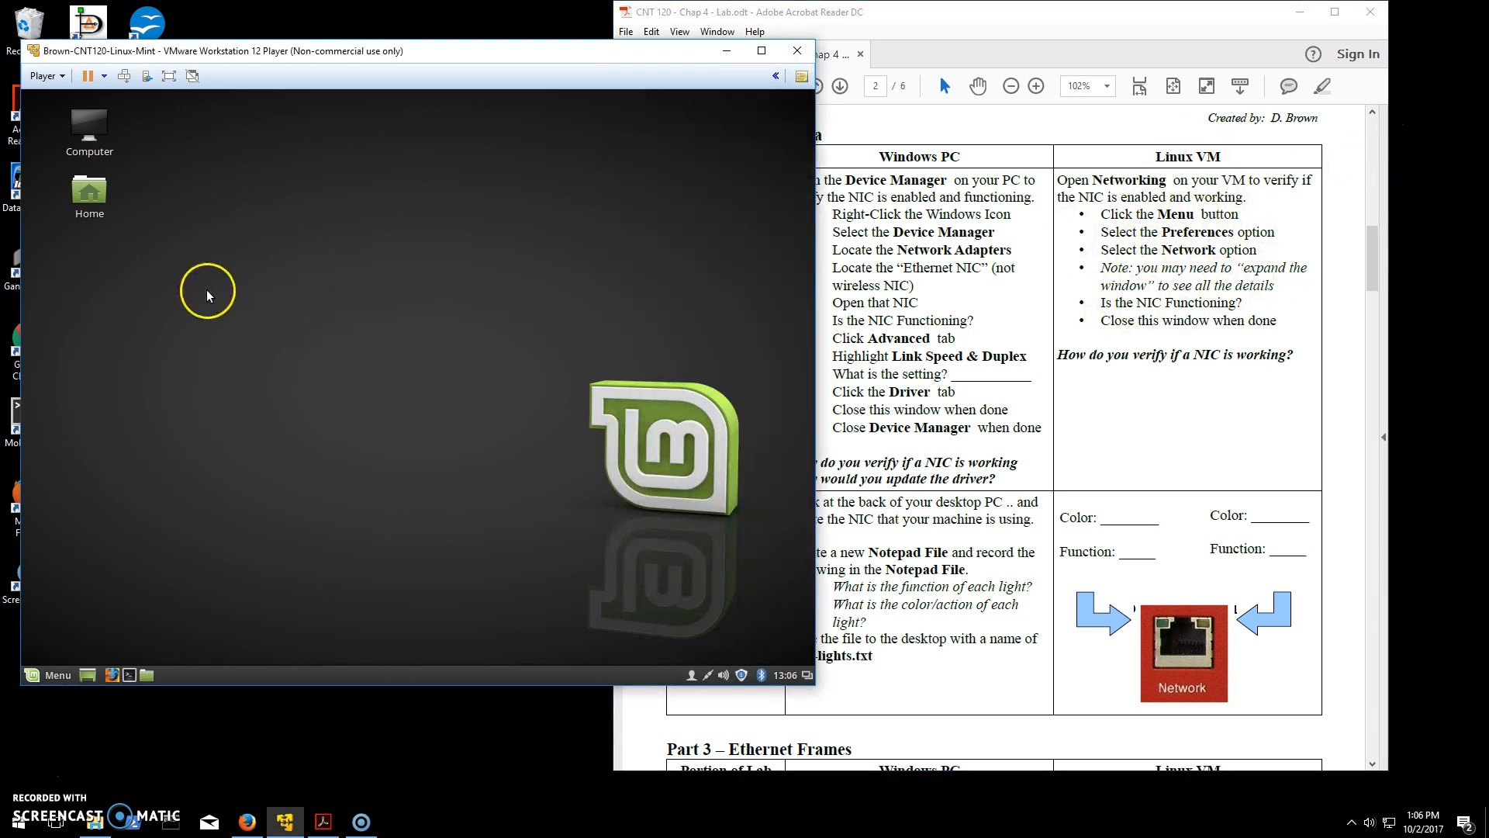
Check Linux Mint's wired connection reads 1000 Mb/s in Networking settings, then close them
{"action": "left_click", "coordinate": [48, 675]}
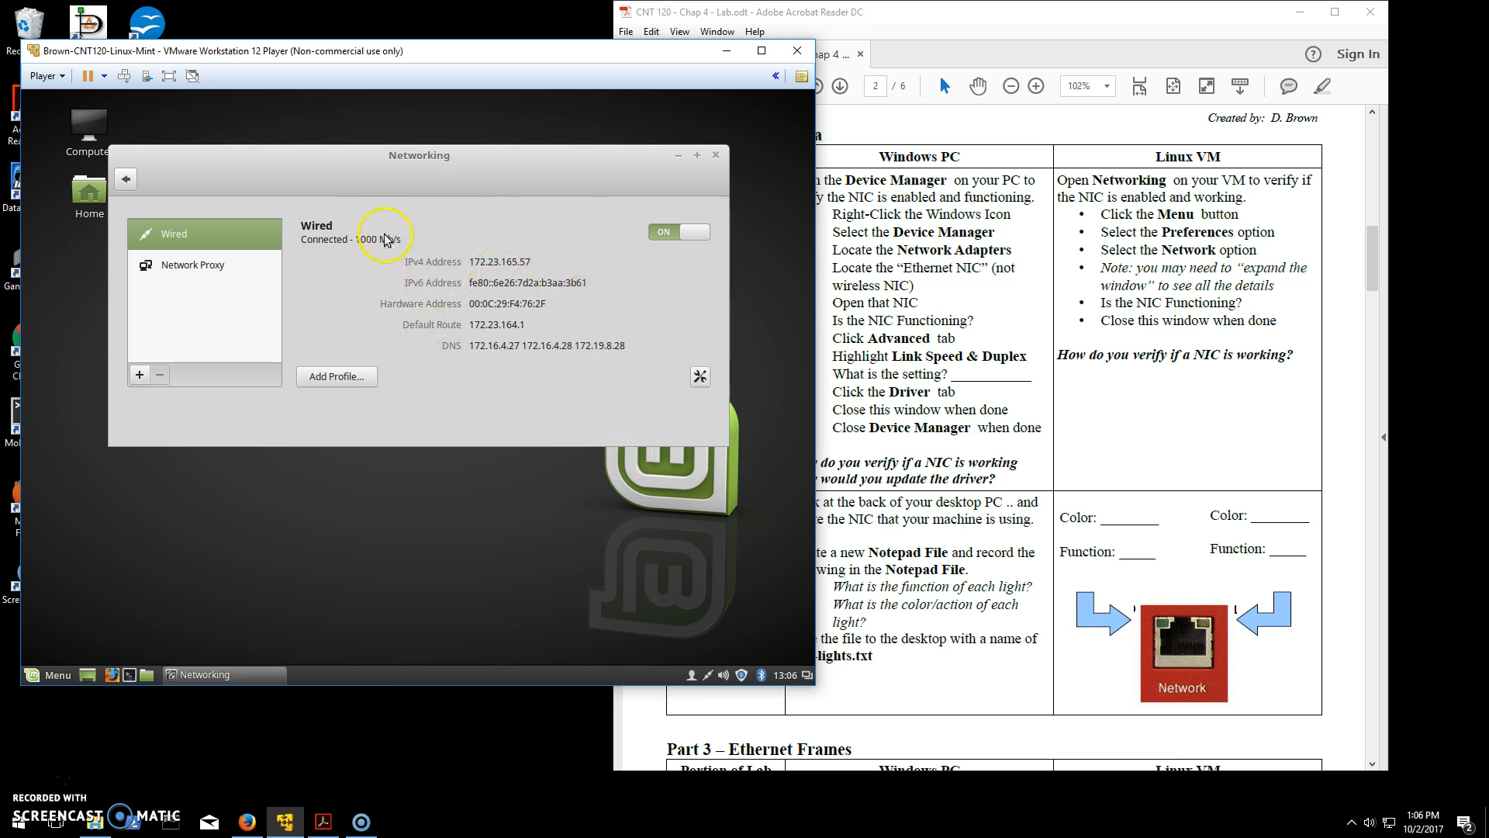
{"action": "mouse_move", "coordinate": [366, 240]}
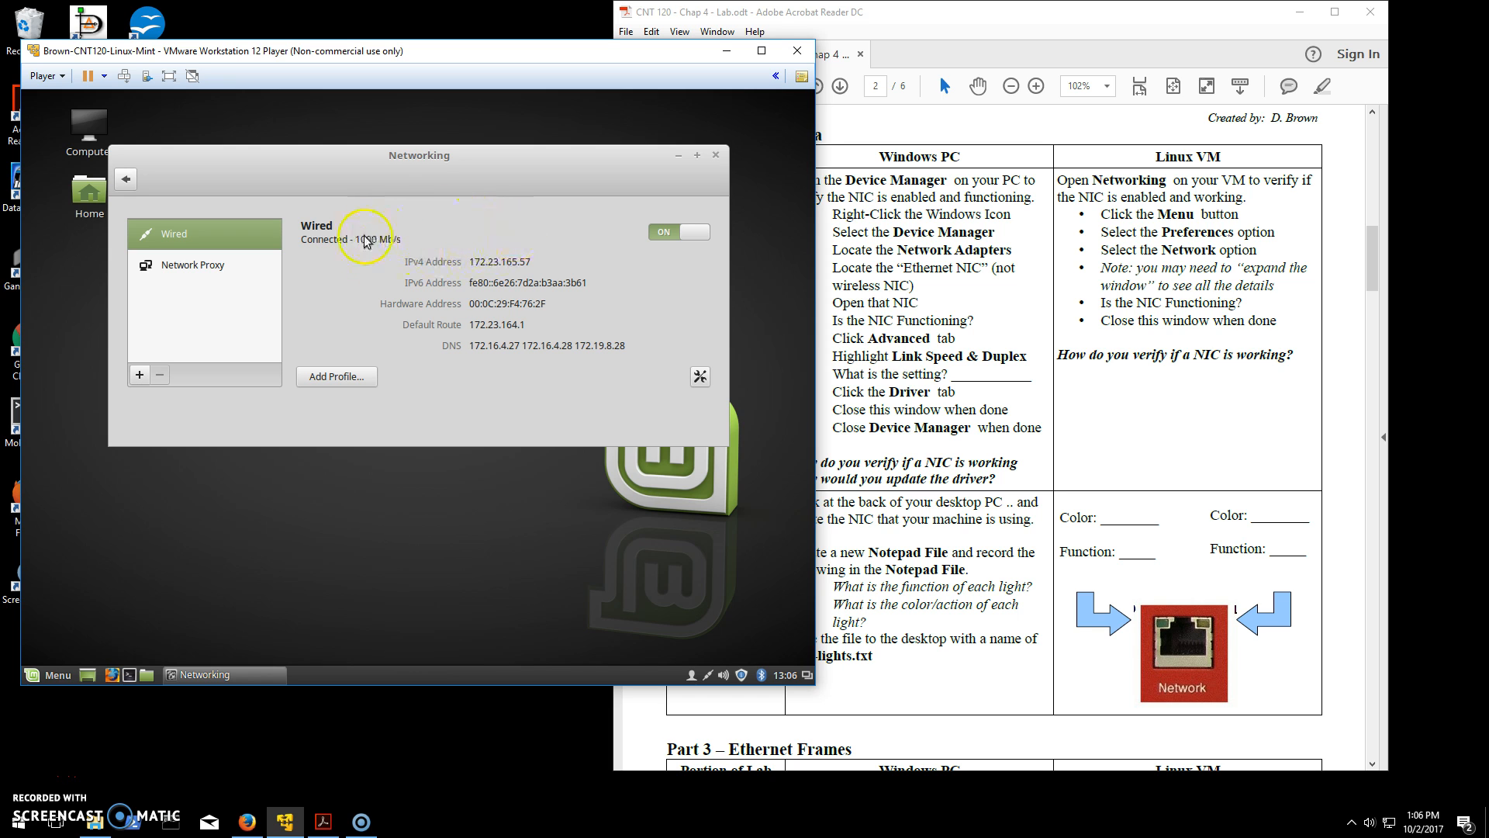
{"action": "mouse_move", "coordinate": [457, 269]}
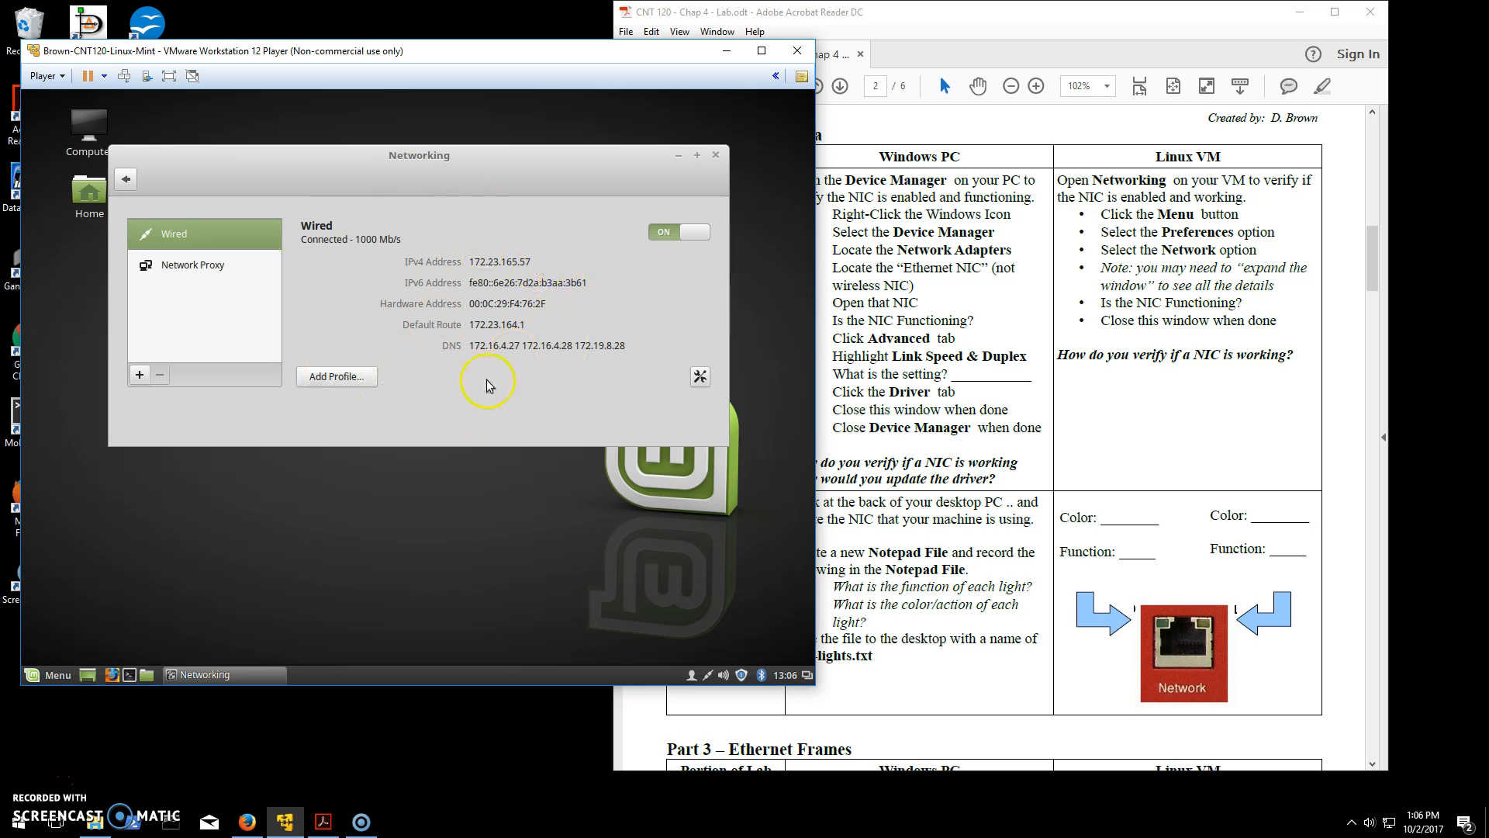
{"action": "mouse_move", "coordinate": [413, 303]}
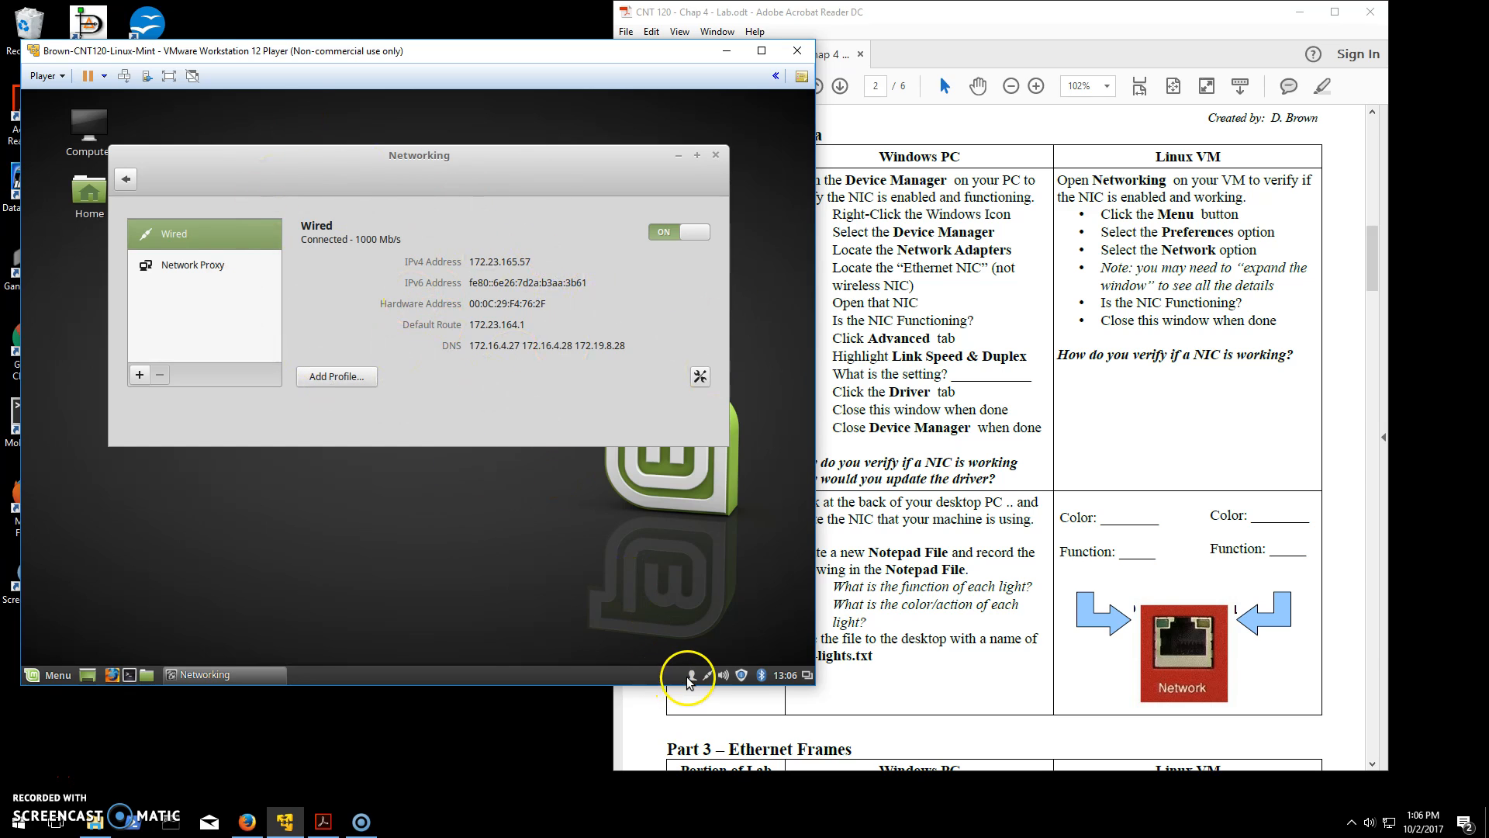
{"action": "mouse_move", "coordinate": [692, 677]}
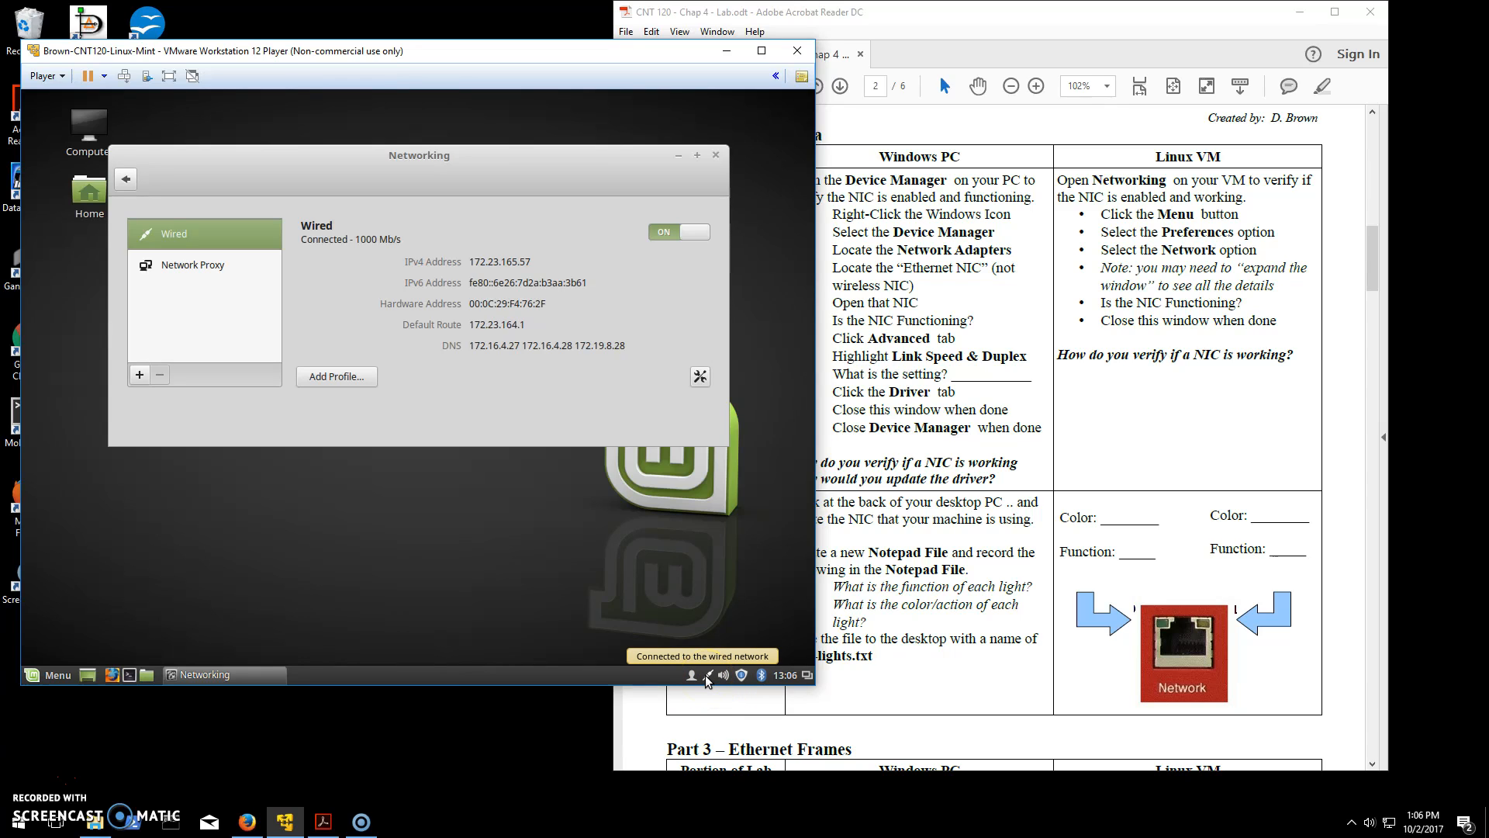
{"action": "mouse_move", "coordinate": [679, 678]}
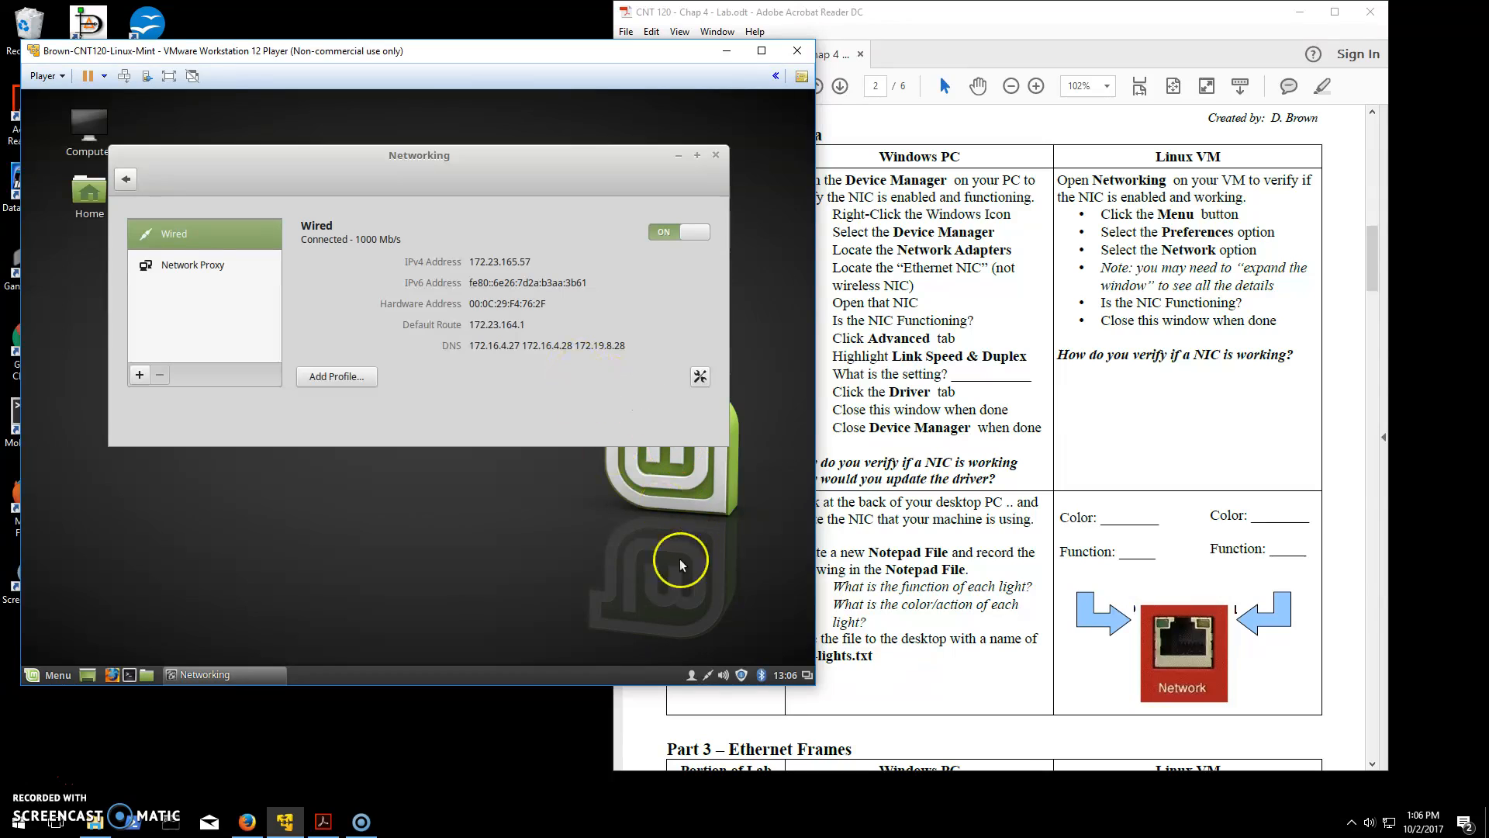
{"action": "mouse_move", "coordinate": [646, 526]}
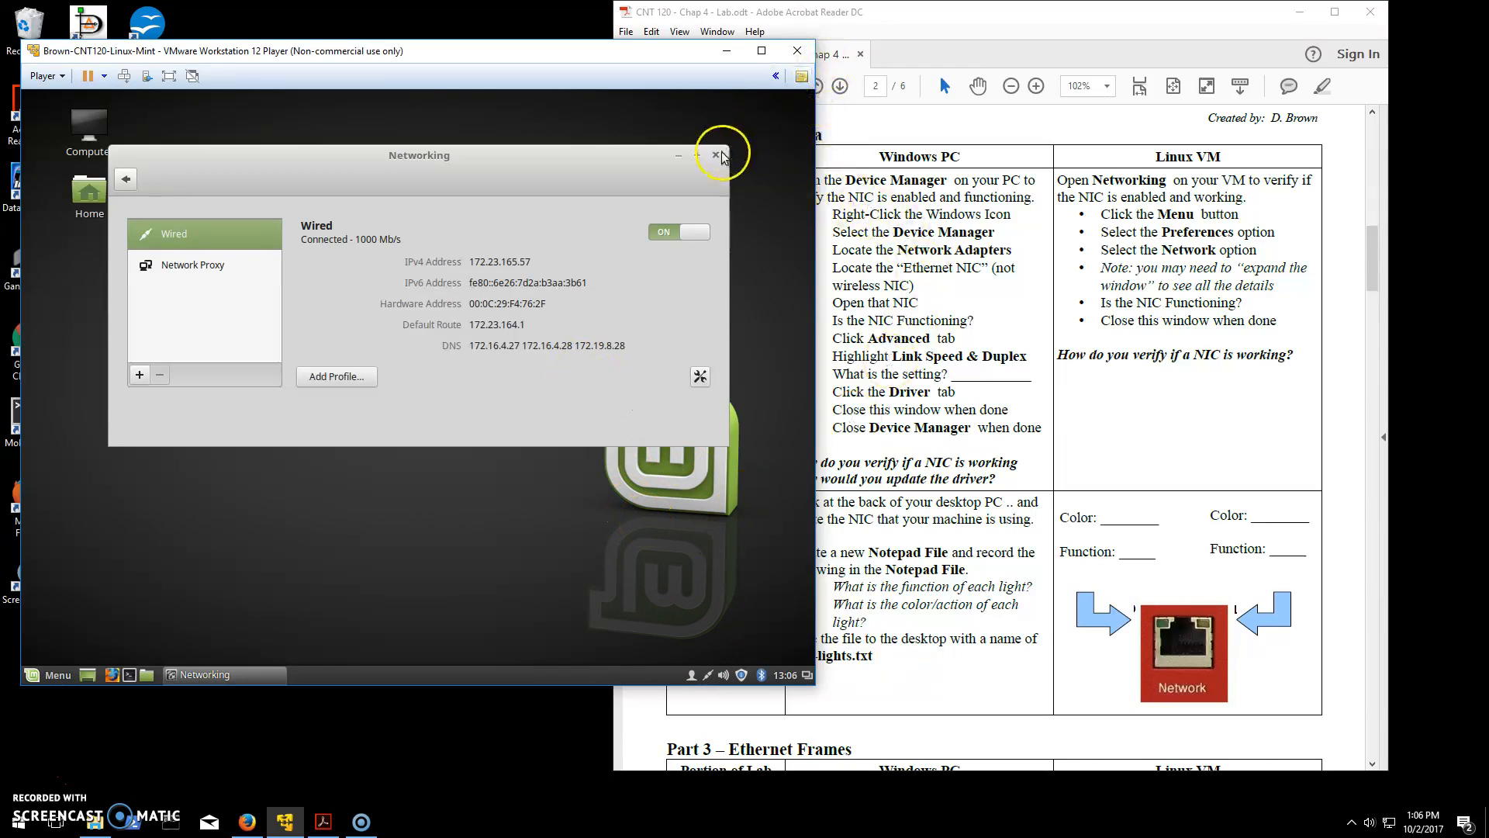
{"action": "left_click", "coordinate": [713, 156]}
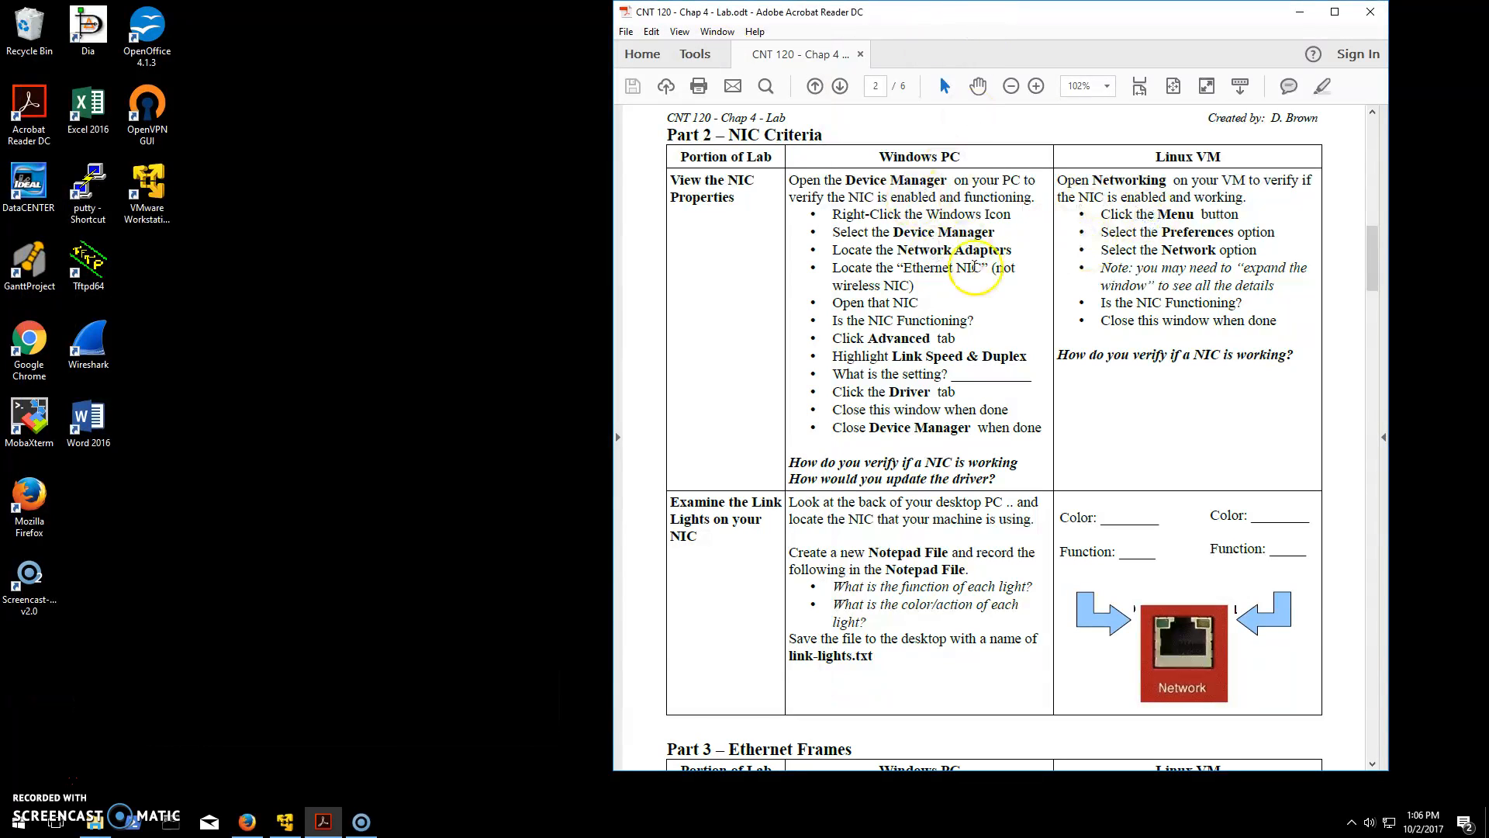
Scroll the lab PDF down to the Examine the Link Lights row
{"action": "scroll", "scroll_direction": "down", "scroll_amount": 3}
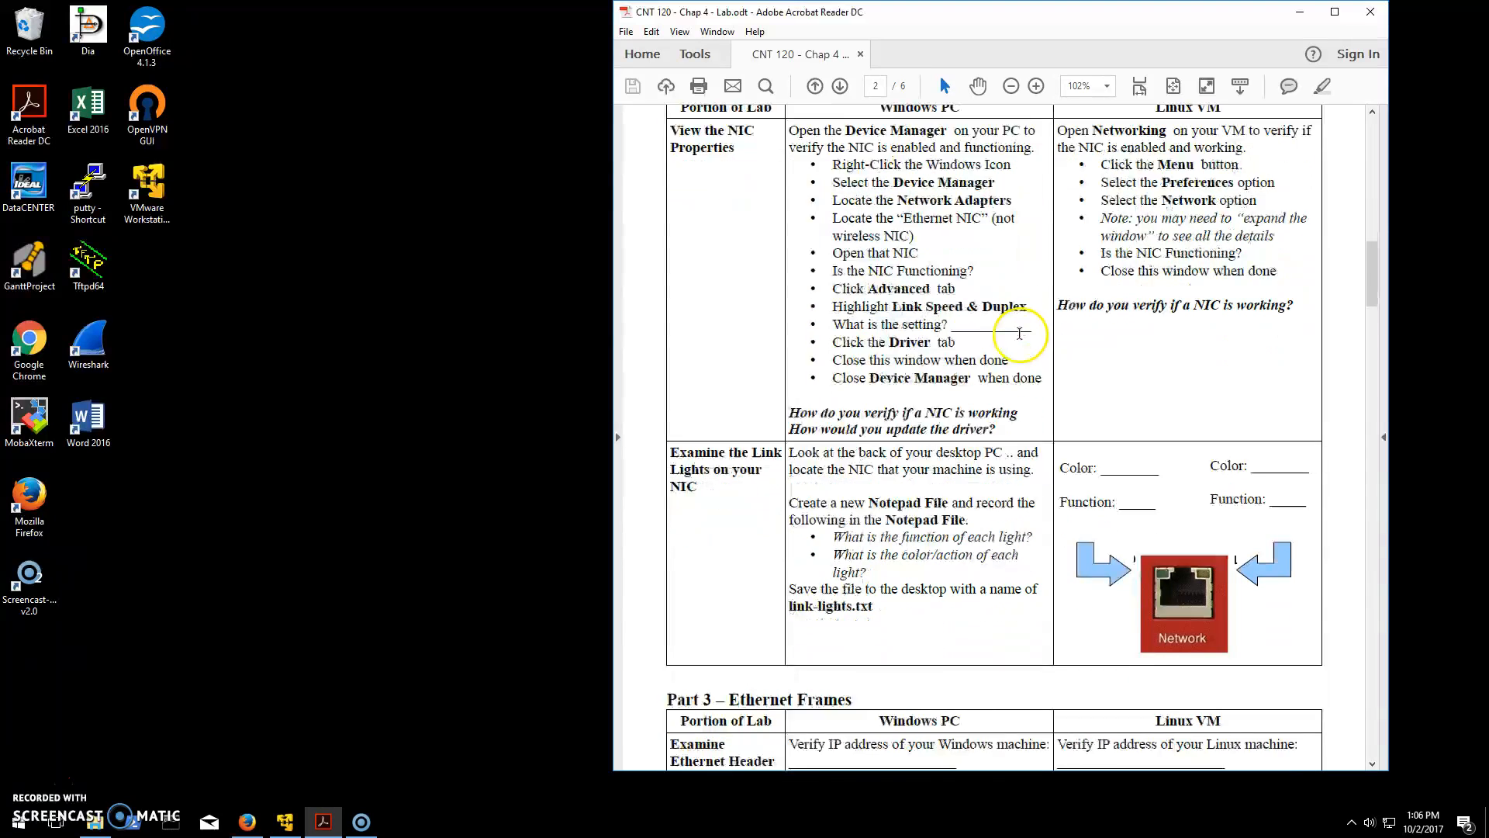
{"action": "scroll", "scroll_direction": "down", "scroll_amount": 3}
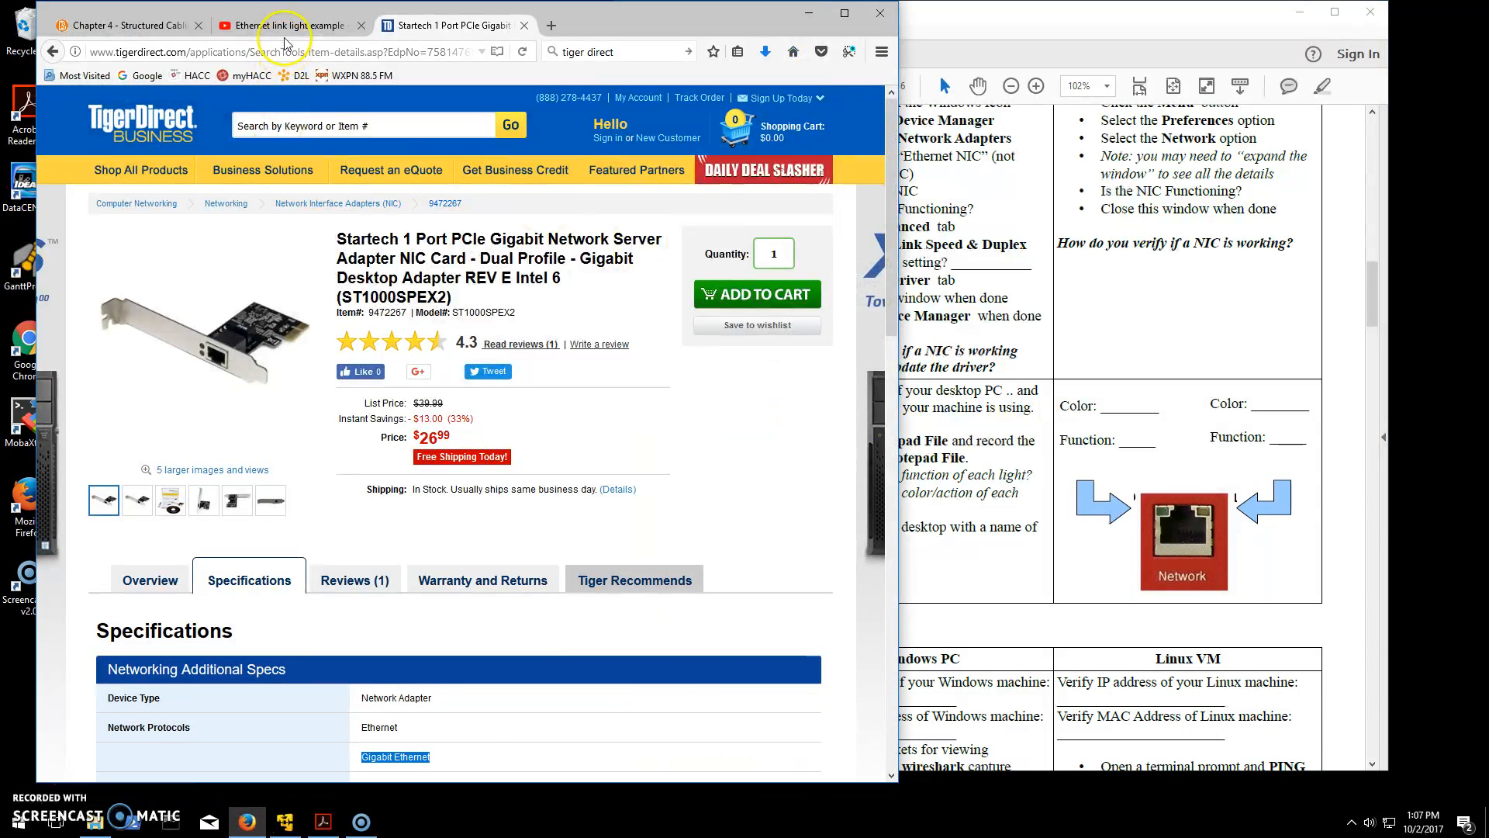
Play the Ethernet link light example video and pause on the port close-up
{"action": "left_click", "coordinate": [281, 25]}
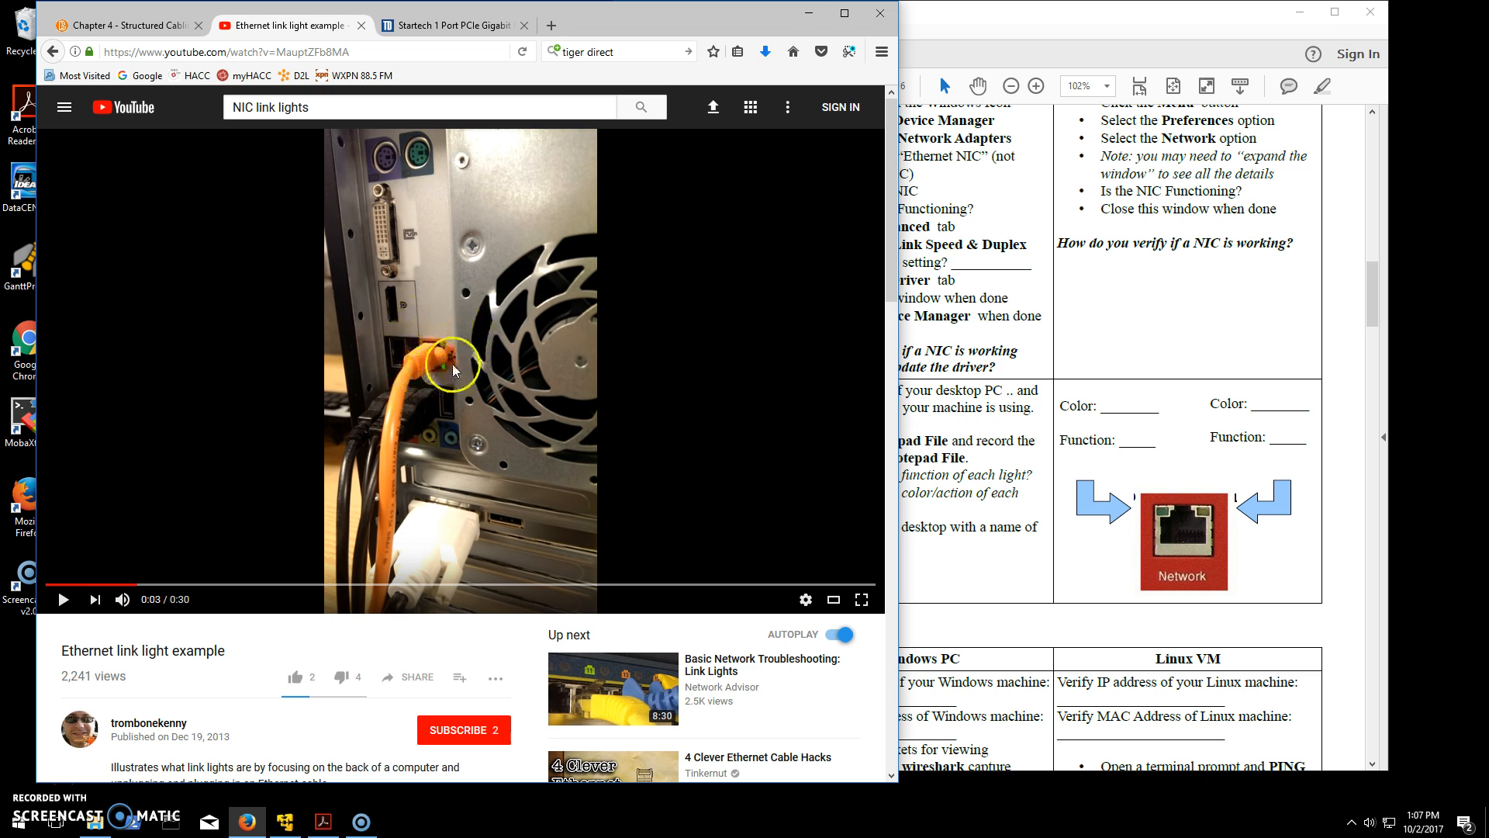
{"action": "mouse_move", "coordinate": [419, 332]}
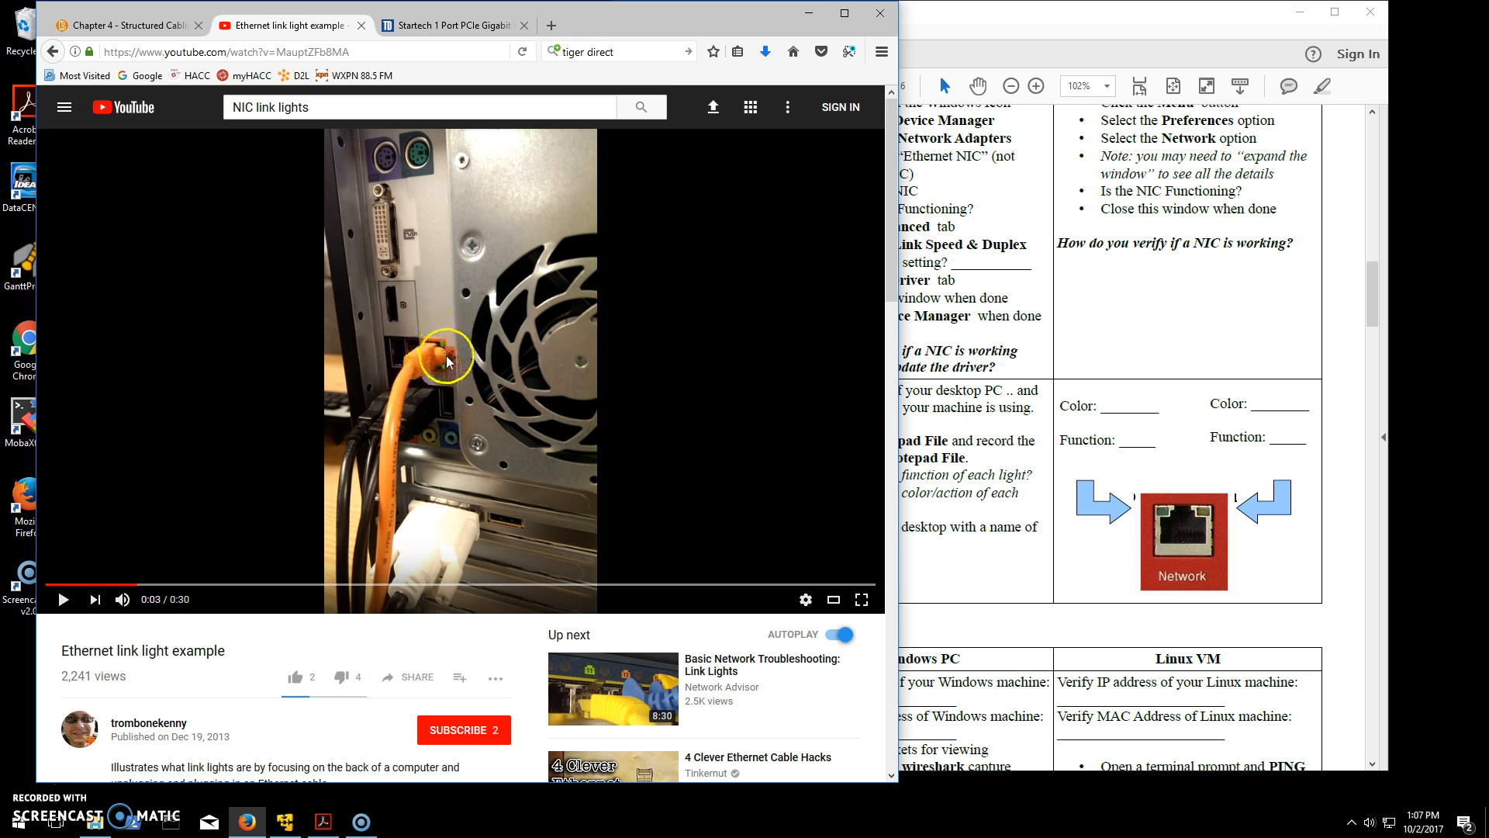
{"action": "left_click", "coordinate": [62, 599]}
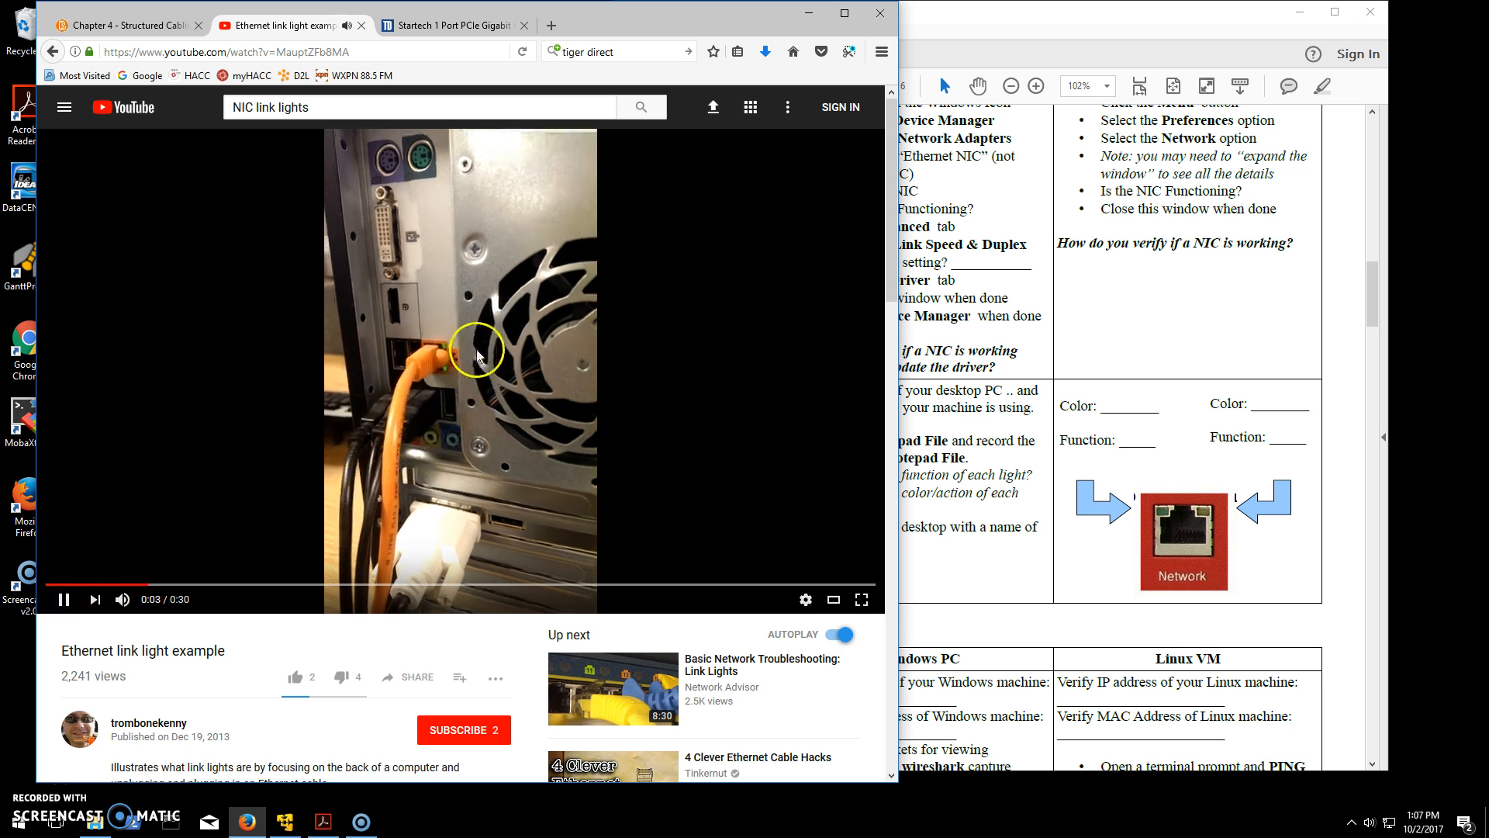
{"action": "left_click", "coordinate": [62, 599]}
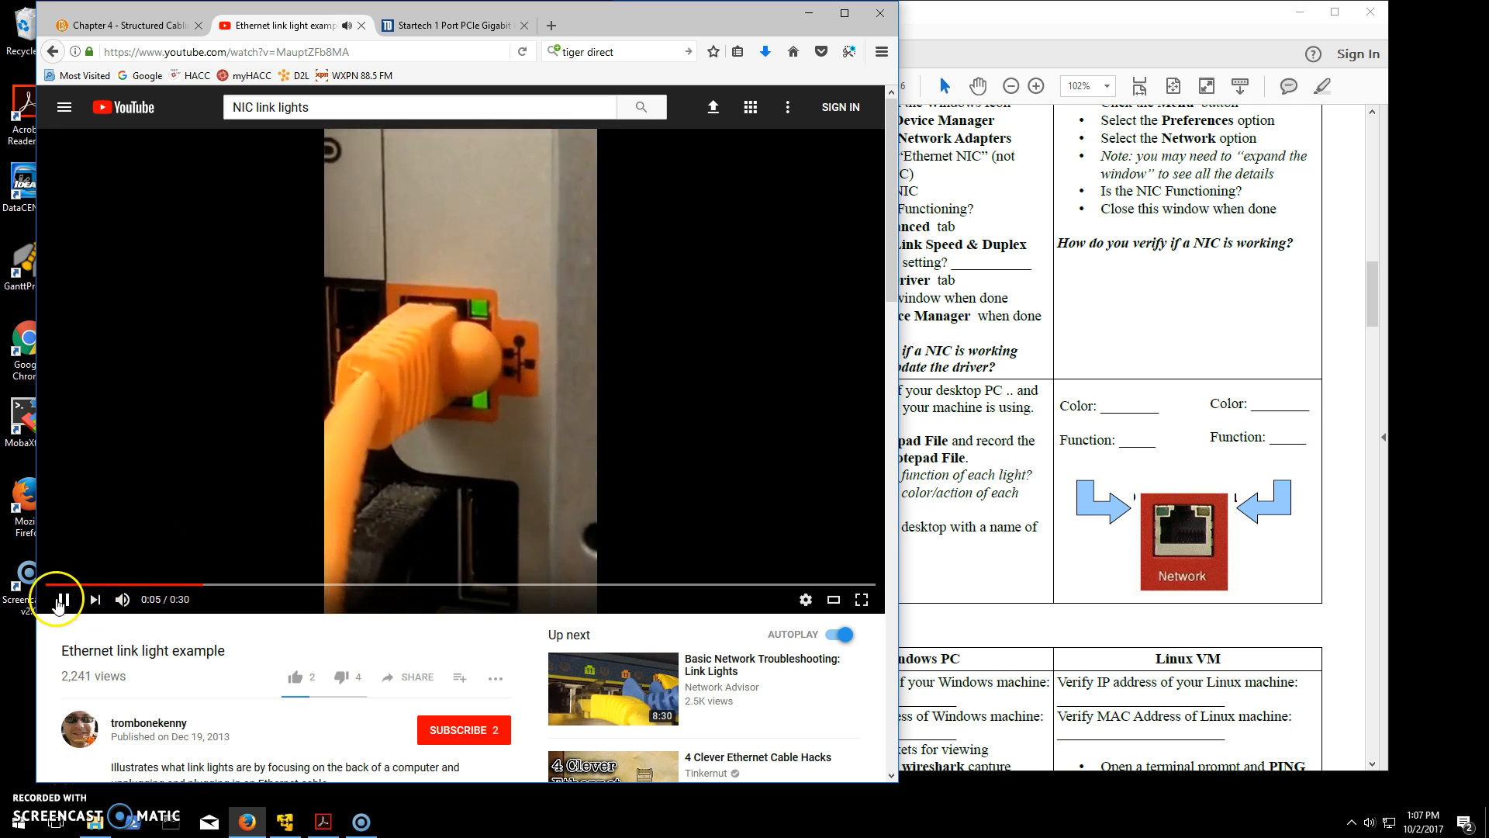
{"action": "left_click", "coordinate": [62, 599]}
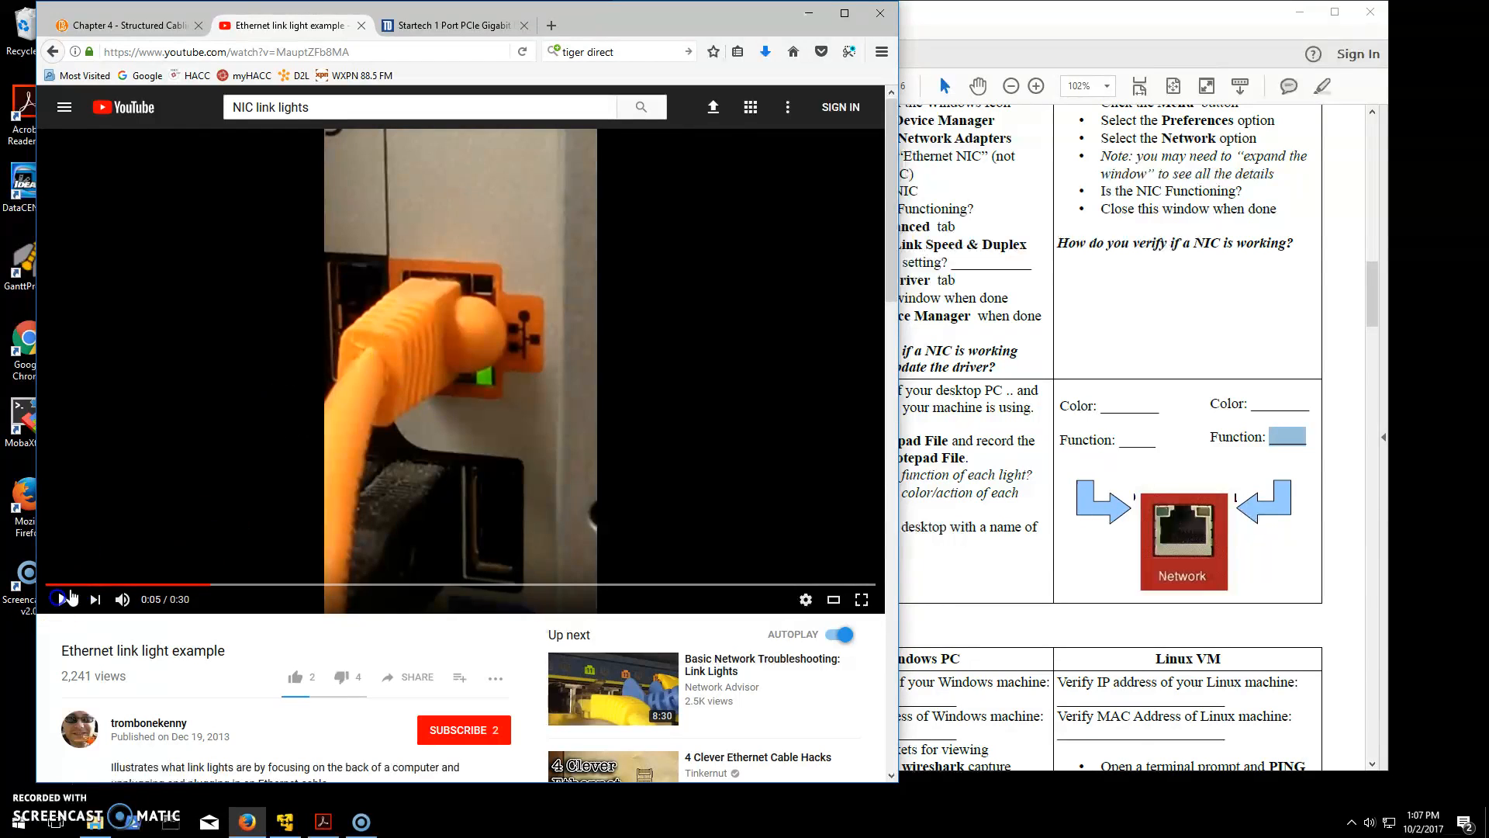
Pause at the lit port lights and point out the lower green link light
{"action": "left_click", "coordinate": [61, 599]}
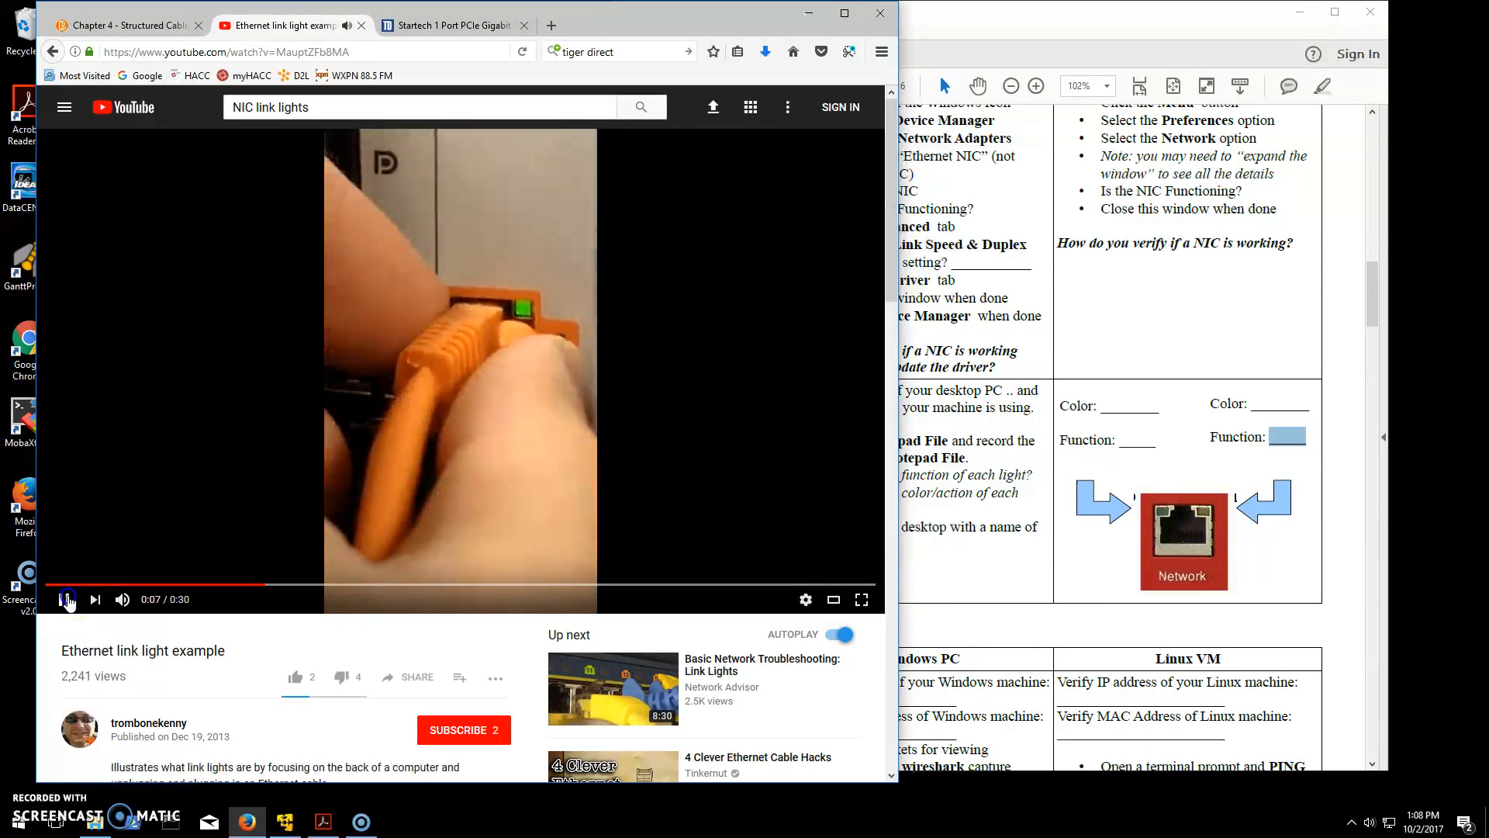
{"action": "left_click", "coordinate": [63, 599]}
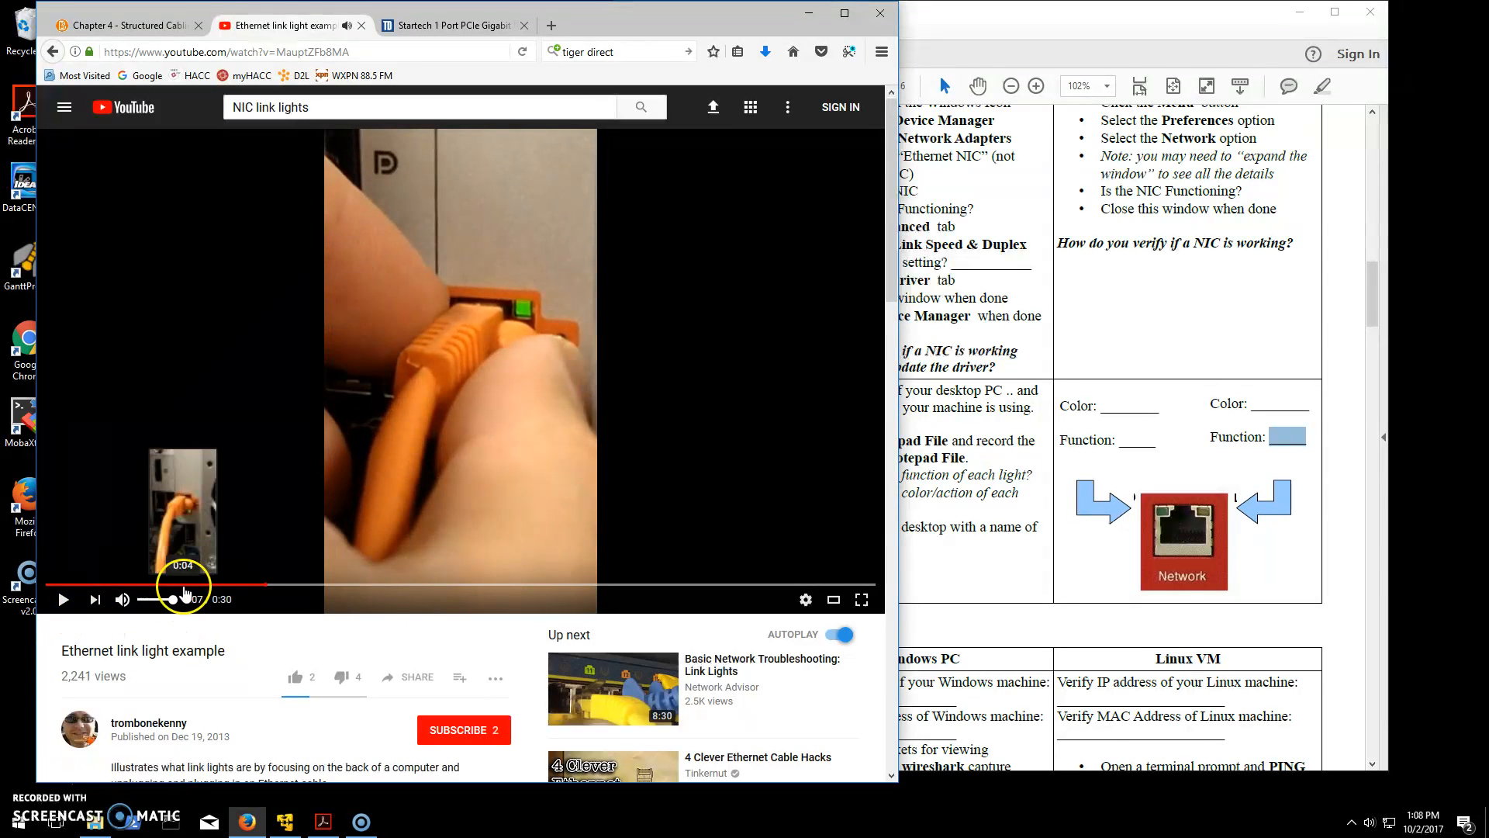
{"action": "left_click", "coordinate": [62, 598]}
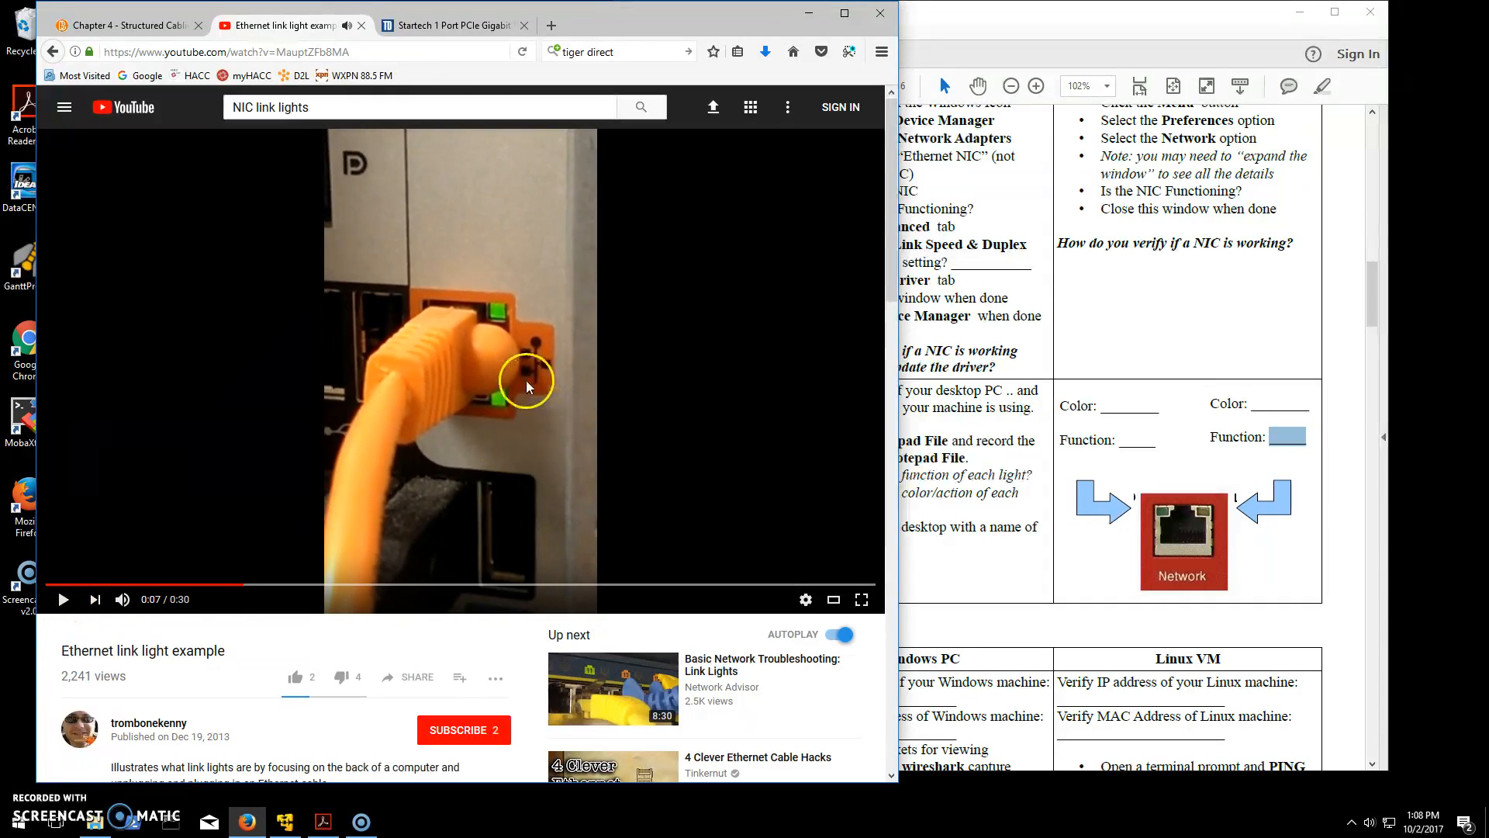
{"action": "mouse_move", "coordinate": [503, 290]}
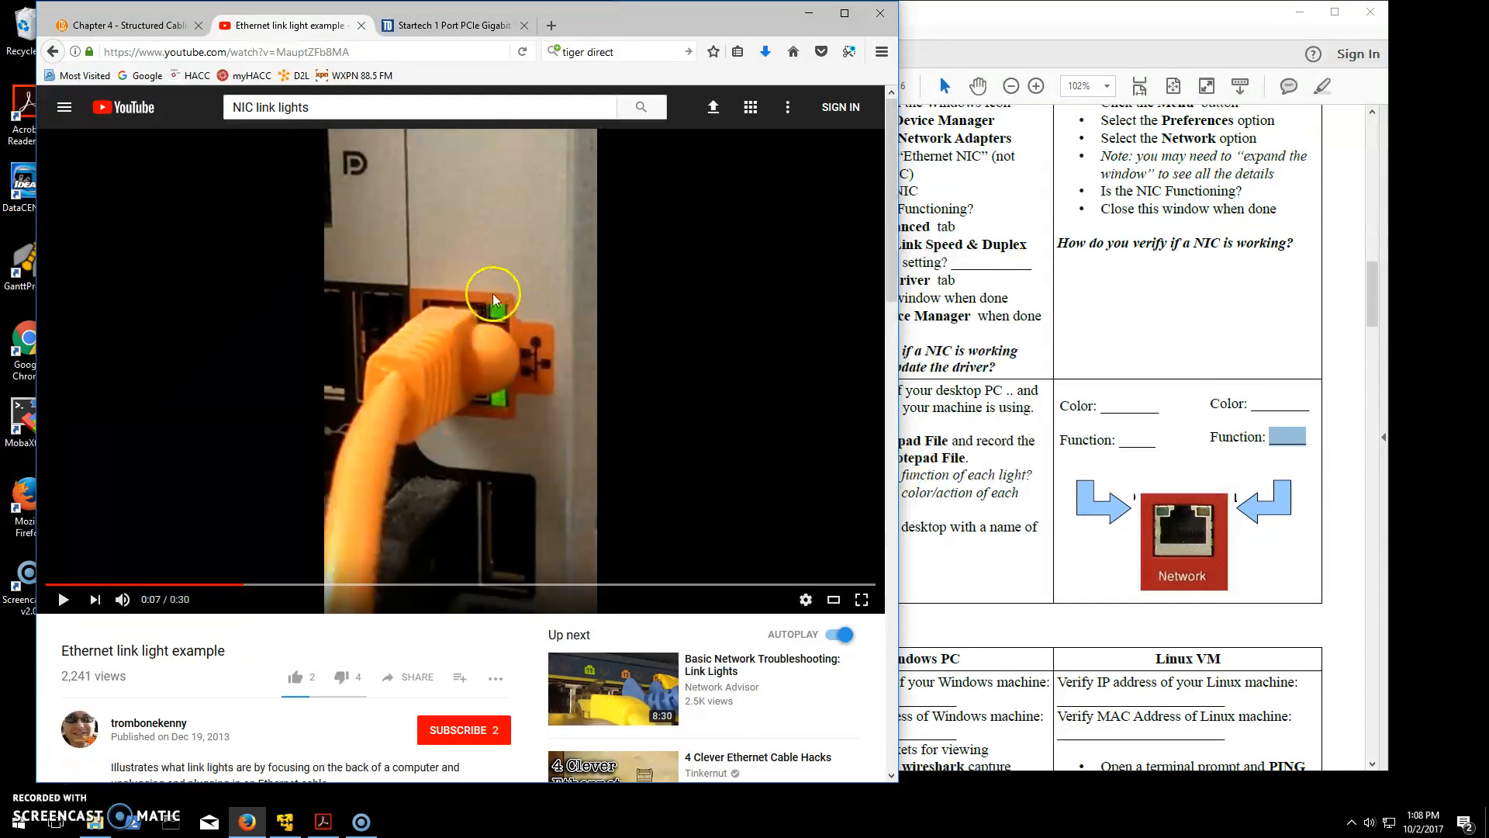
{"action": "mouse_move", "coordinate": [492, 413]}
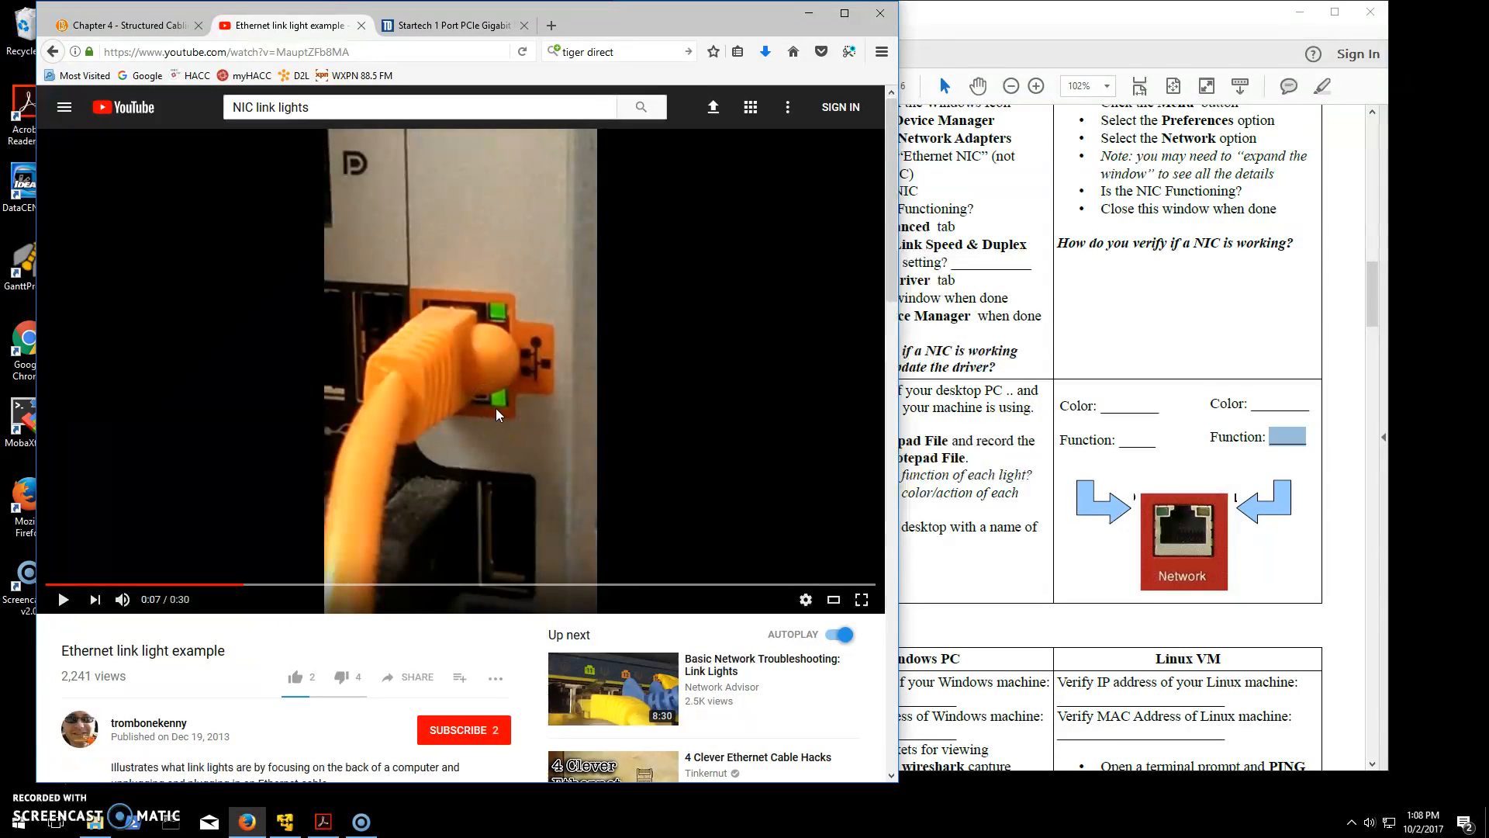
{"action": "left_click", "coordinate": [504, 398]}
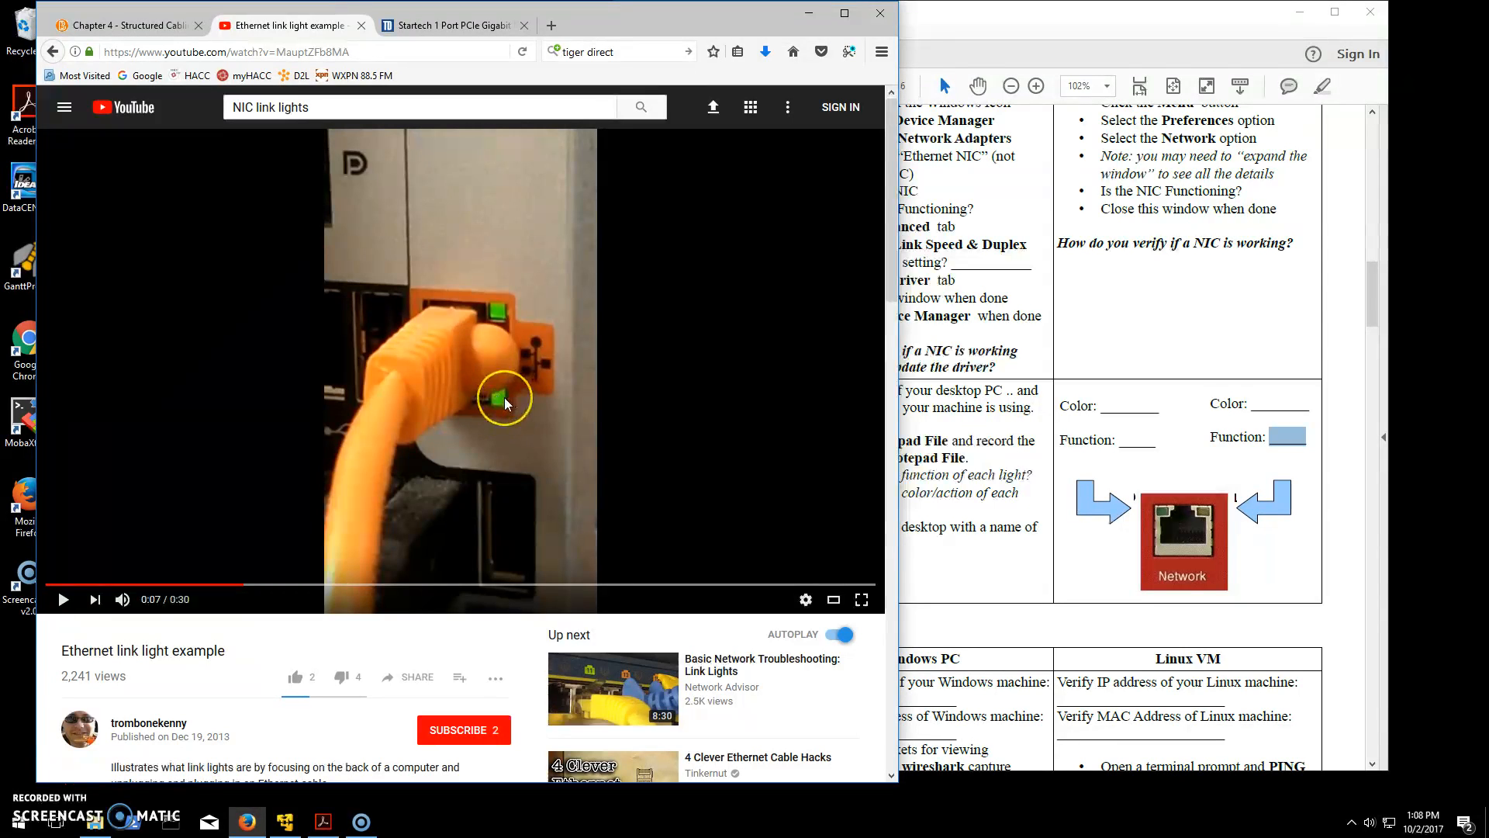
{"action": "mouse_move", "coordinate": [506, 400]}
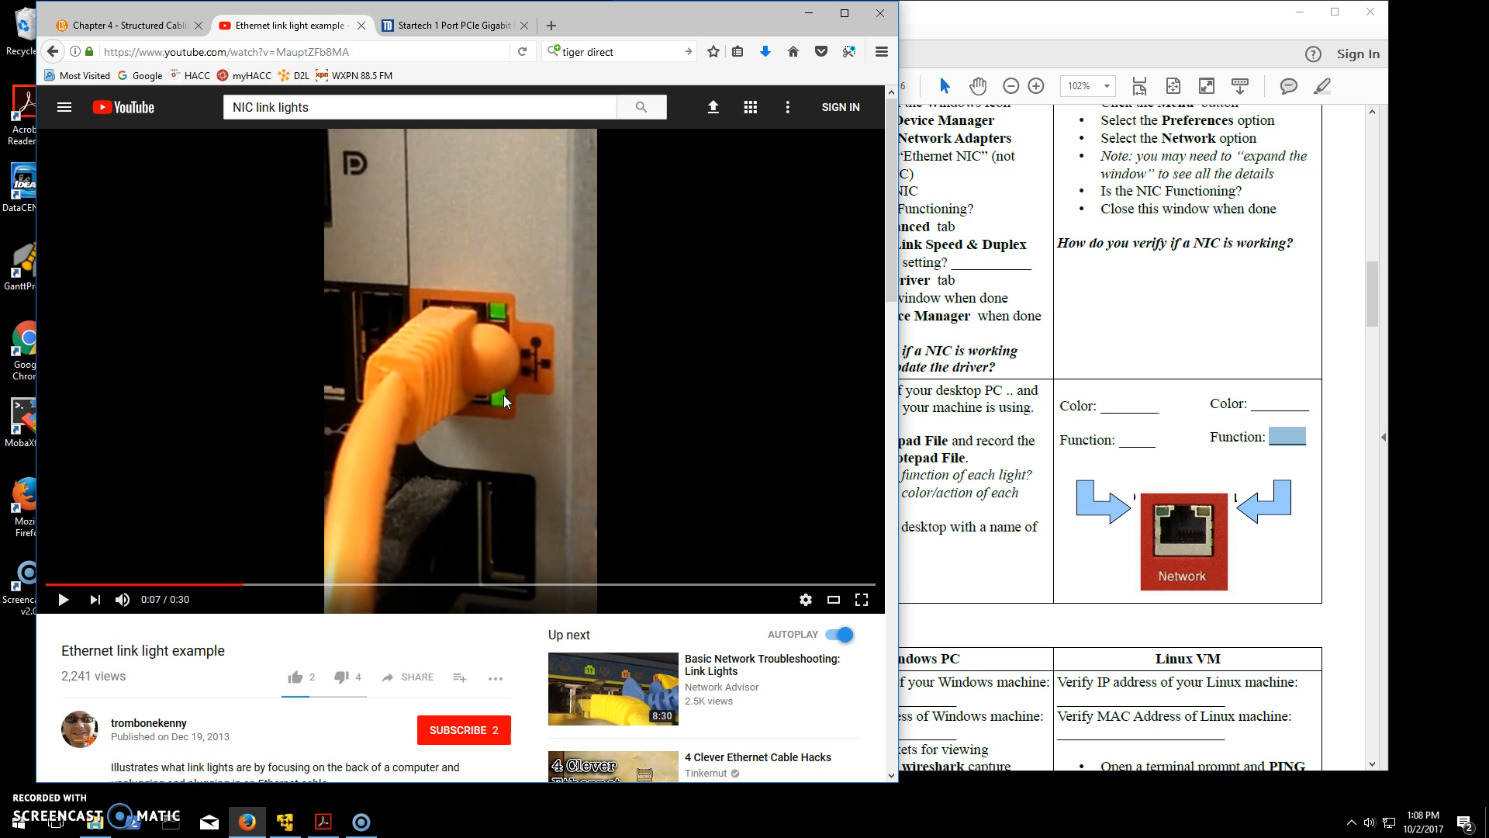
{"action": "left_click", "coordinate": [498, 403]}
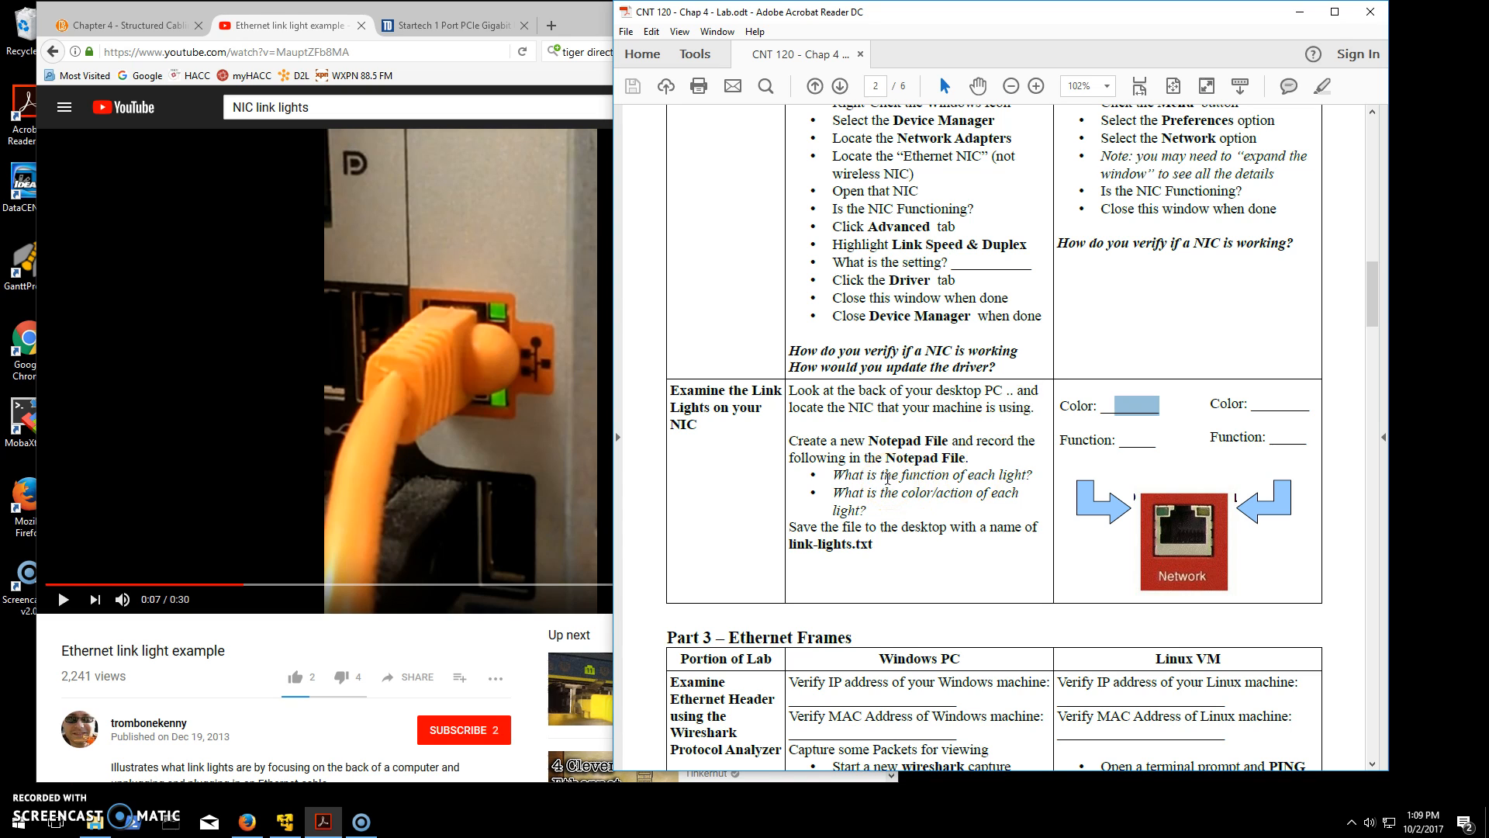
Highlight the lab sheet's questions about each link light's function and colour
{"action": "left_click_drag", "start_coordinate": [831, 474], "coordinate": [898, 527]}
{"action": "type", "text": "no"}
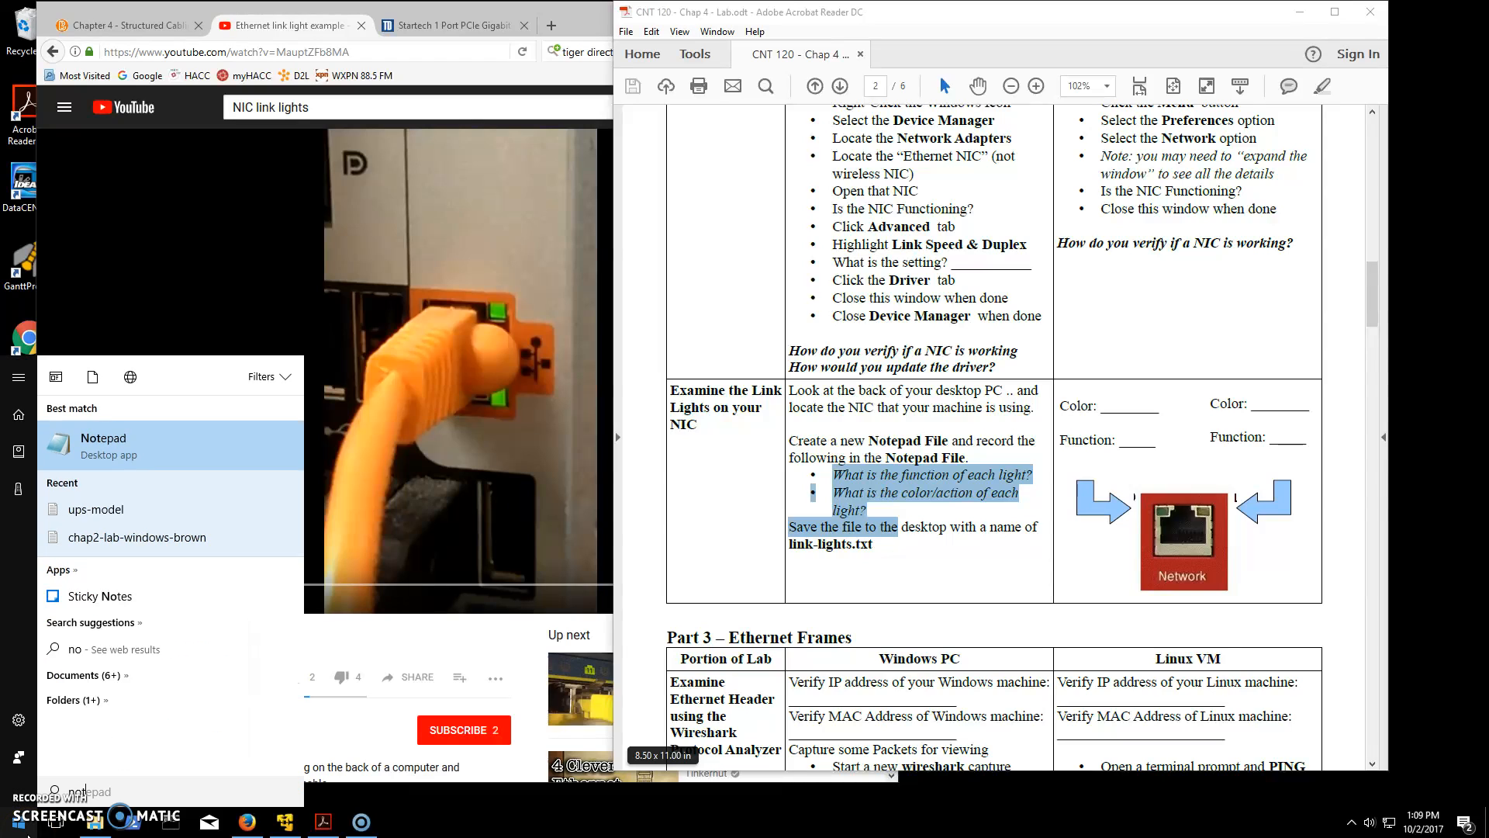
Write a Link Lights heading and the left light line: blinking, colour blank, activity
{"action": "left_click", "coordinate": [103, 438]}
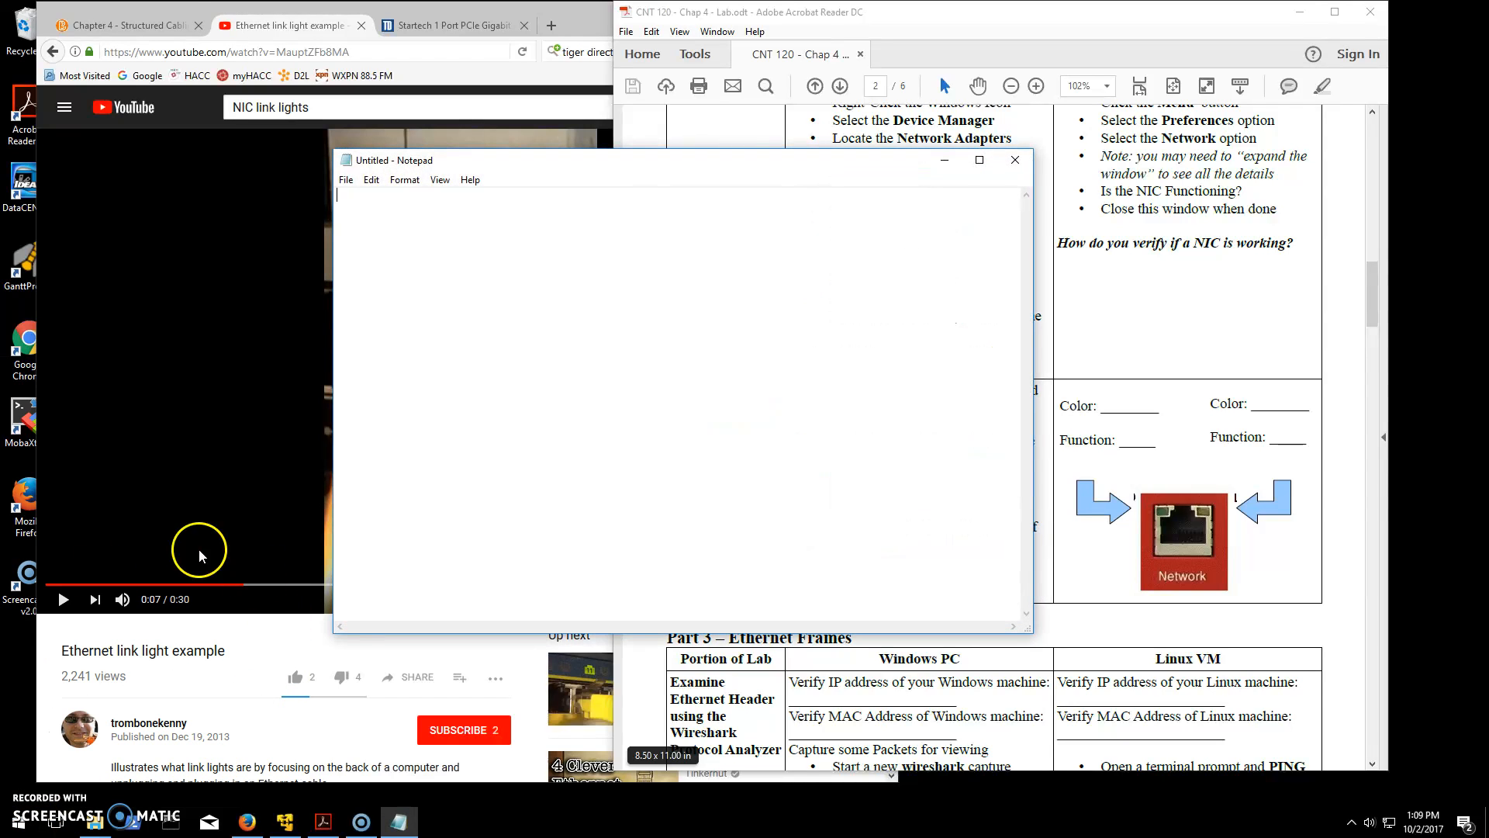
{"action": "type", "text": "L"}
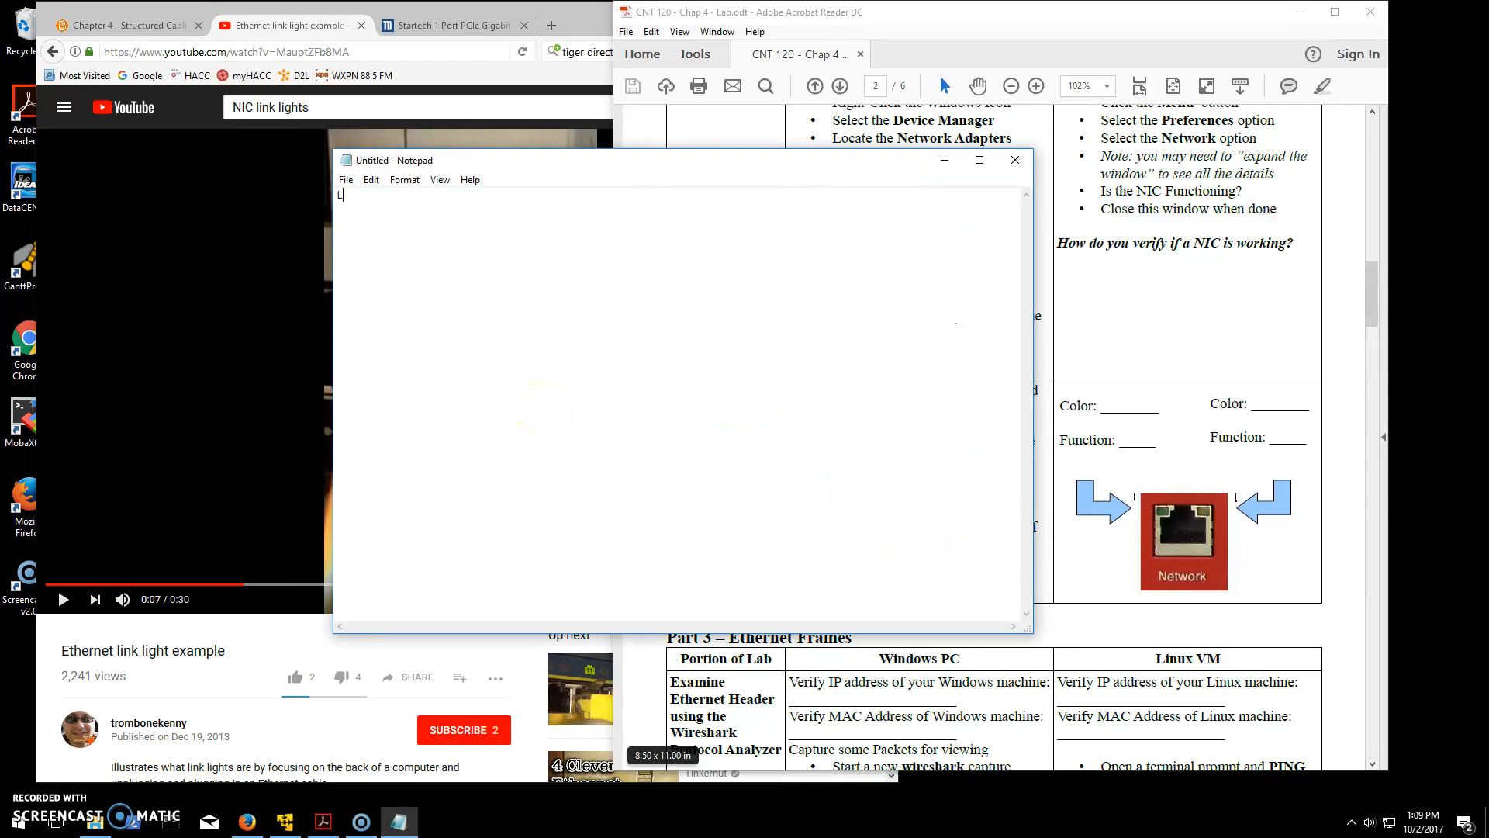
{"action": "type", "text": "ink Lights"}
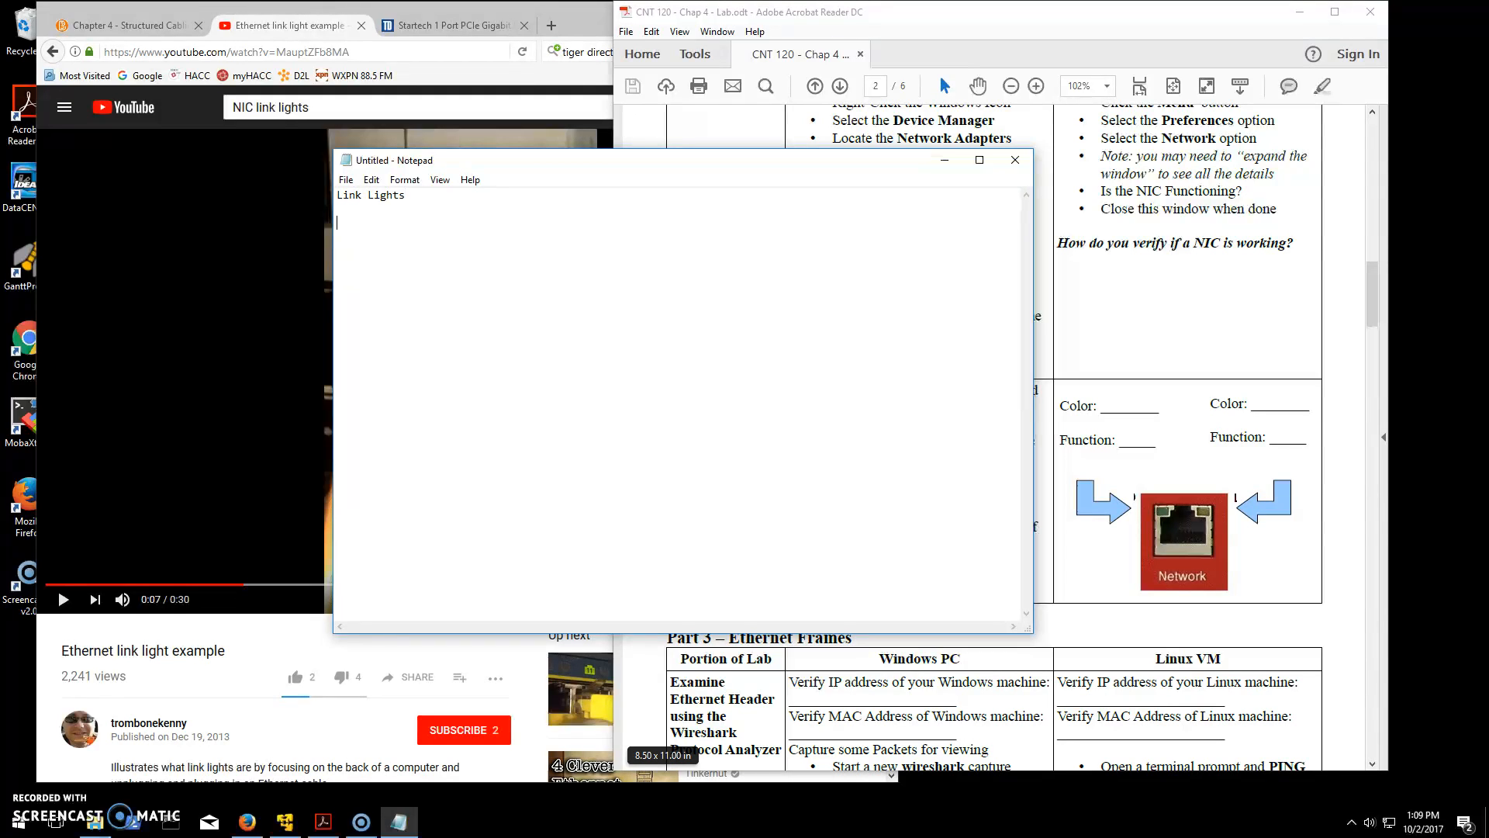
{"action": "type", "text": "Left"}
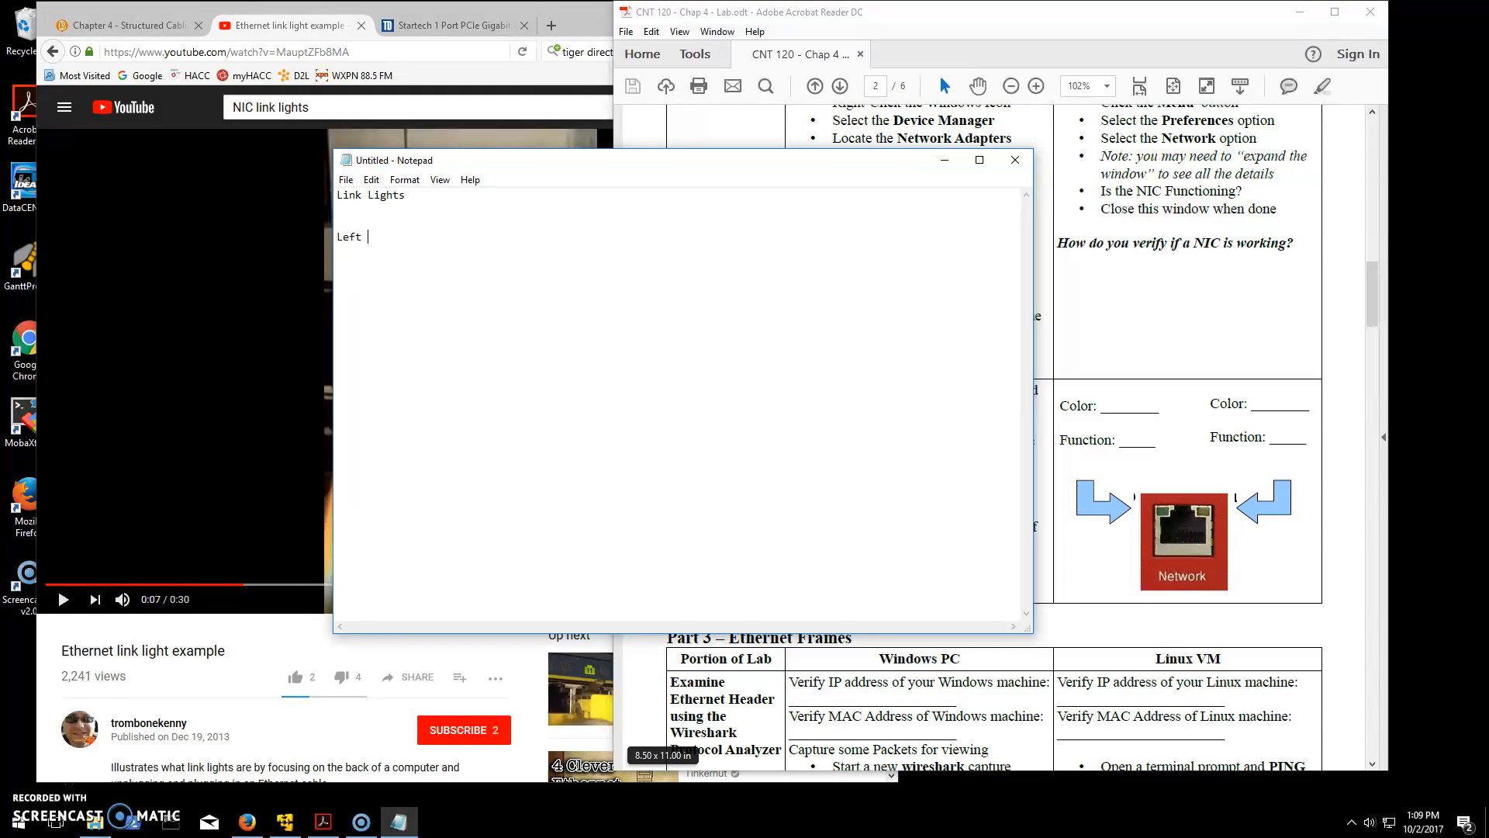
{"action": "type", "text": "Leight"}
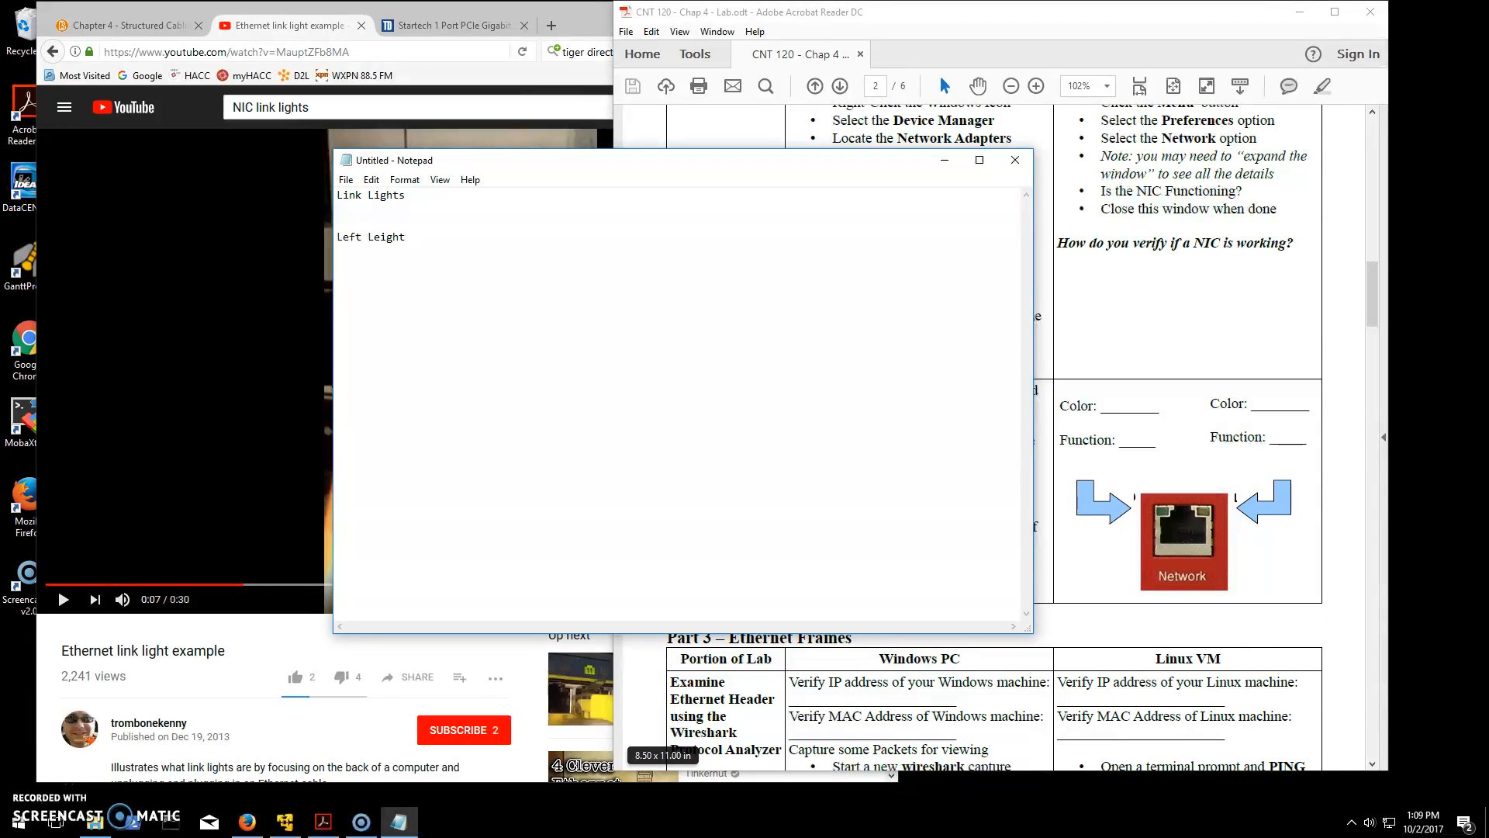
{"action": "key", "text": "BackSpace"}
{"action": "type", "text": " -"}
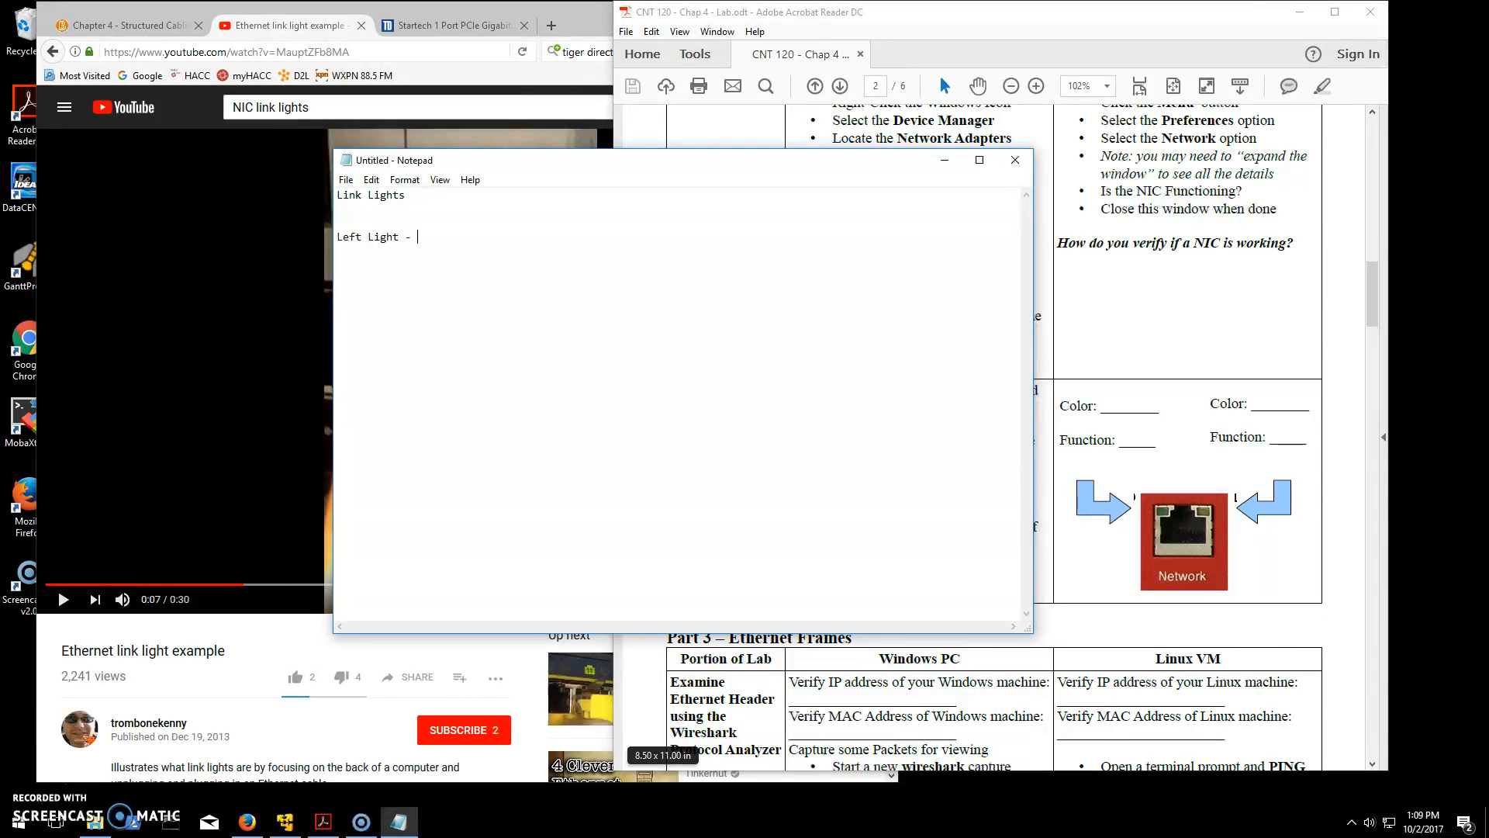
{"action": "type", "text": "Blinking _____"}
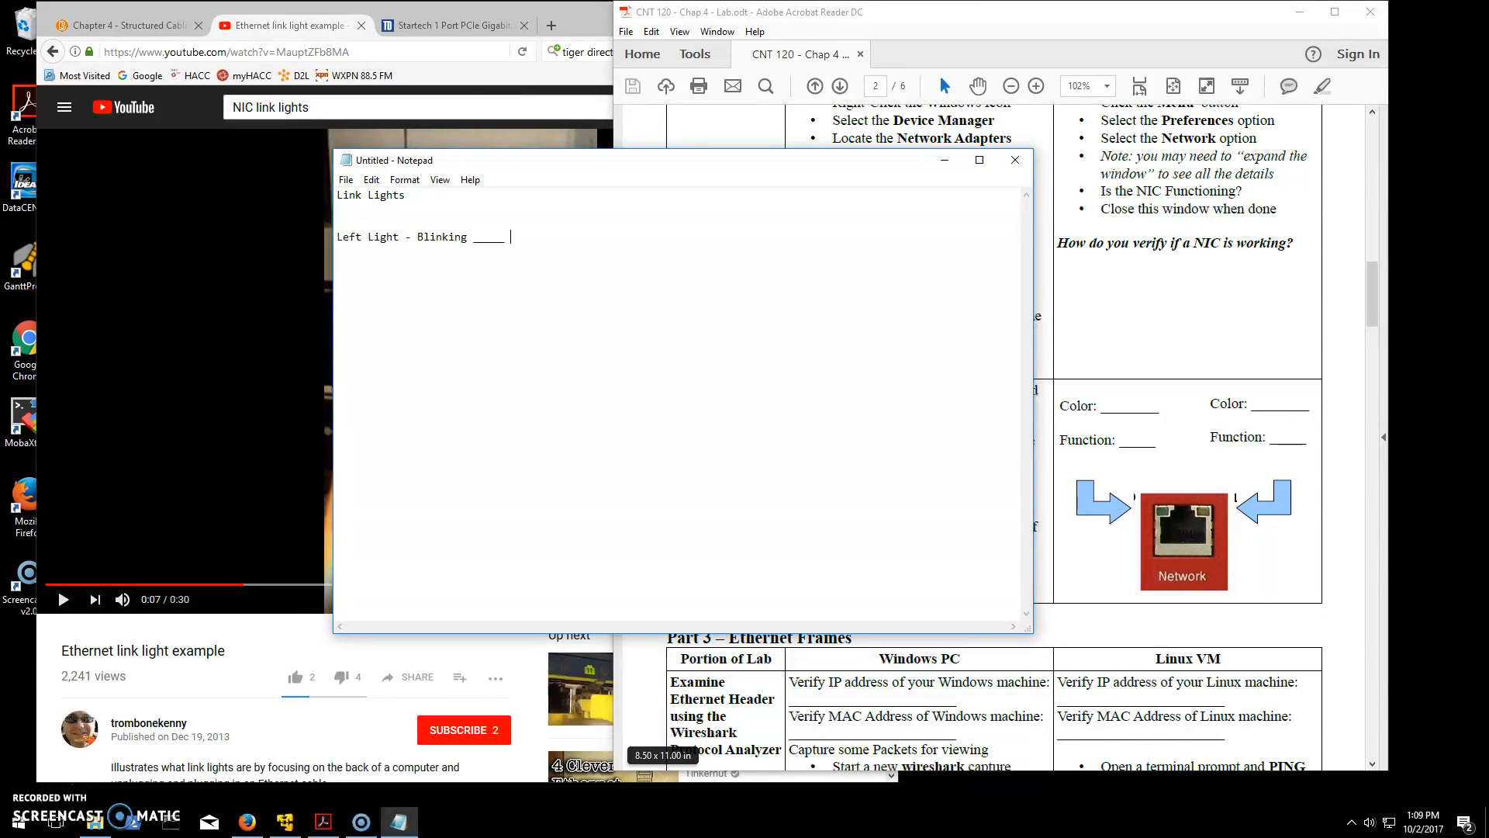
{"action": "type", "text": "Color"}
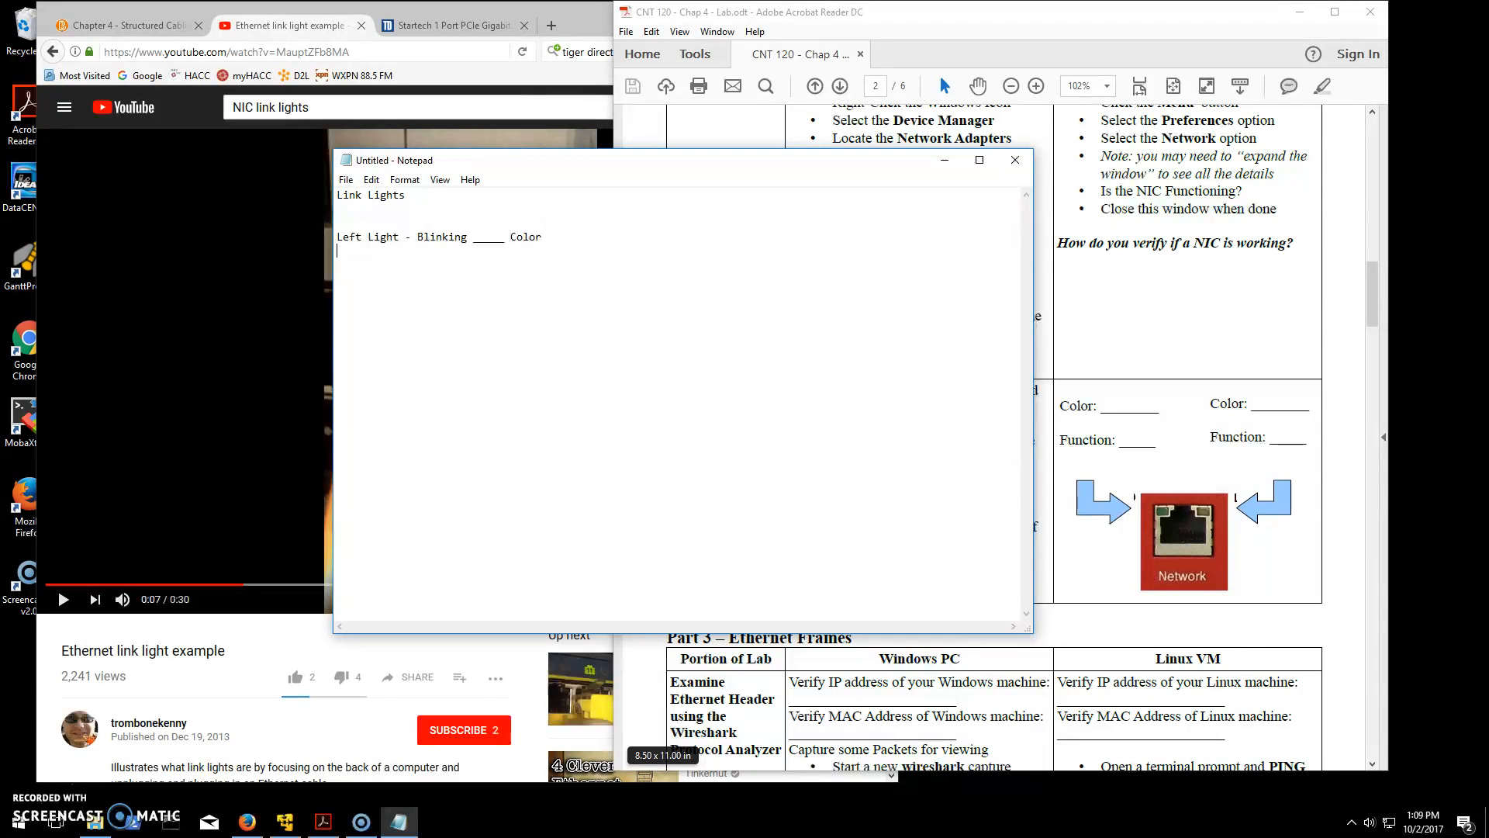
{"action": "type", "text": "Activity"}
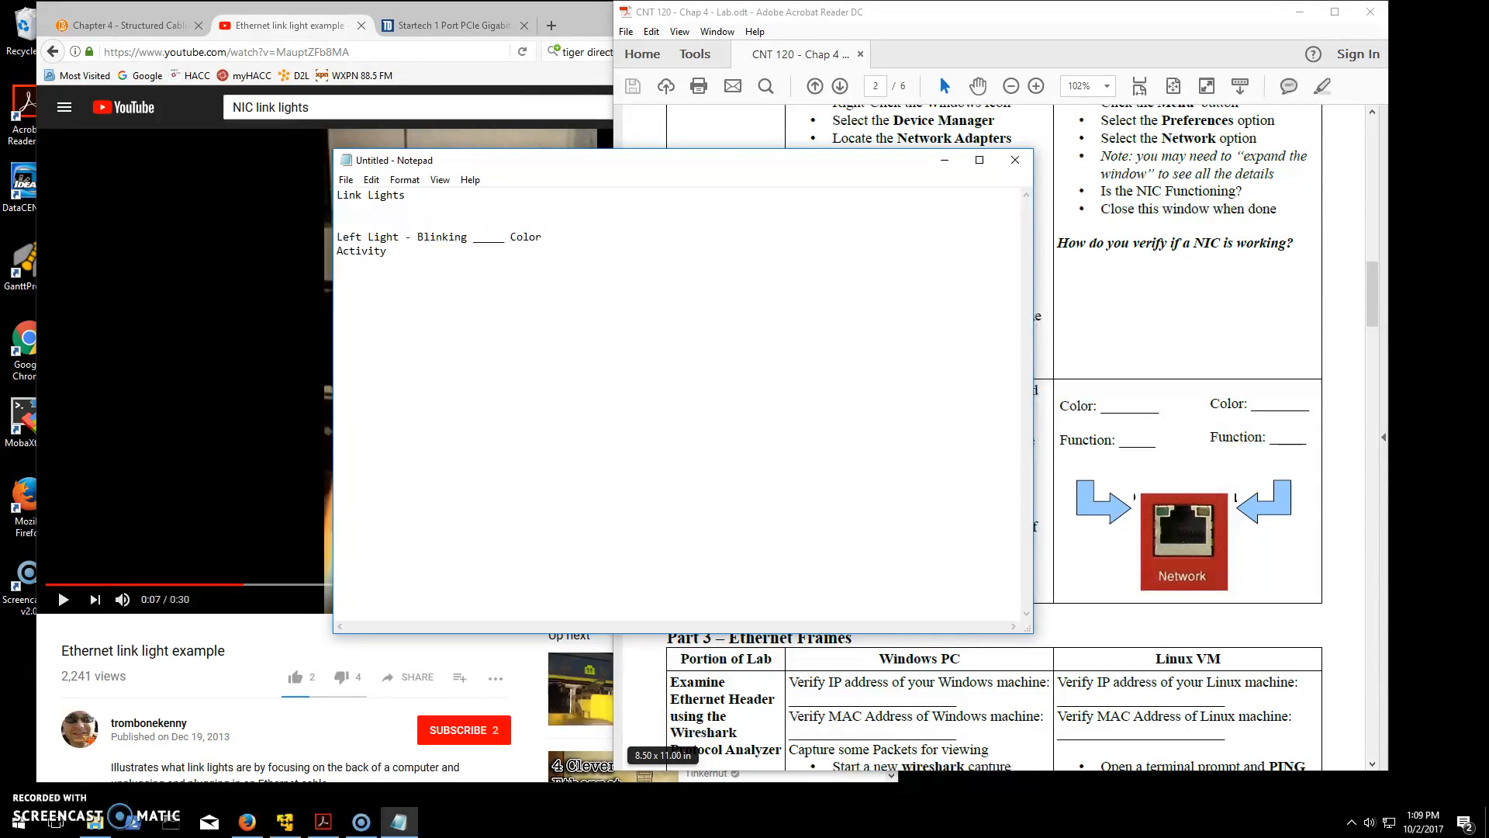
Add the right light line for link and bandwidth with the colour left blank, then start saving
{"action": "type", "text": "Right Light - Sol"}
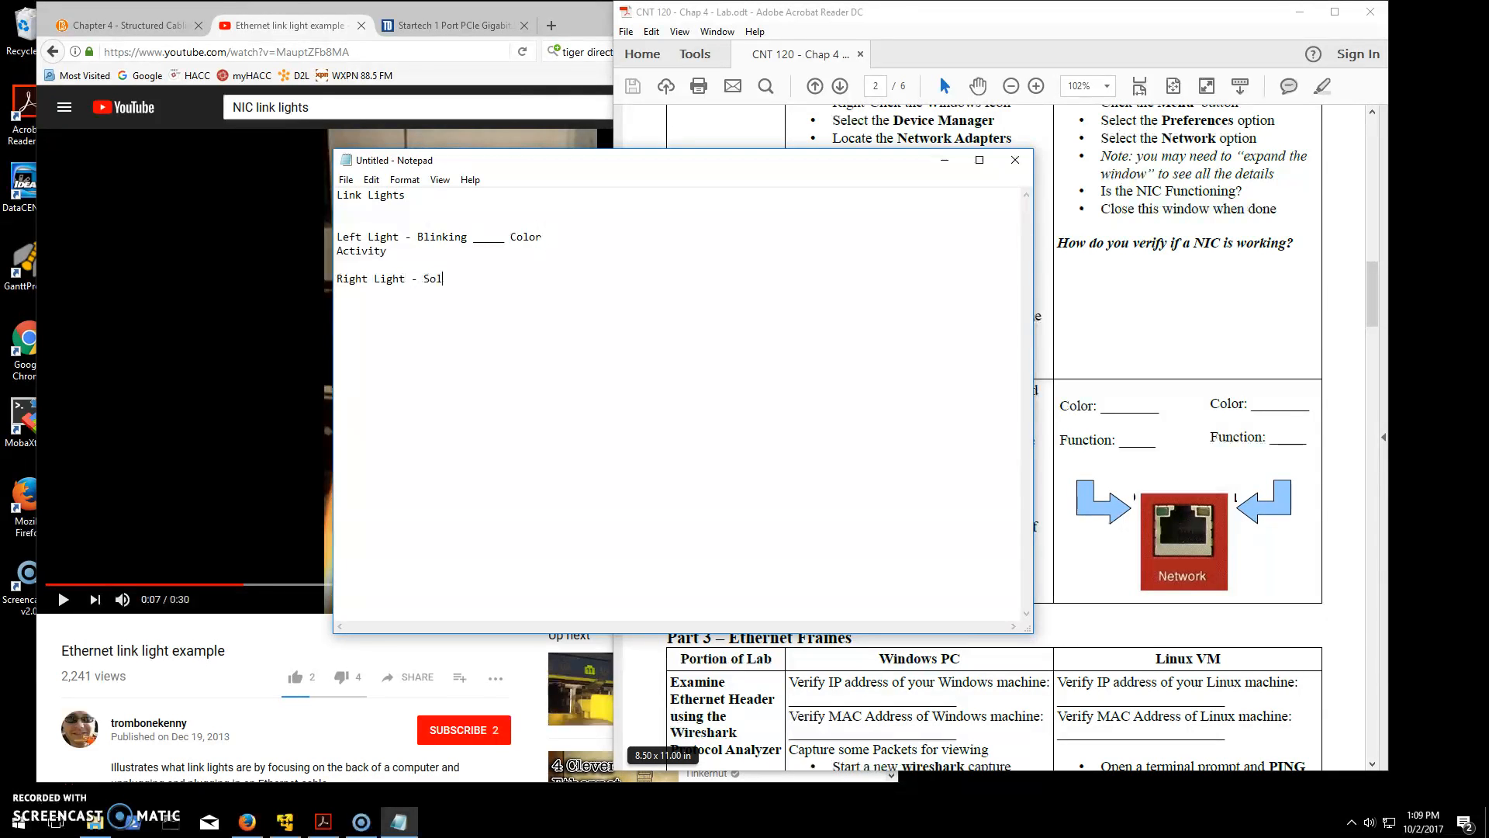
{"action": "key", "text": "Backspace"}
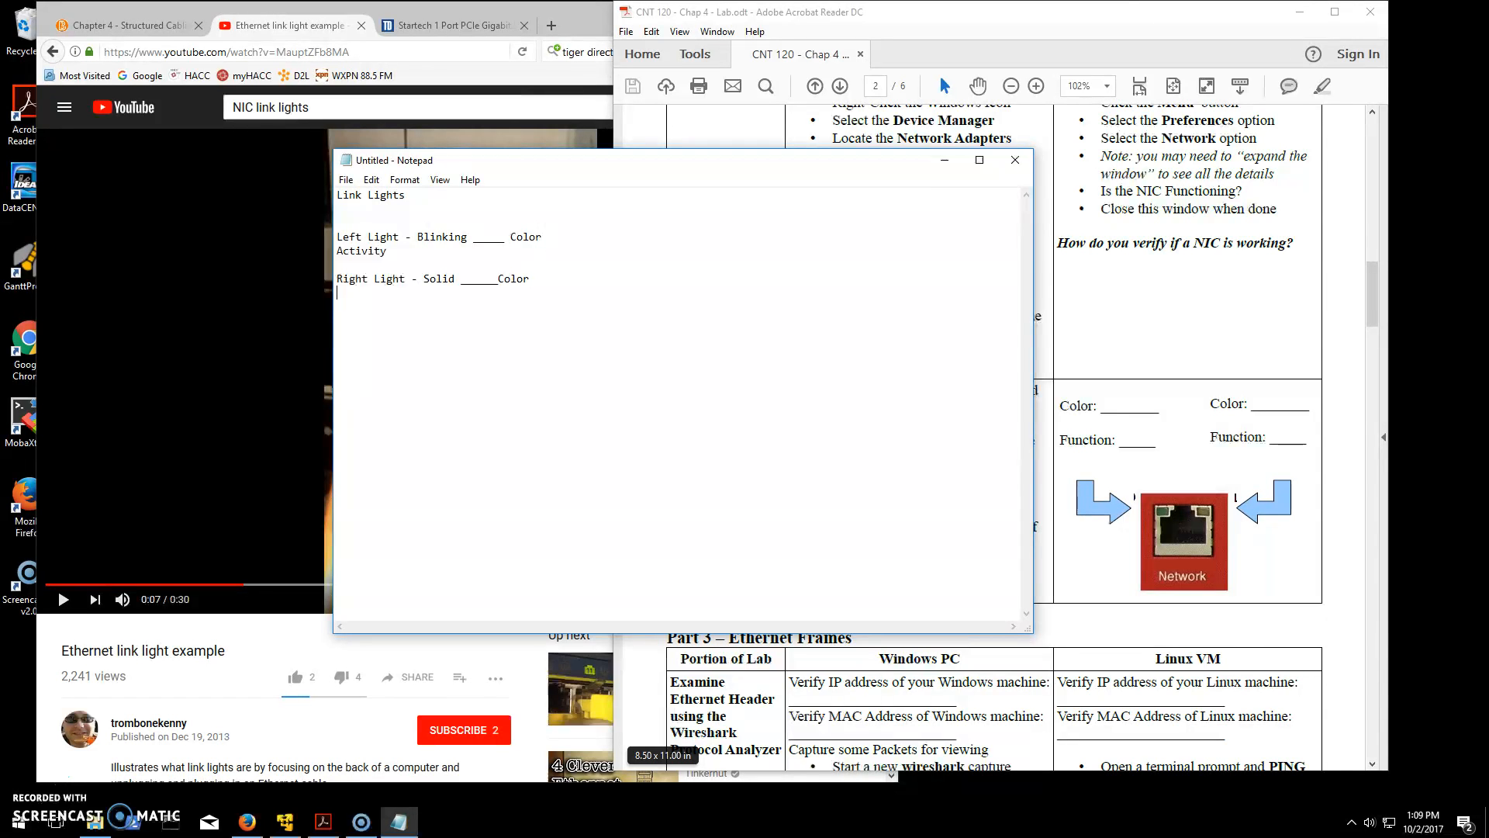
{"action": "type", "text": "L"}
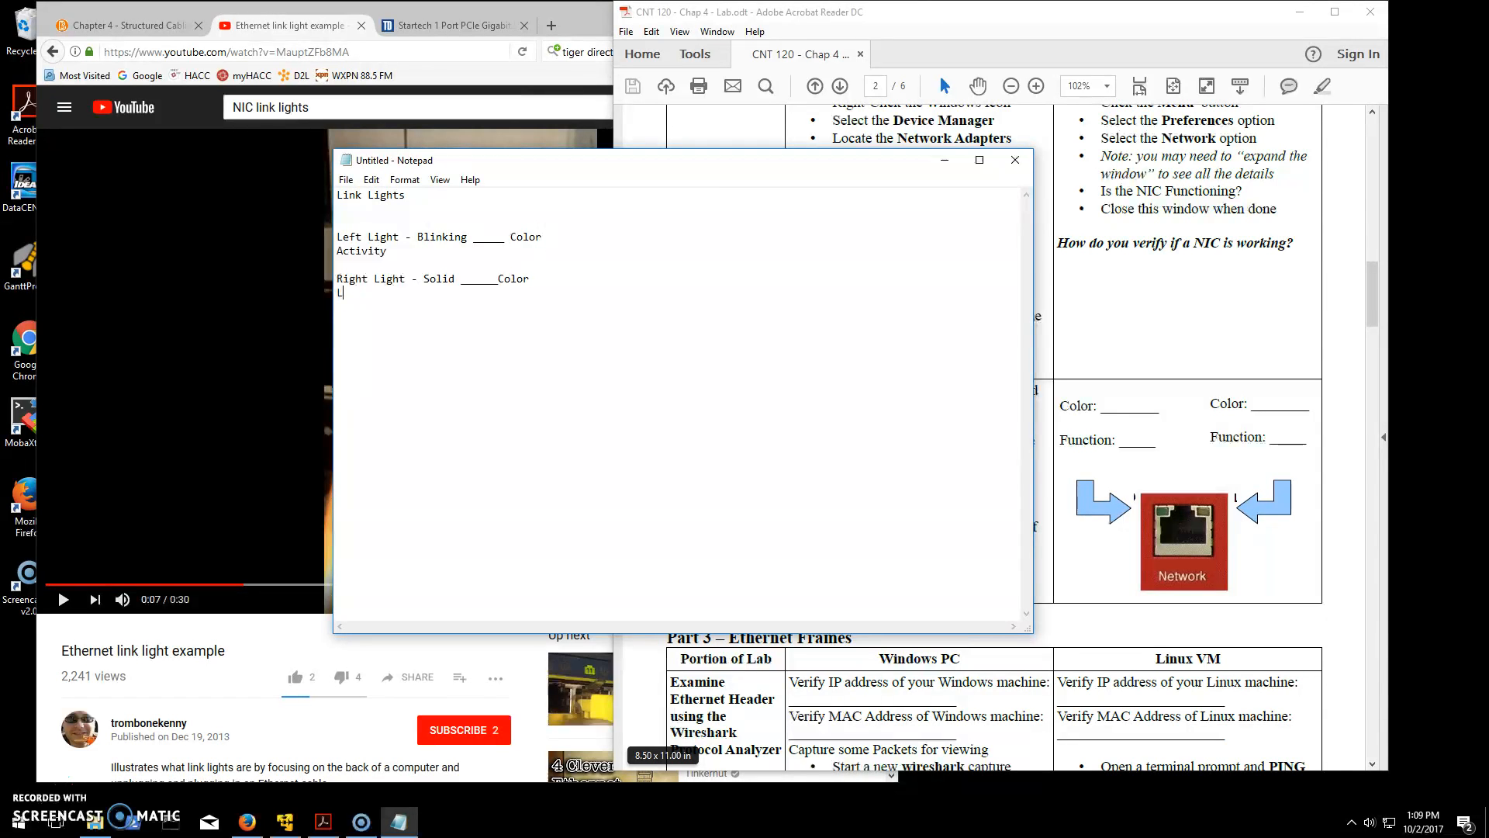
{"action": "type", "text": "ink Ling"}
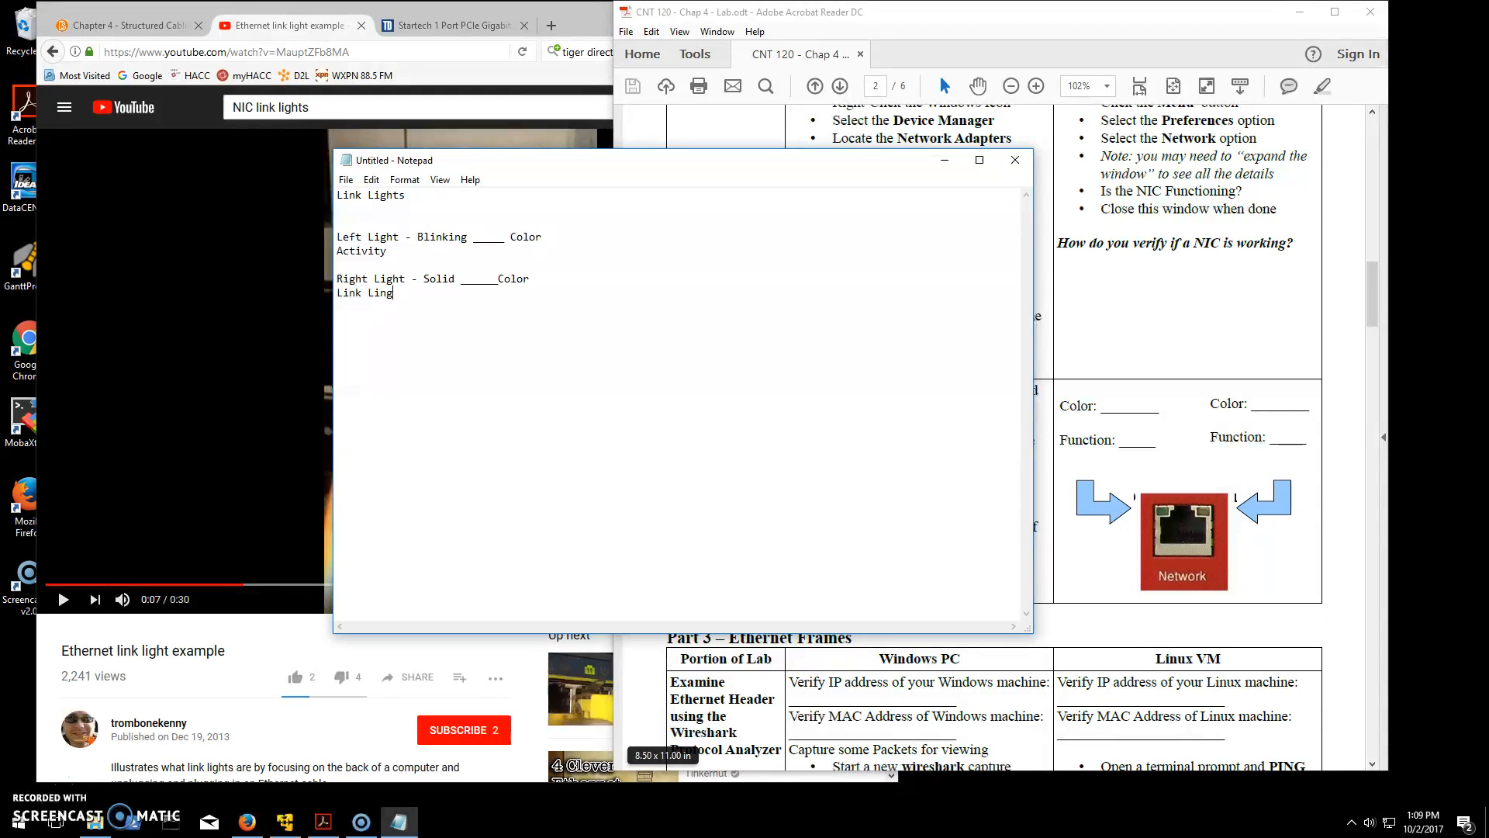
{"action": "key", "text": "Backspace"}
{"action": "type", "text": "ht @"}
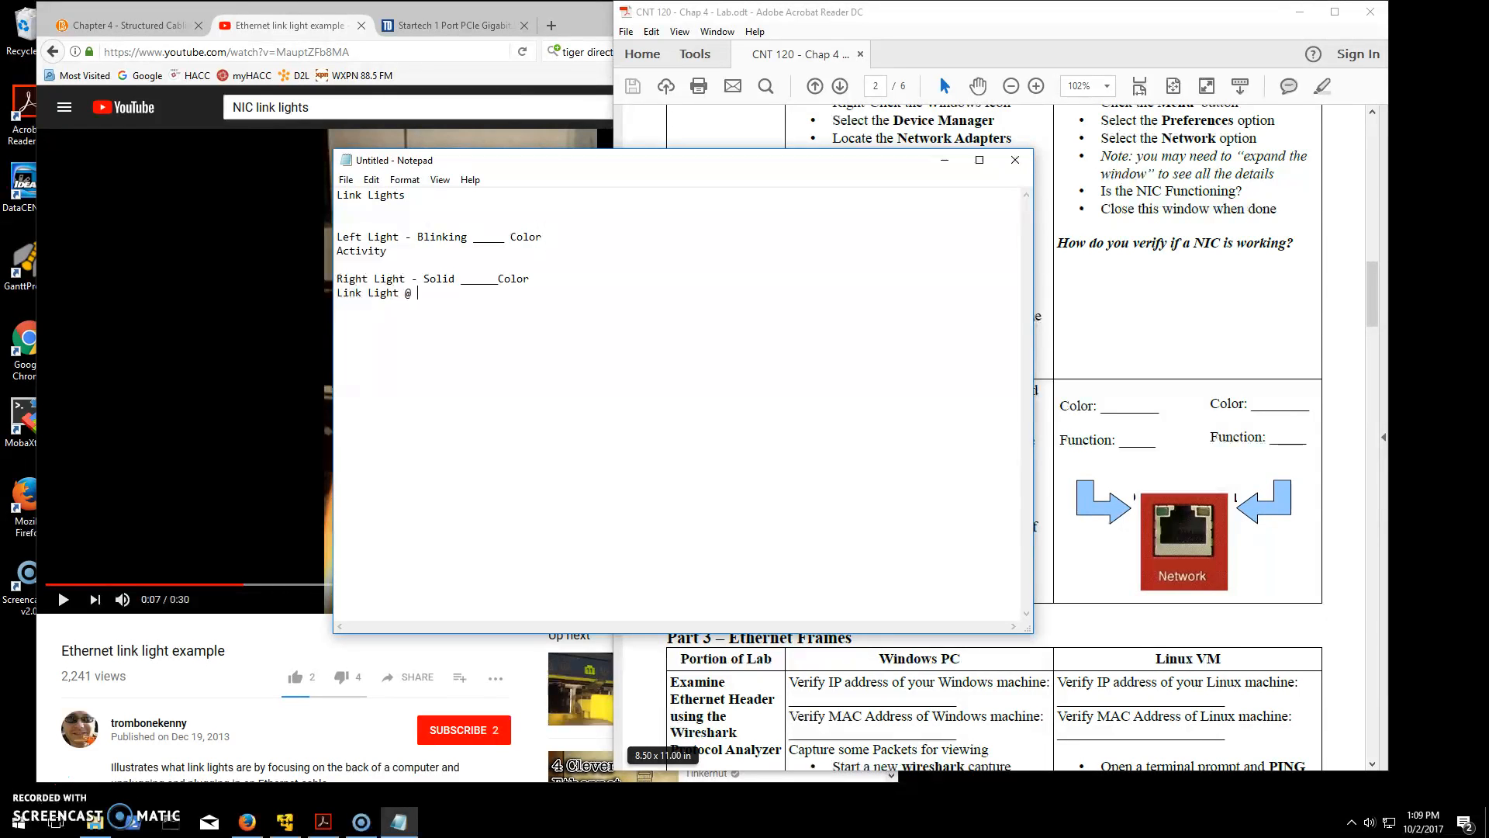
{"action": "type", "text": "_____ Bandwidth"}
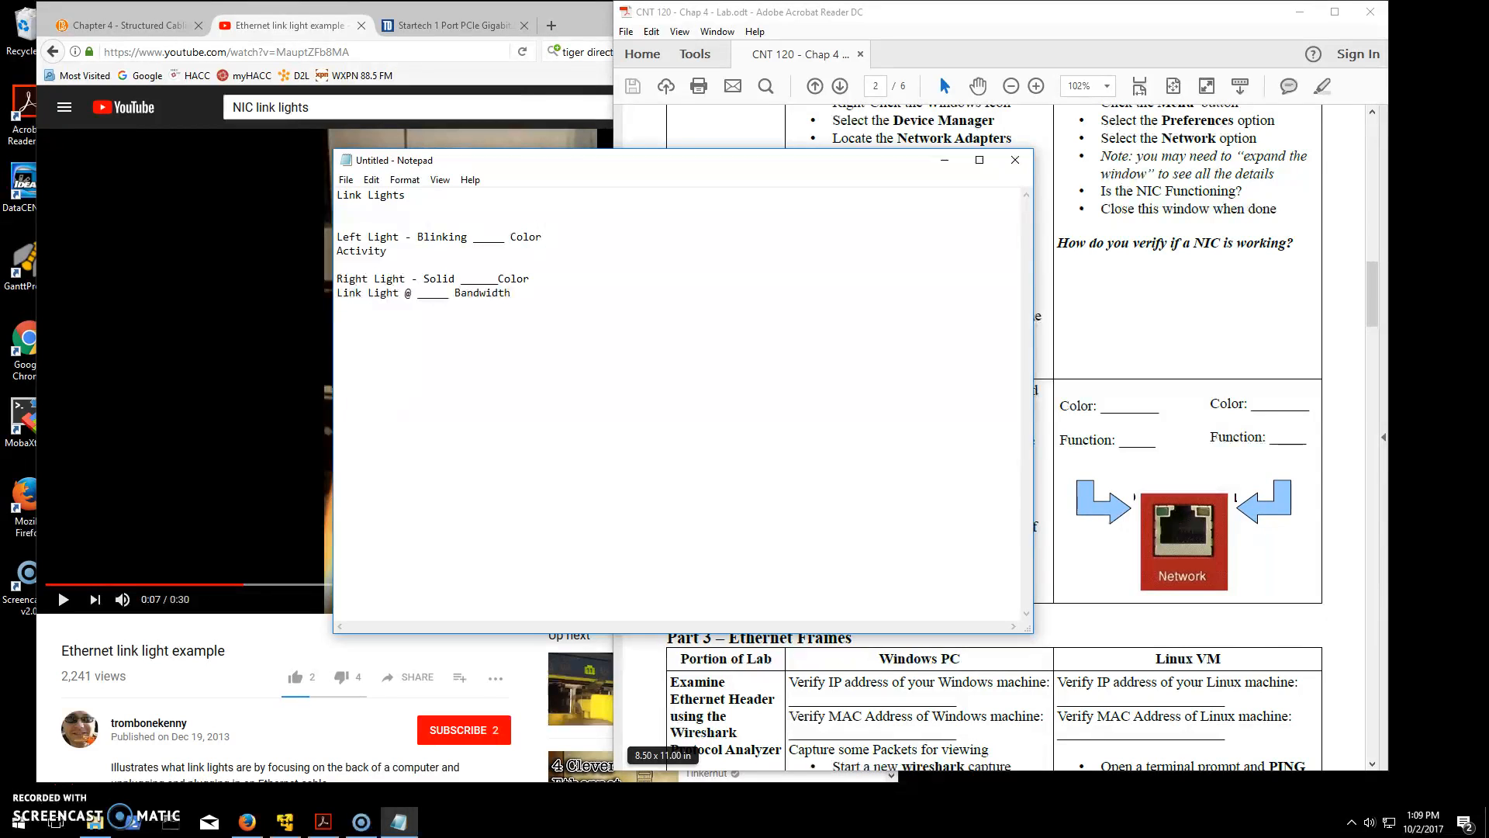
{"action": "left_click", "coordinate": [346, 180]}
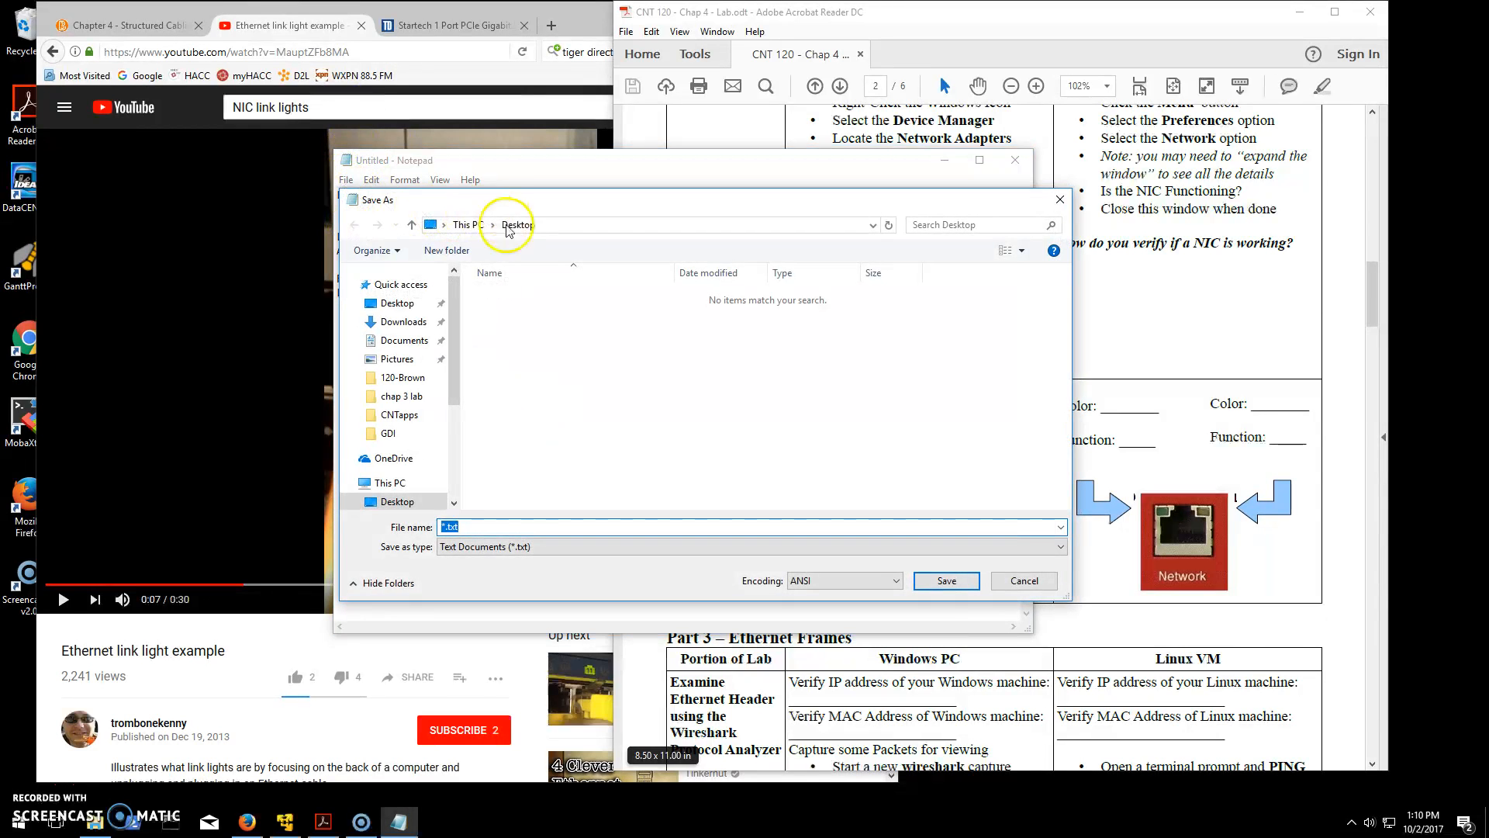
Save the notes as Link-Light in Documents > 120-Brown > chap 4 lab
{"action": "left_click", "coordinate": [404, 377]}
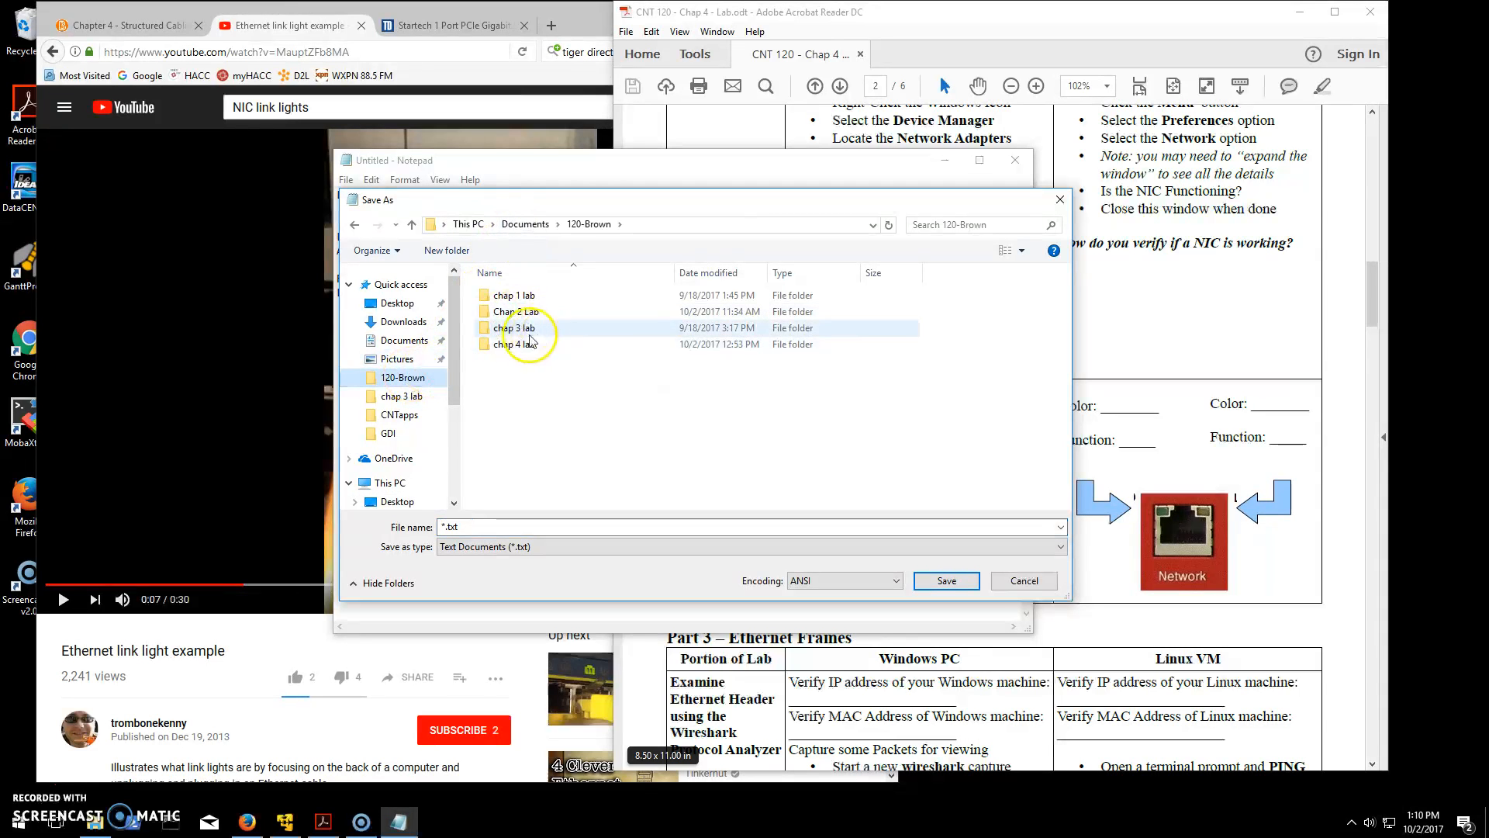
{"action": "double_click", "coordinate": [518, 345]}
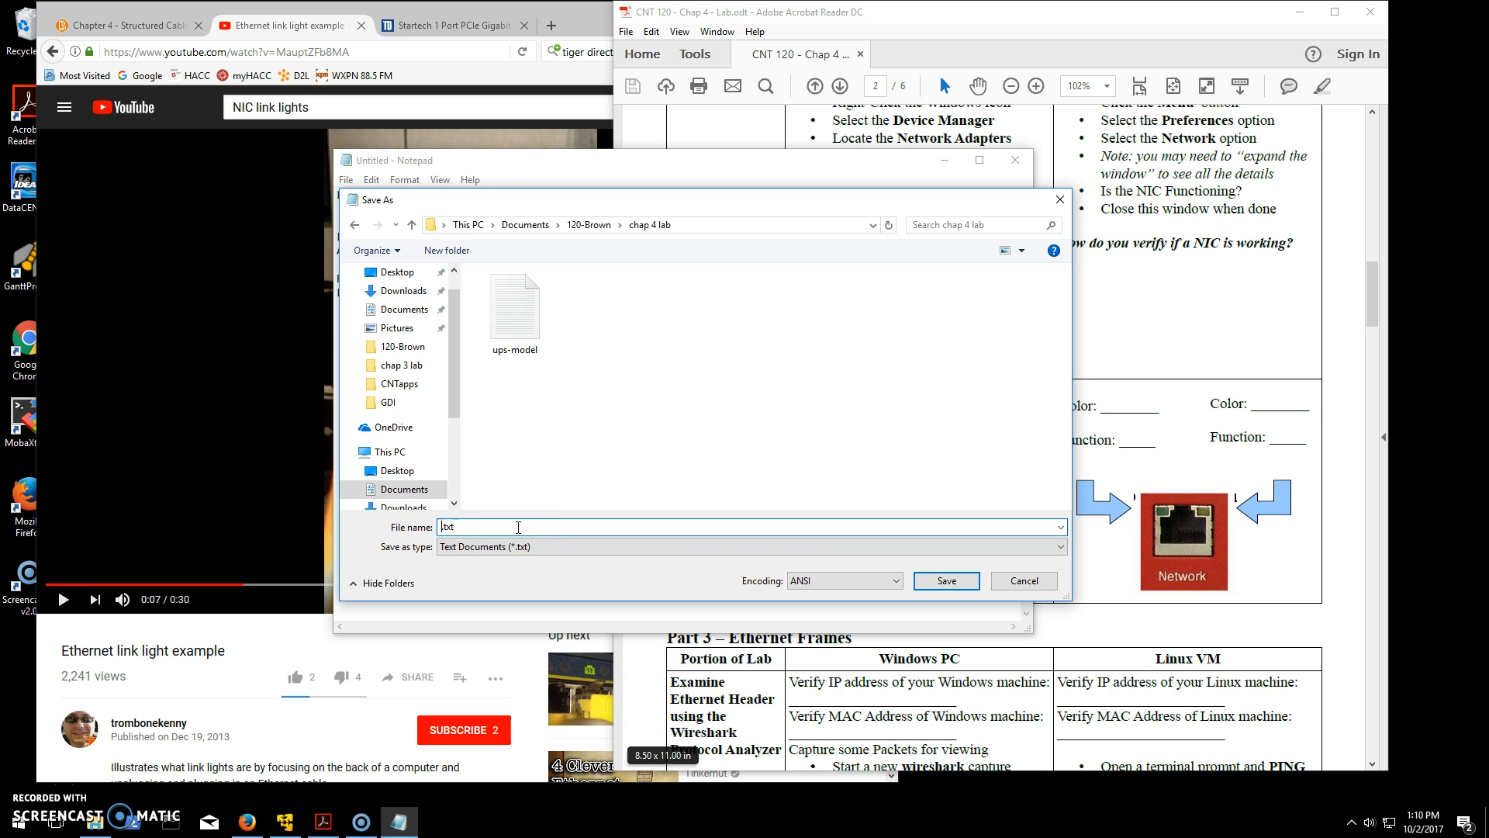
{"action": "type", "text": "Link-Light"}
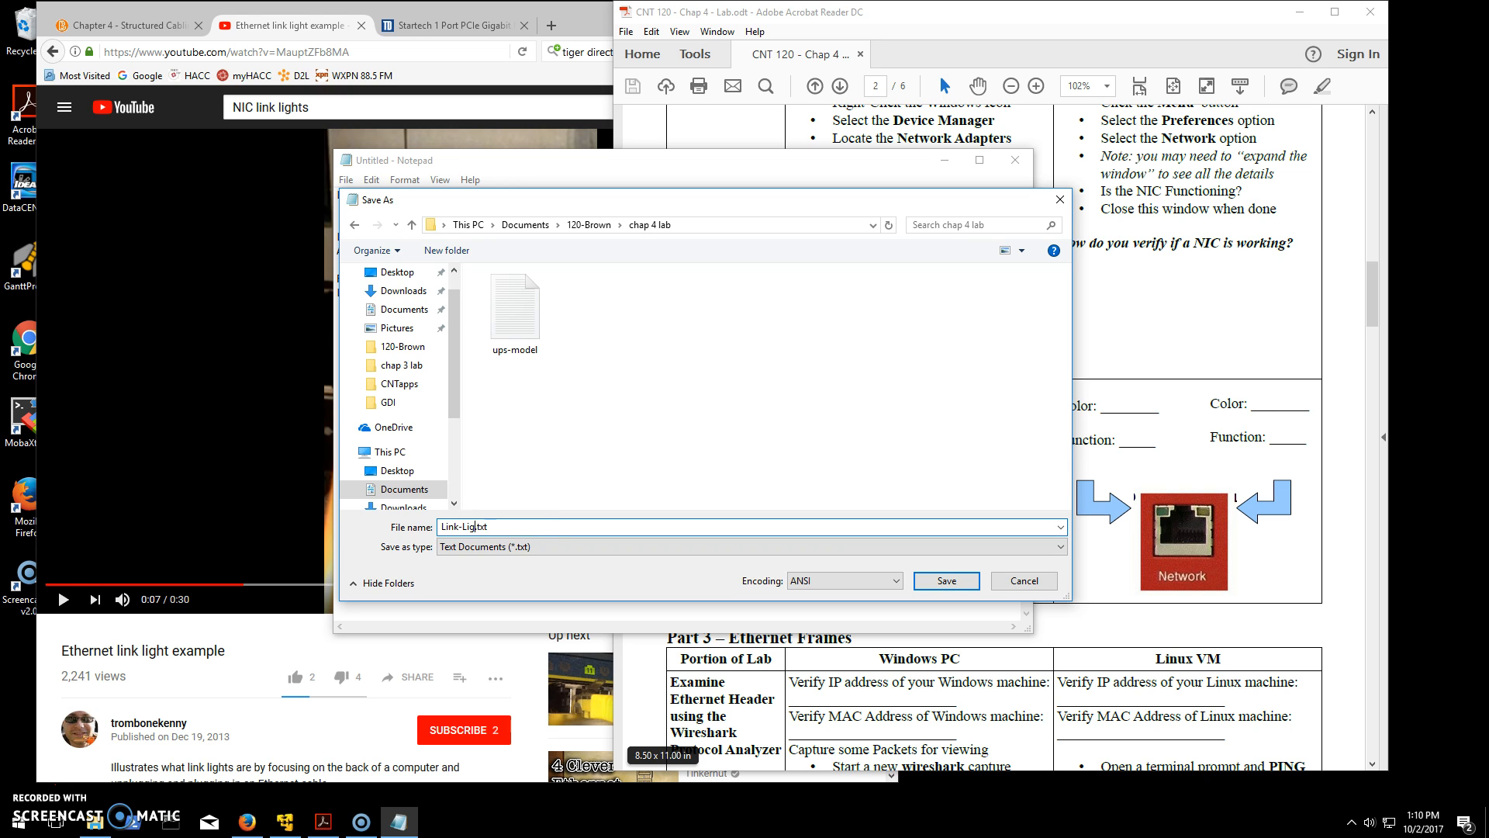
{"action": "left_click", "coordinate": [945, 580]}
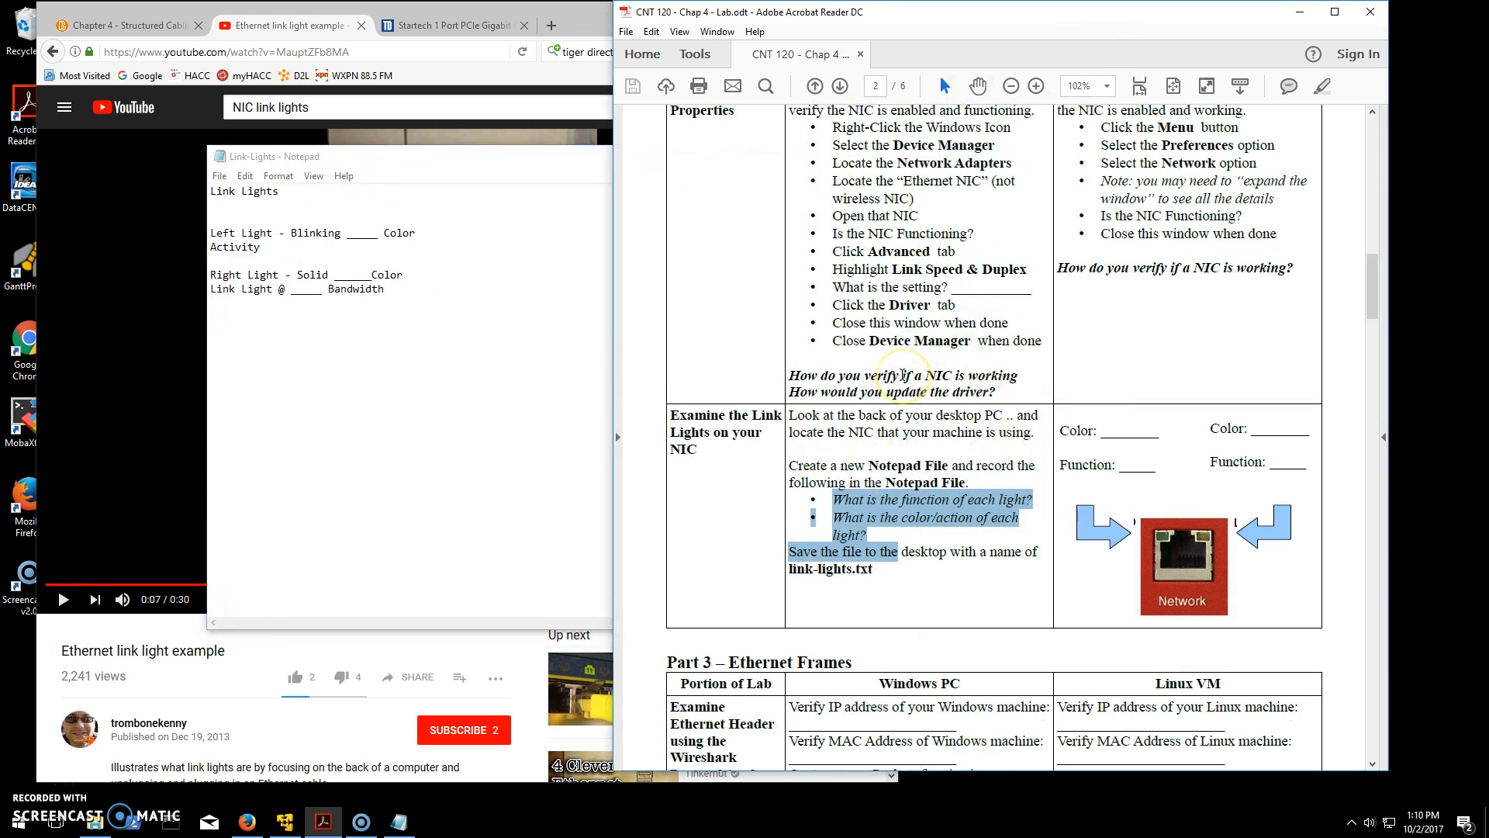
{"action": "mouse_move", "coordinate": [1289, 573]}
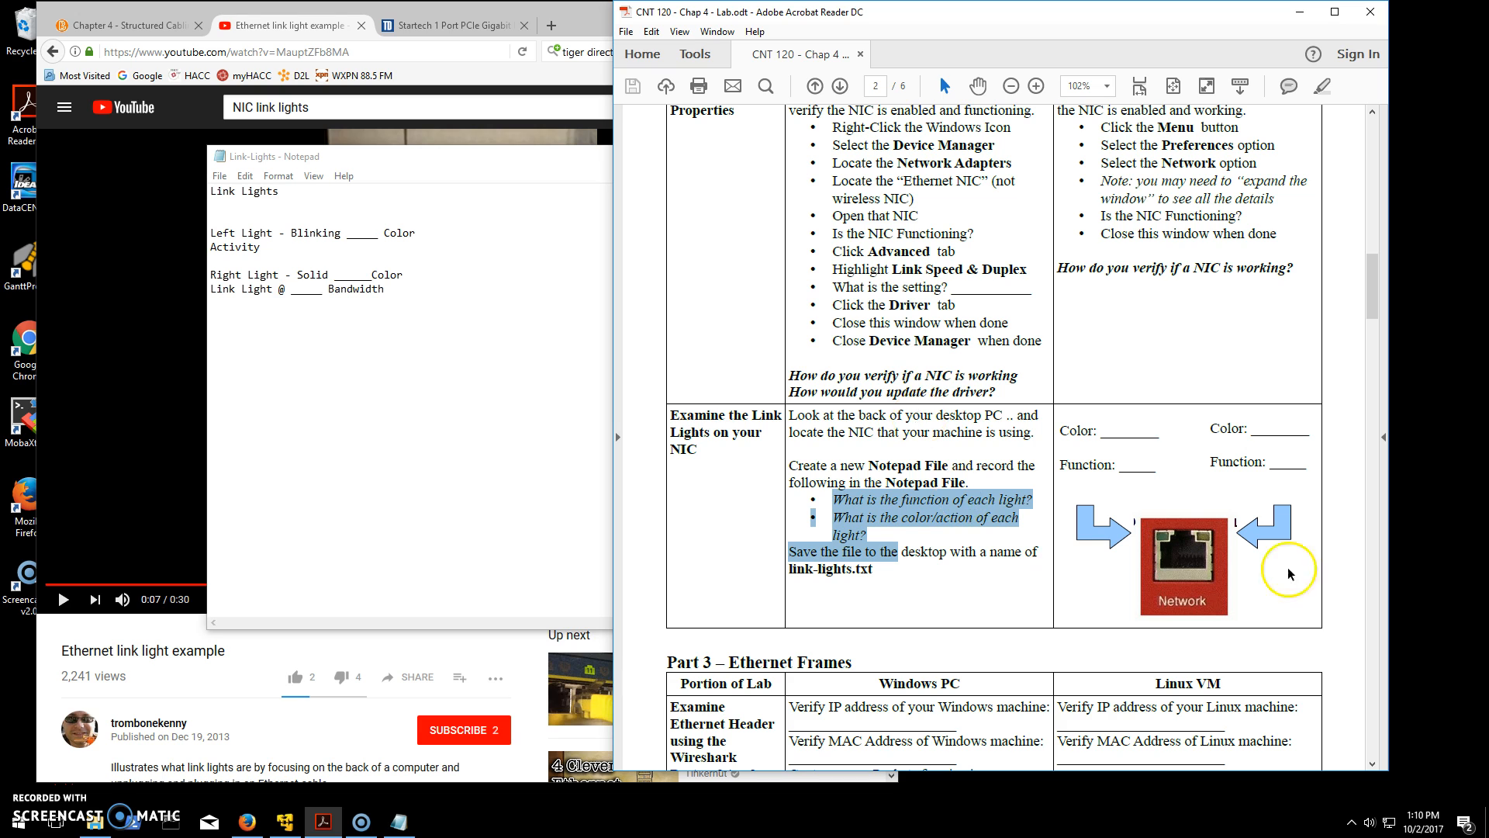
{"action": "mouse_move", "coordinate": [1142, 509]}
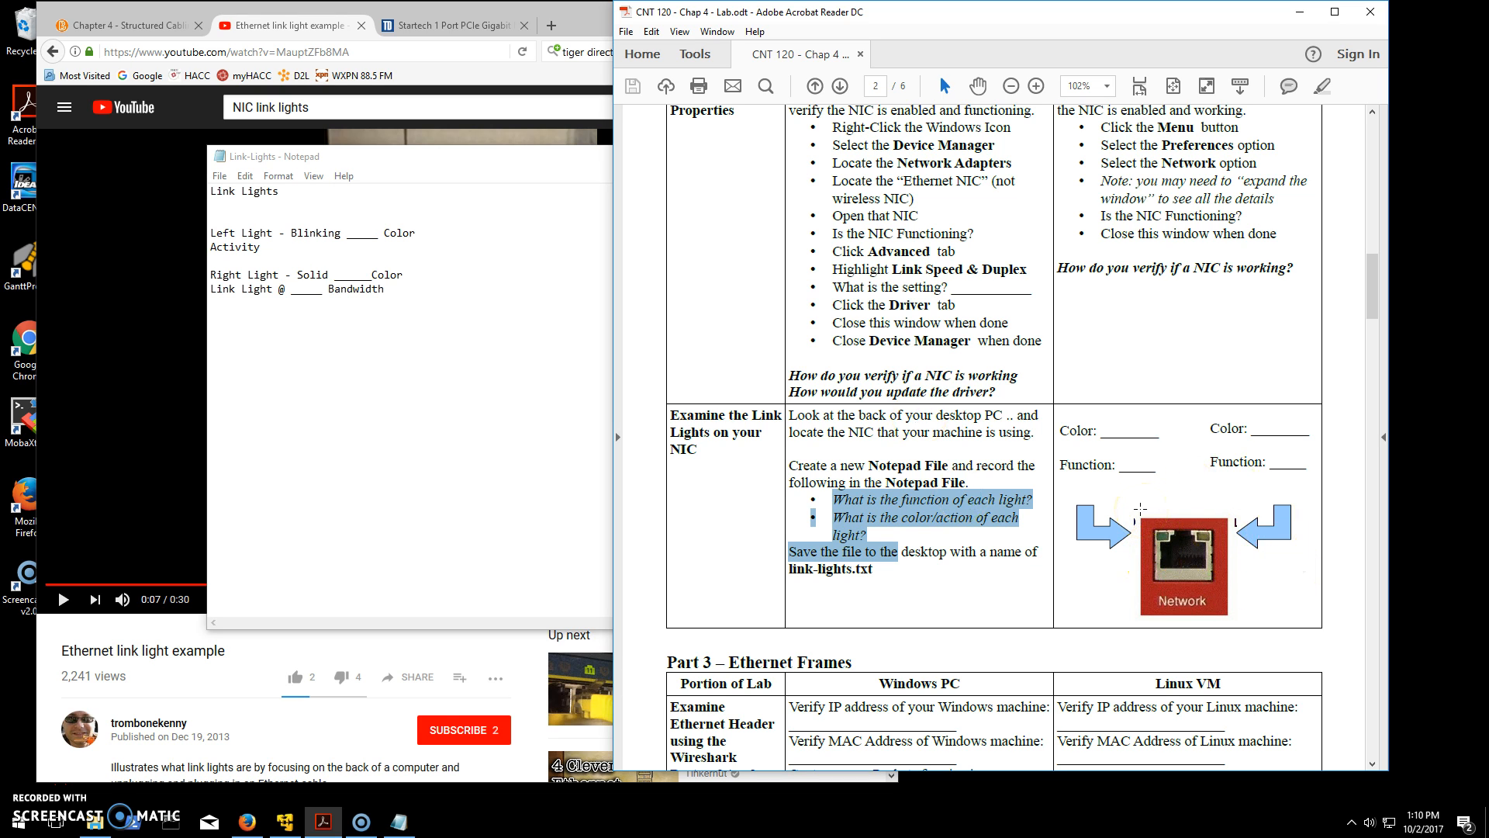